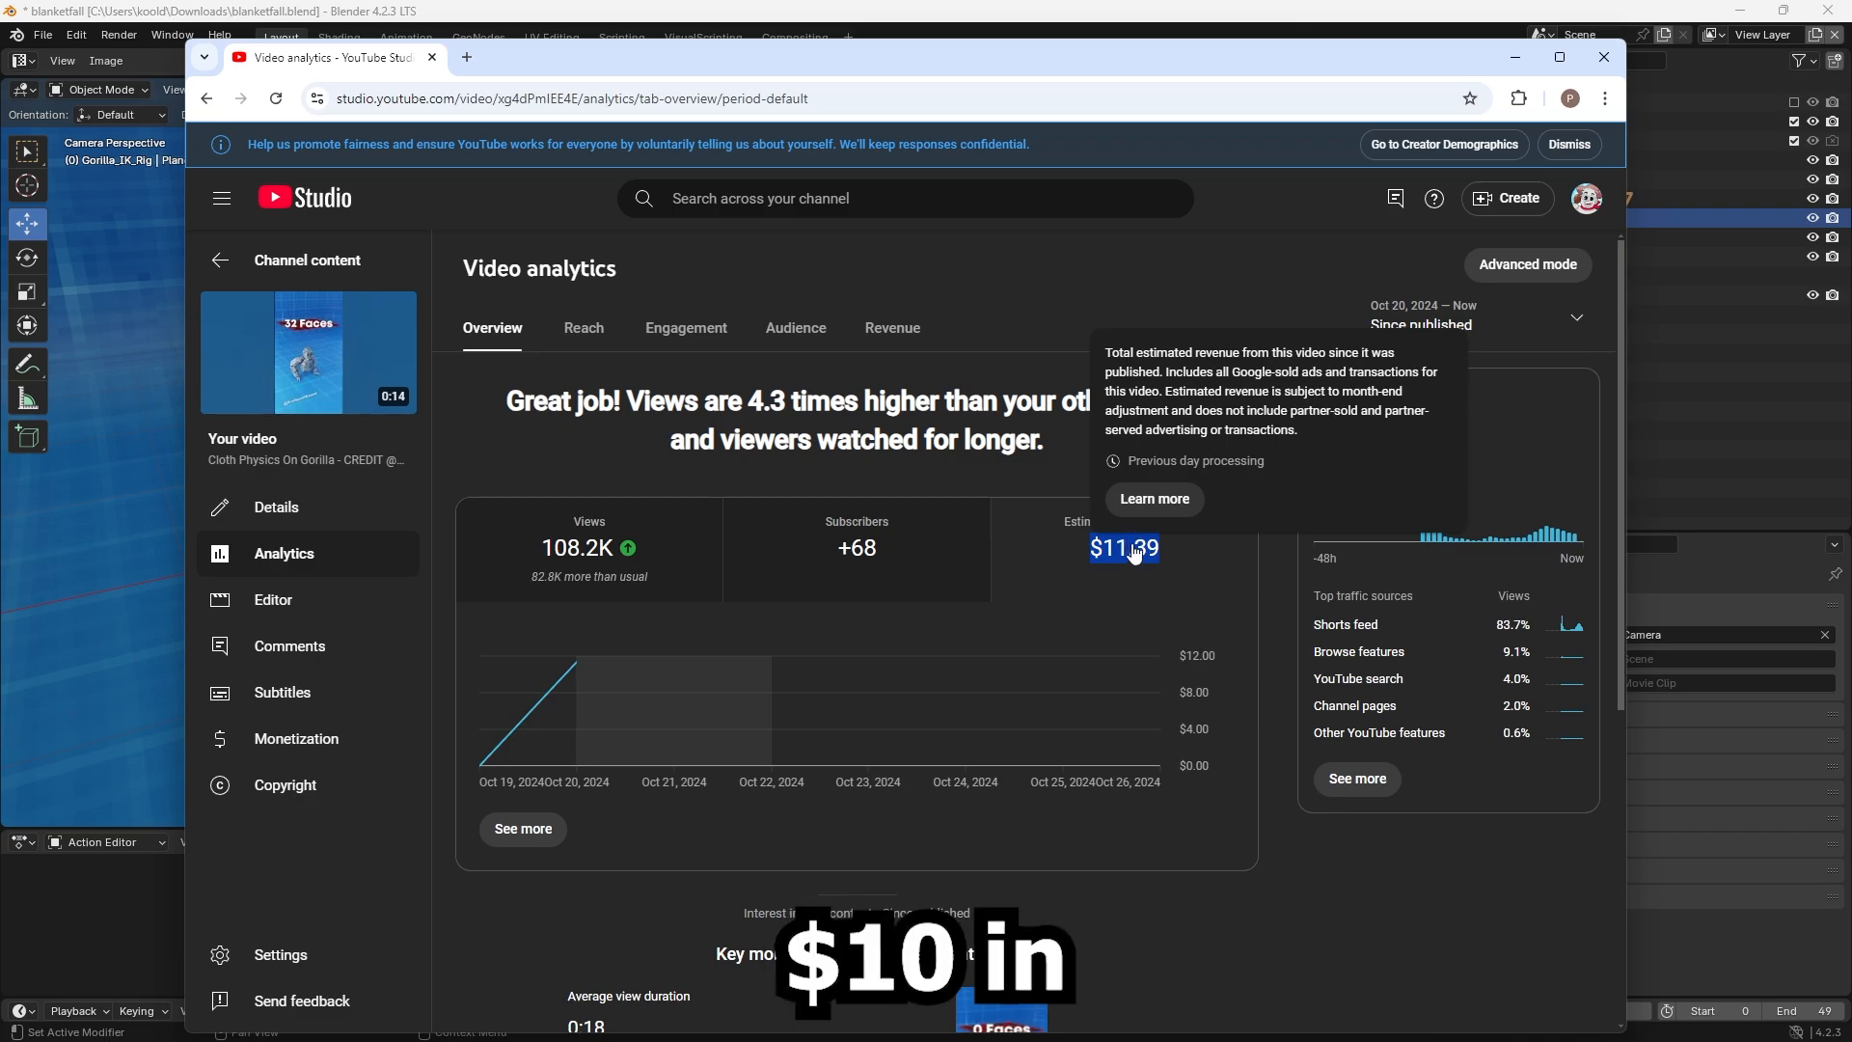
pyautogui.moveTo(598, 557)
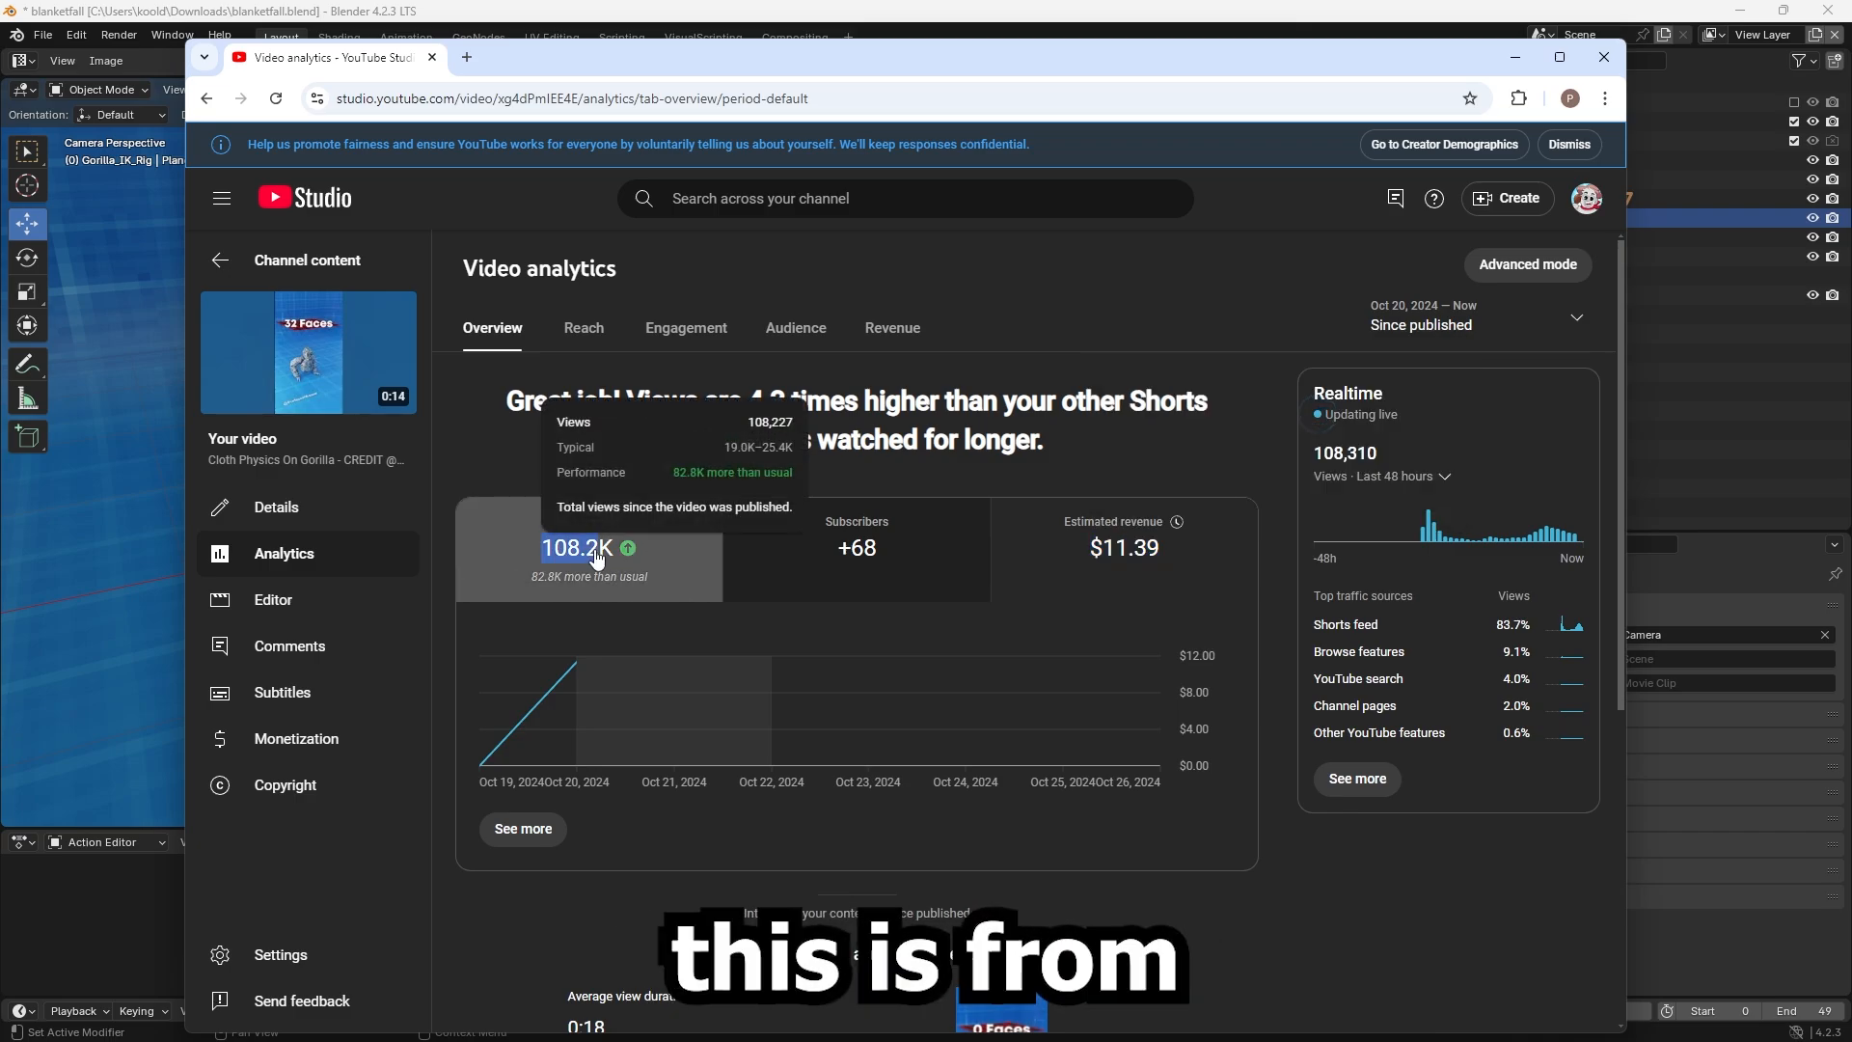
pyautogui.moveTo(1173, 555)
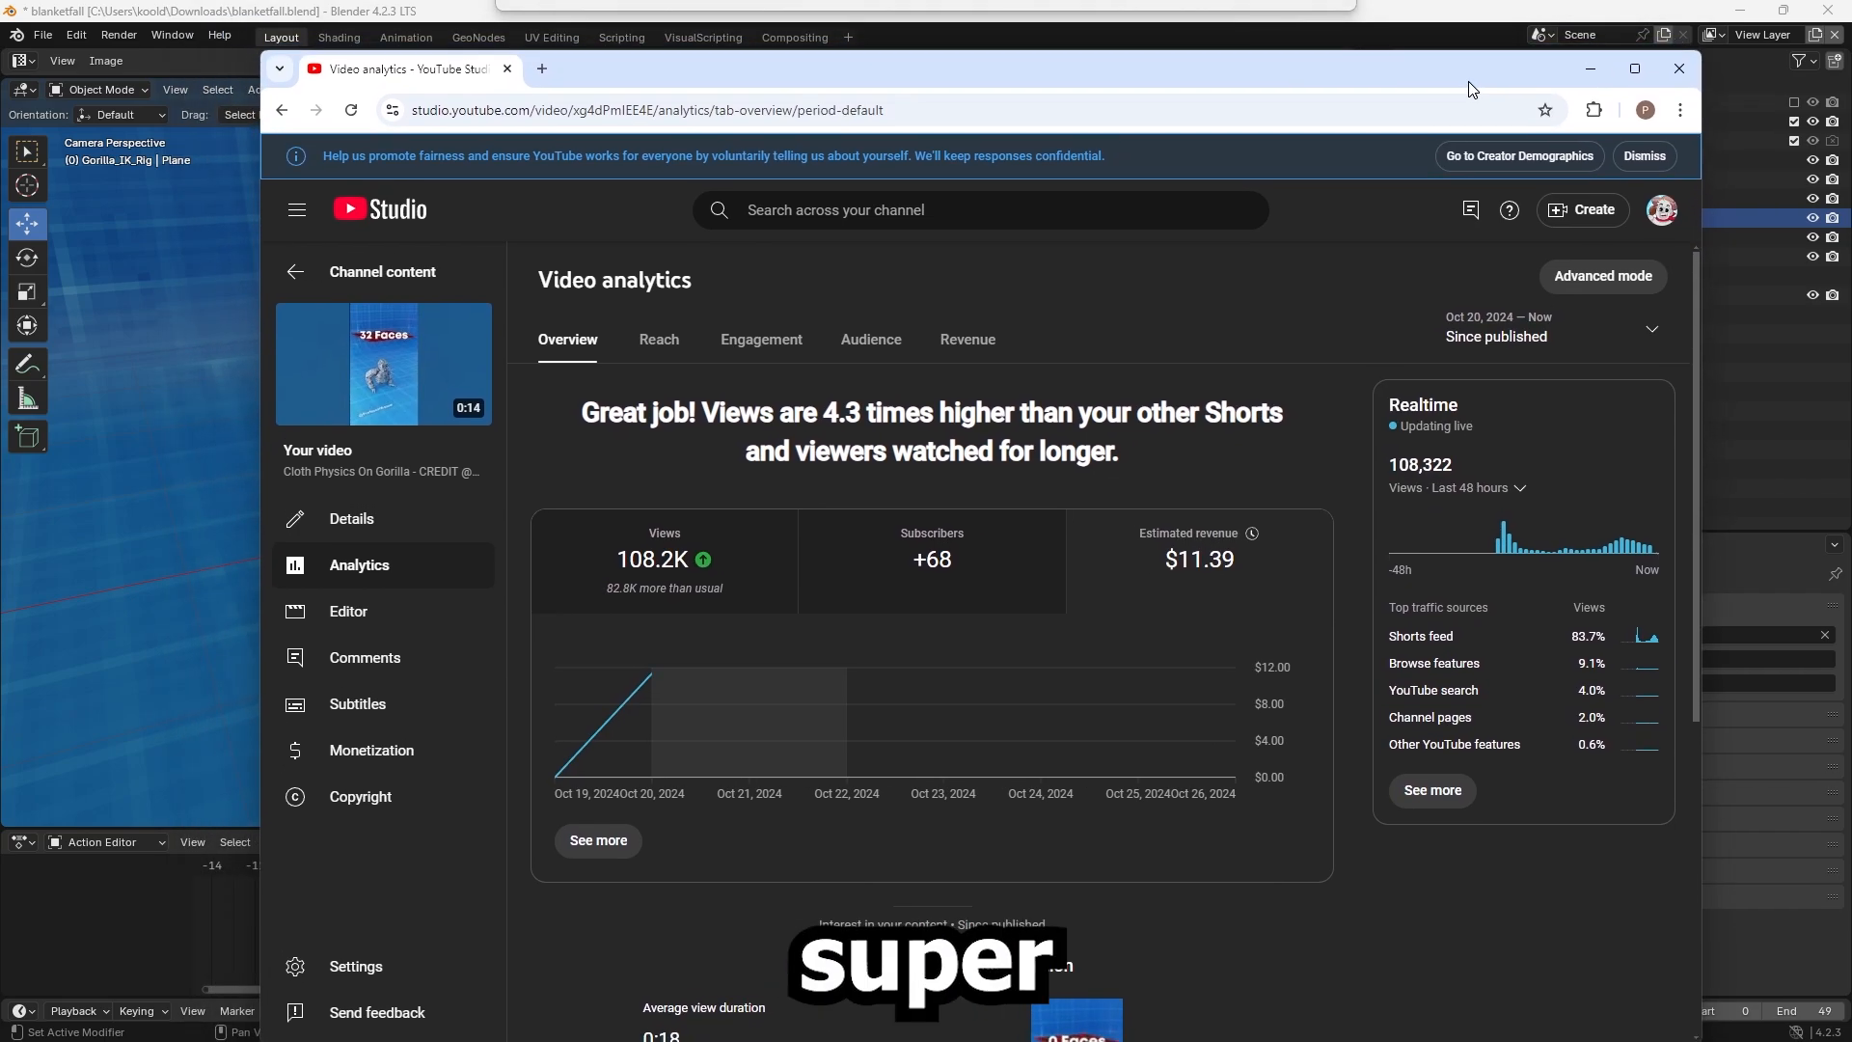
# Start the Blender 4.2.3 LTS for Windows download from blender.org's Download page.
pyautogui.click(760, 340)
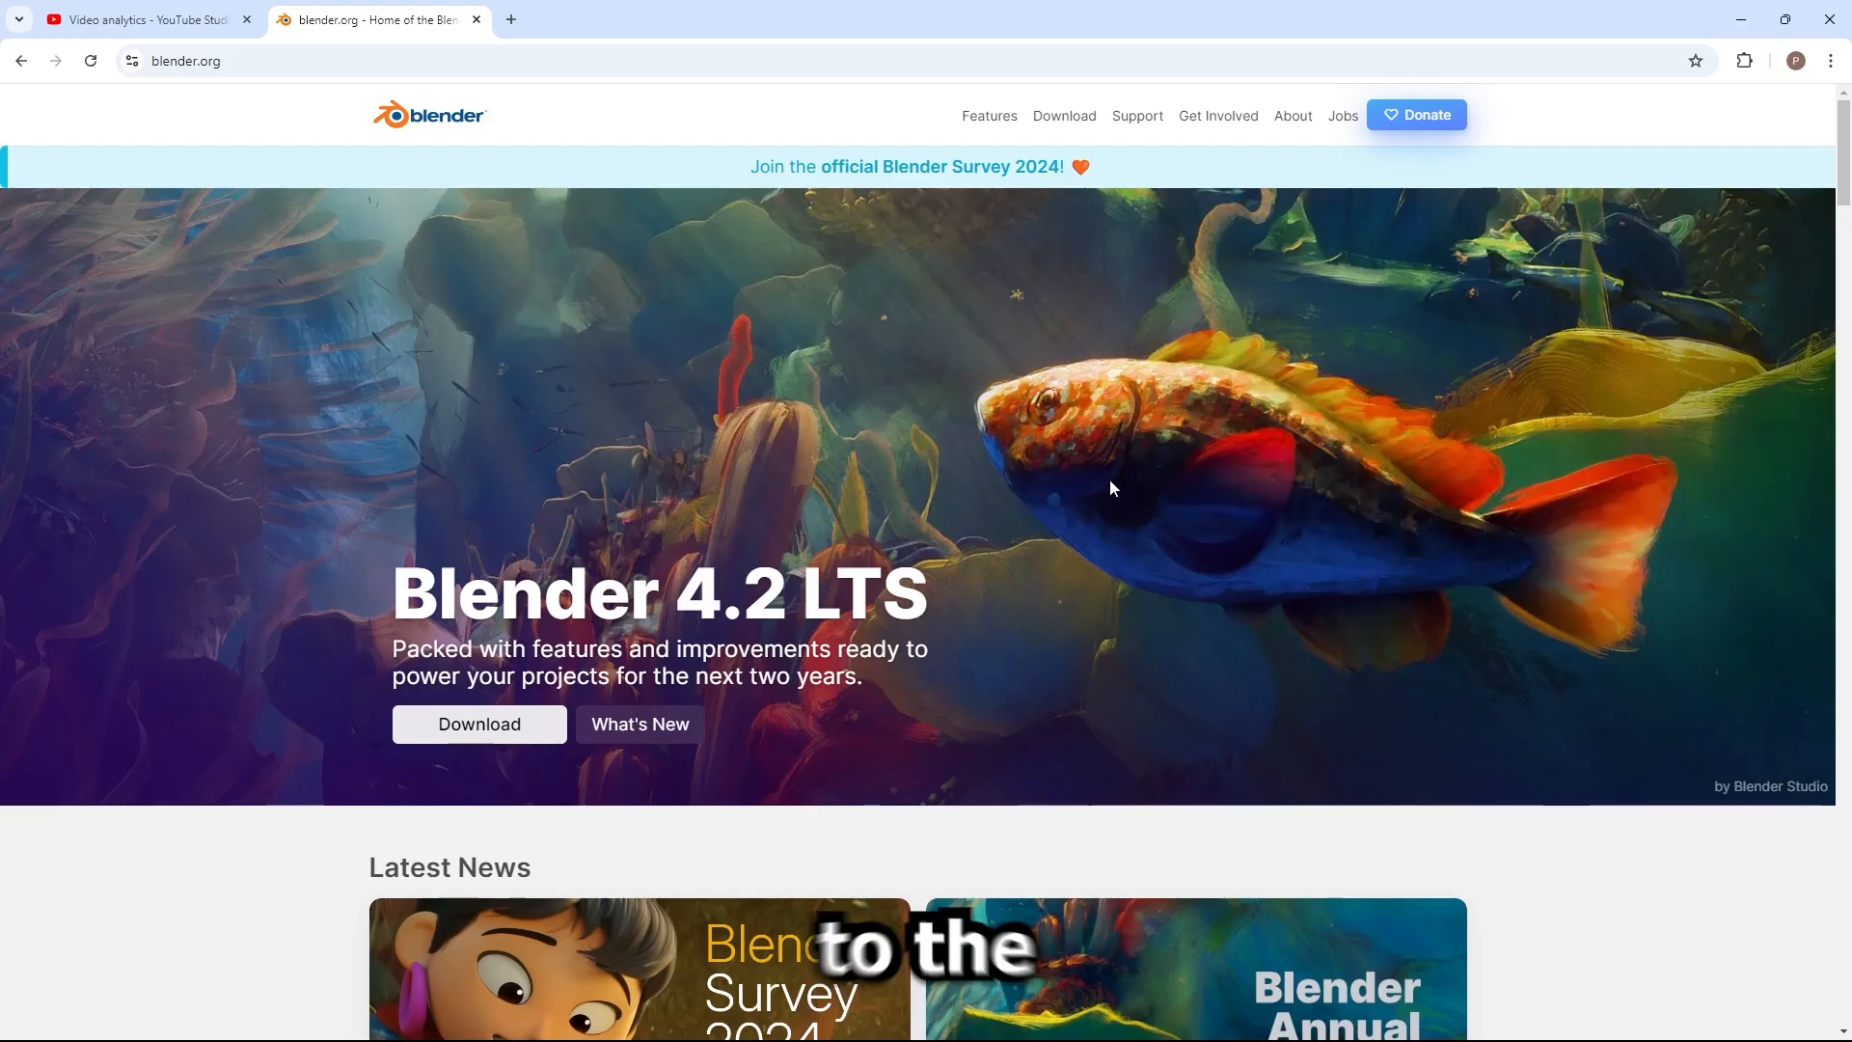
pyautogui.moveTo(542, 718)
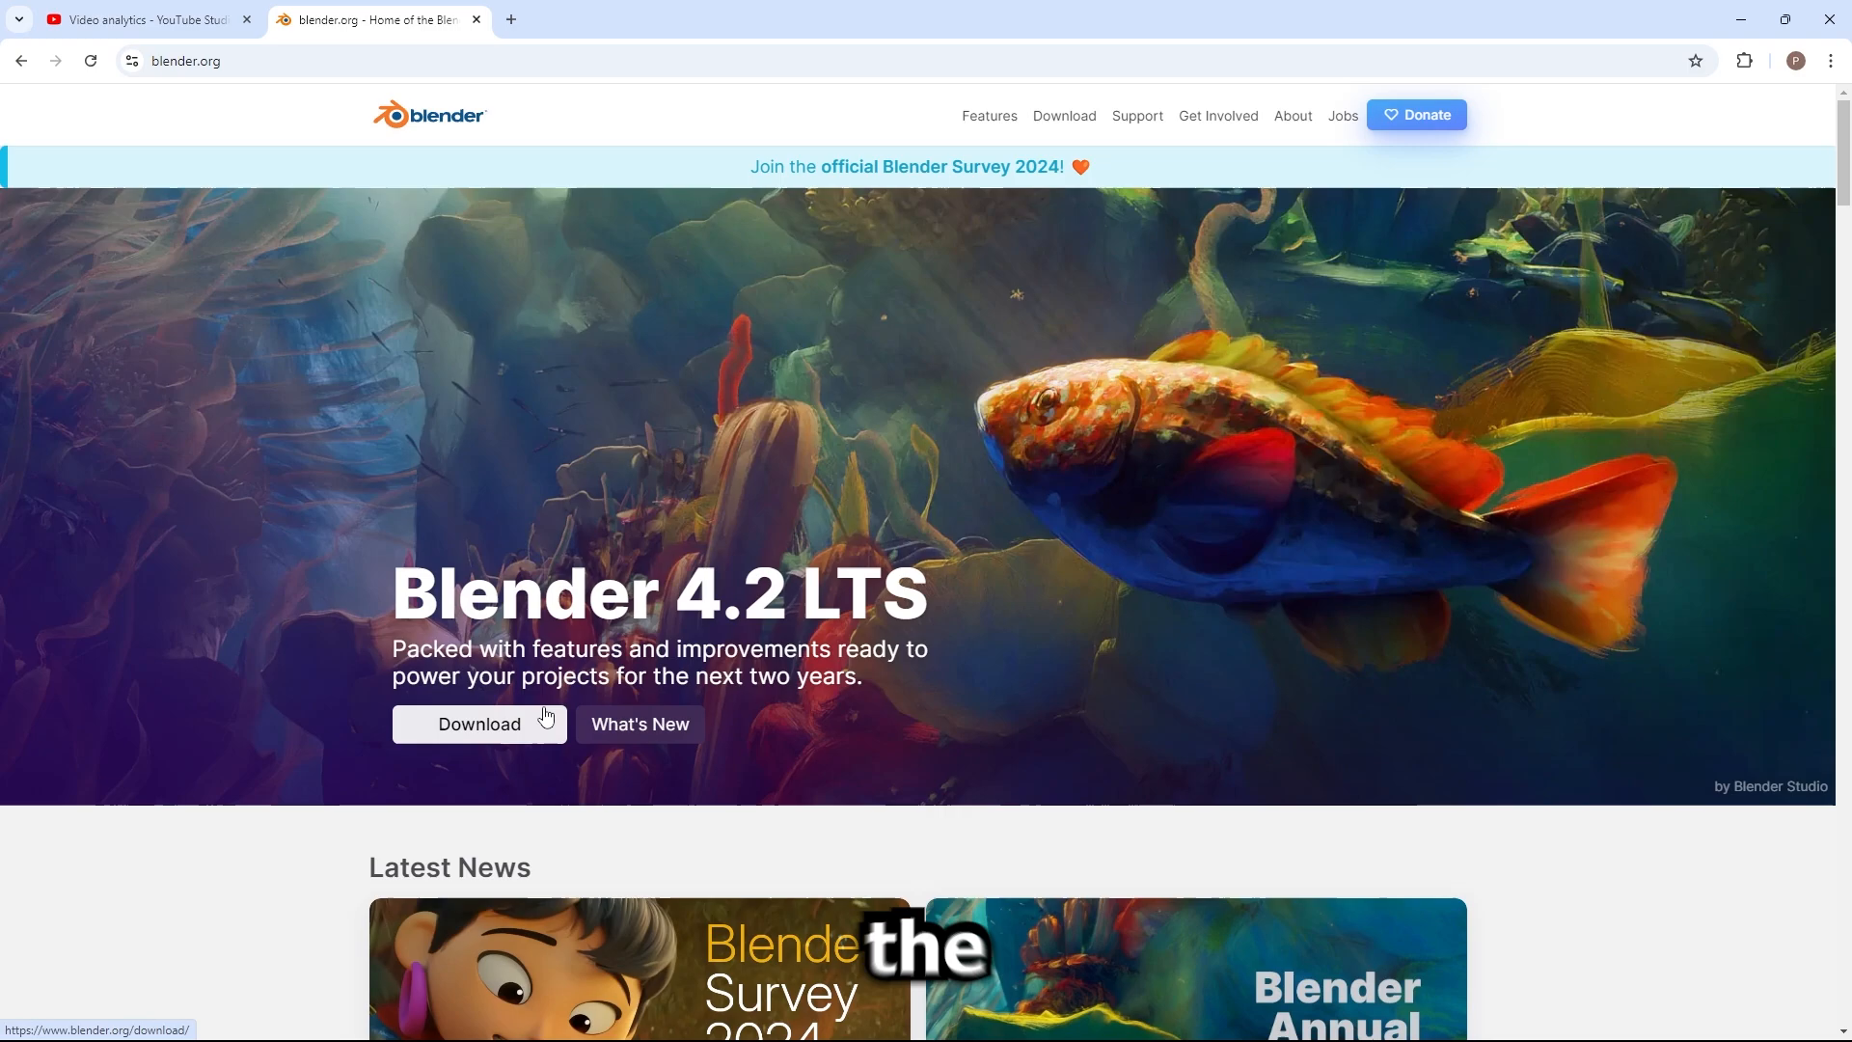
pyautogui.click(478, 724)
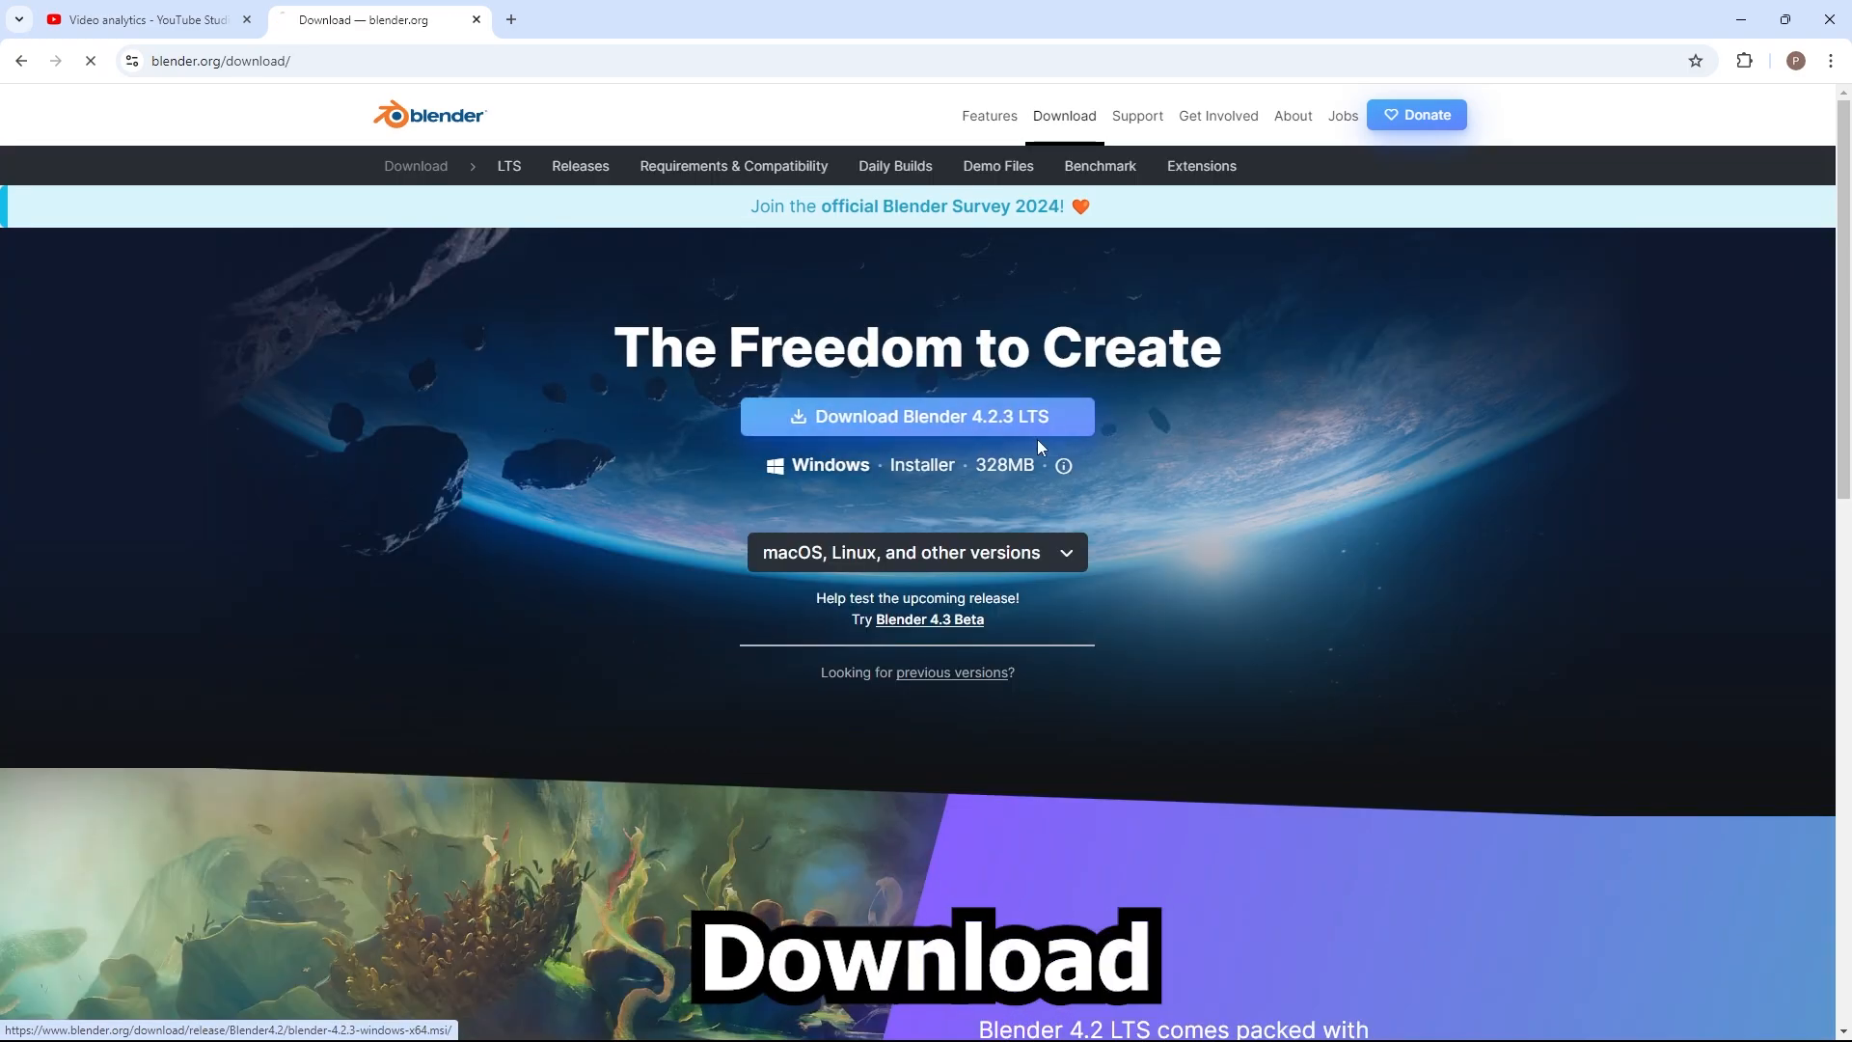
pyautogui.click(919, 416)
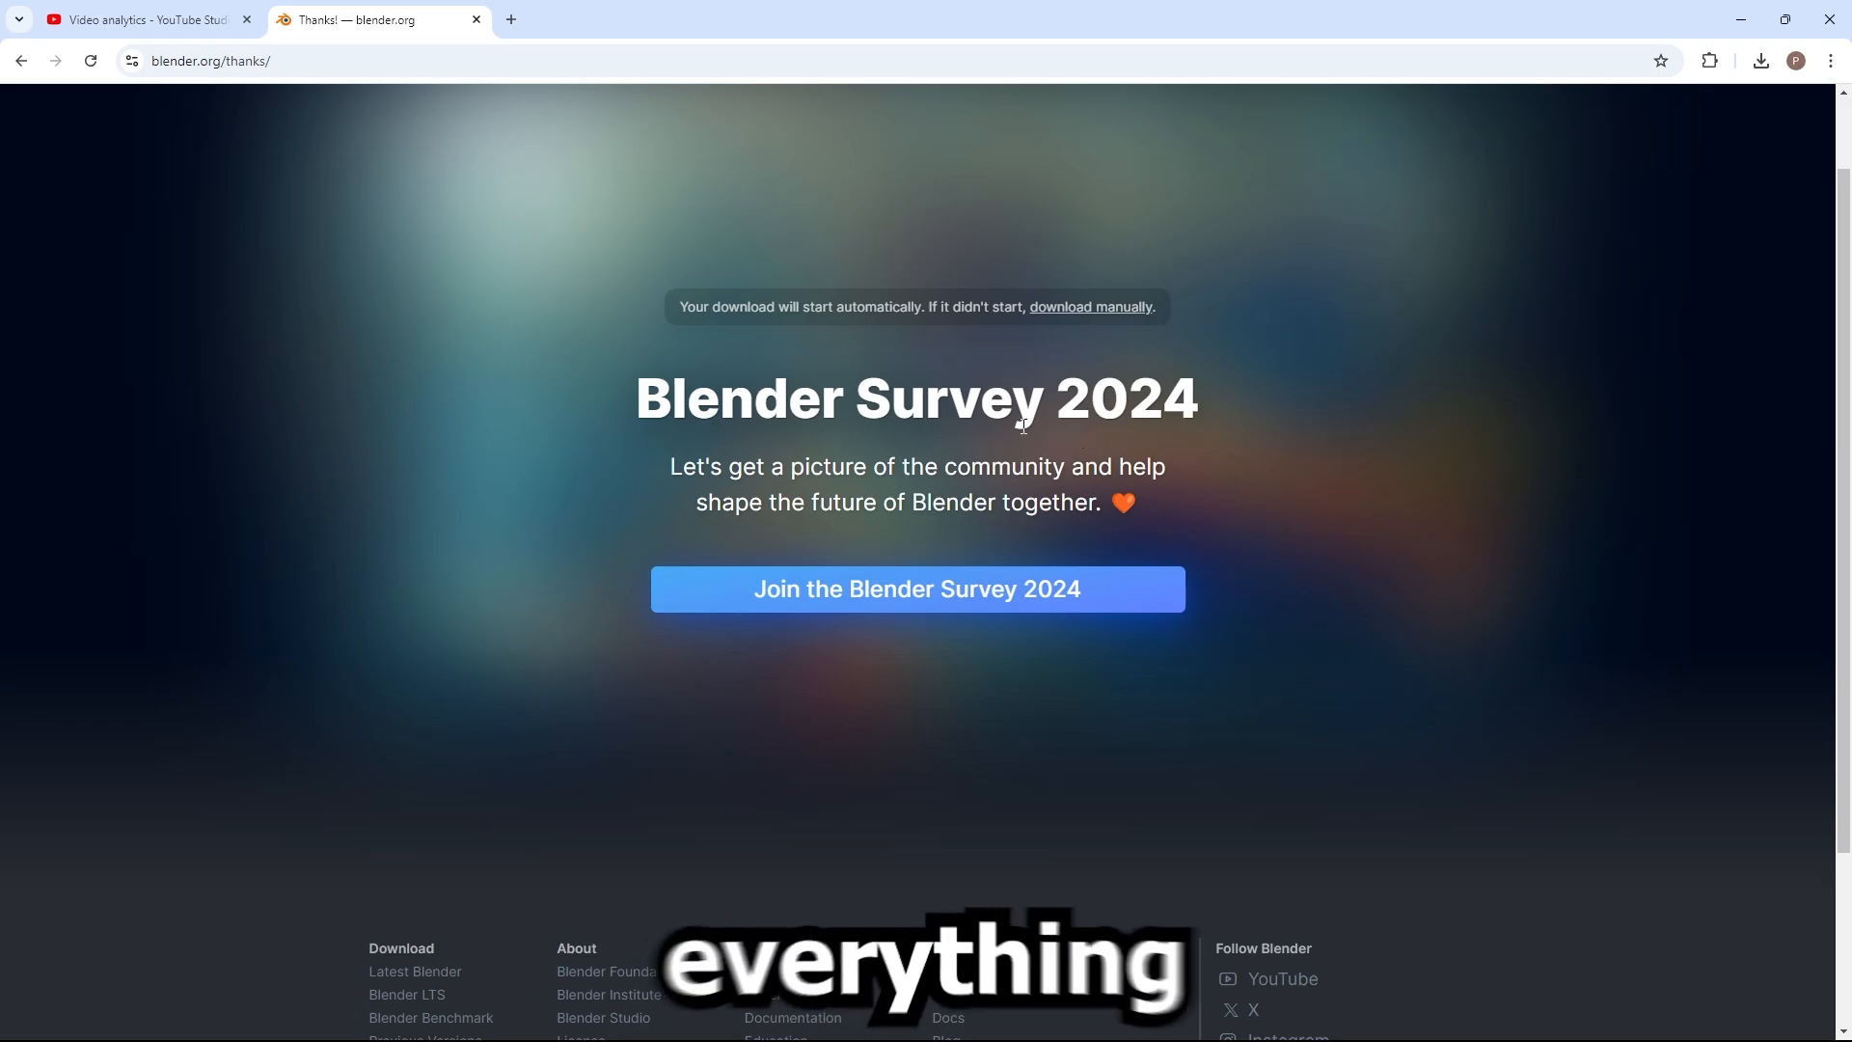
pyautogui.click(145, 22)
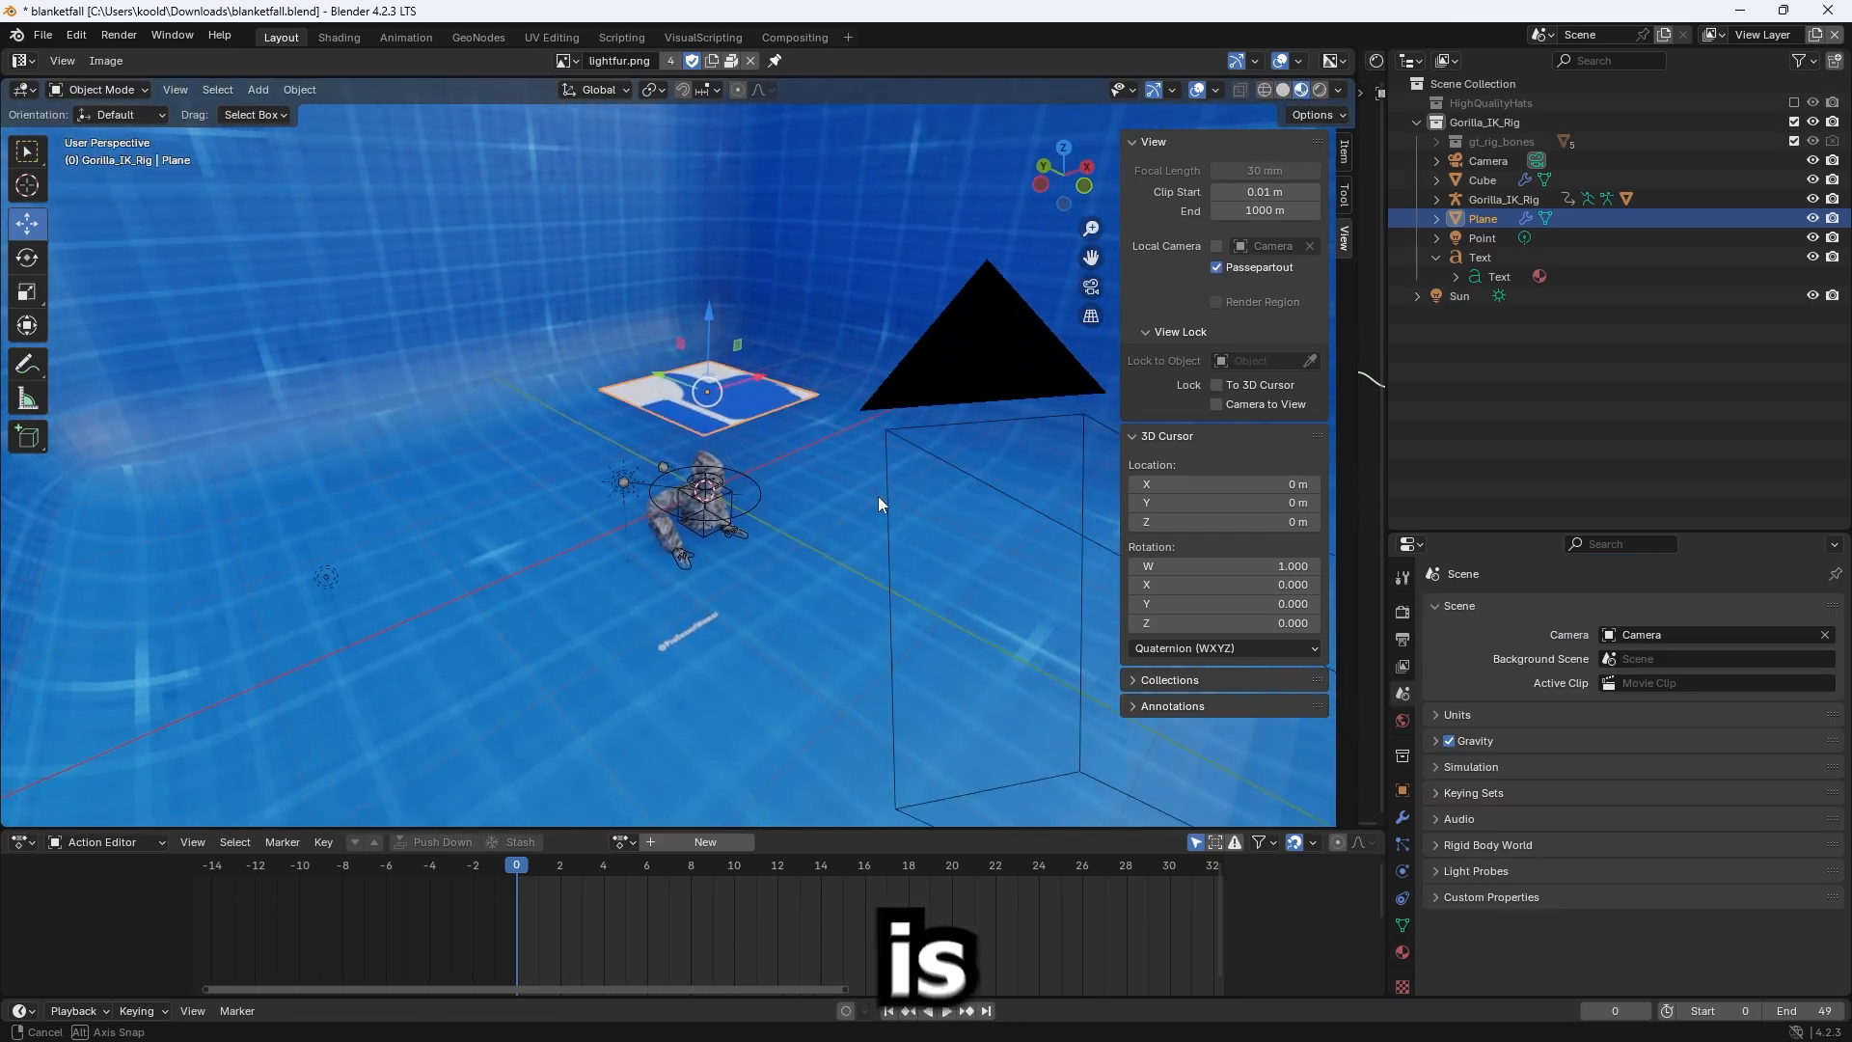
pyautogui.moveTo(880, 503); pyautogui.dragTo(821, 544)
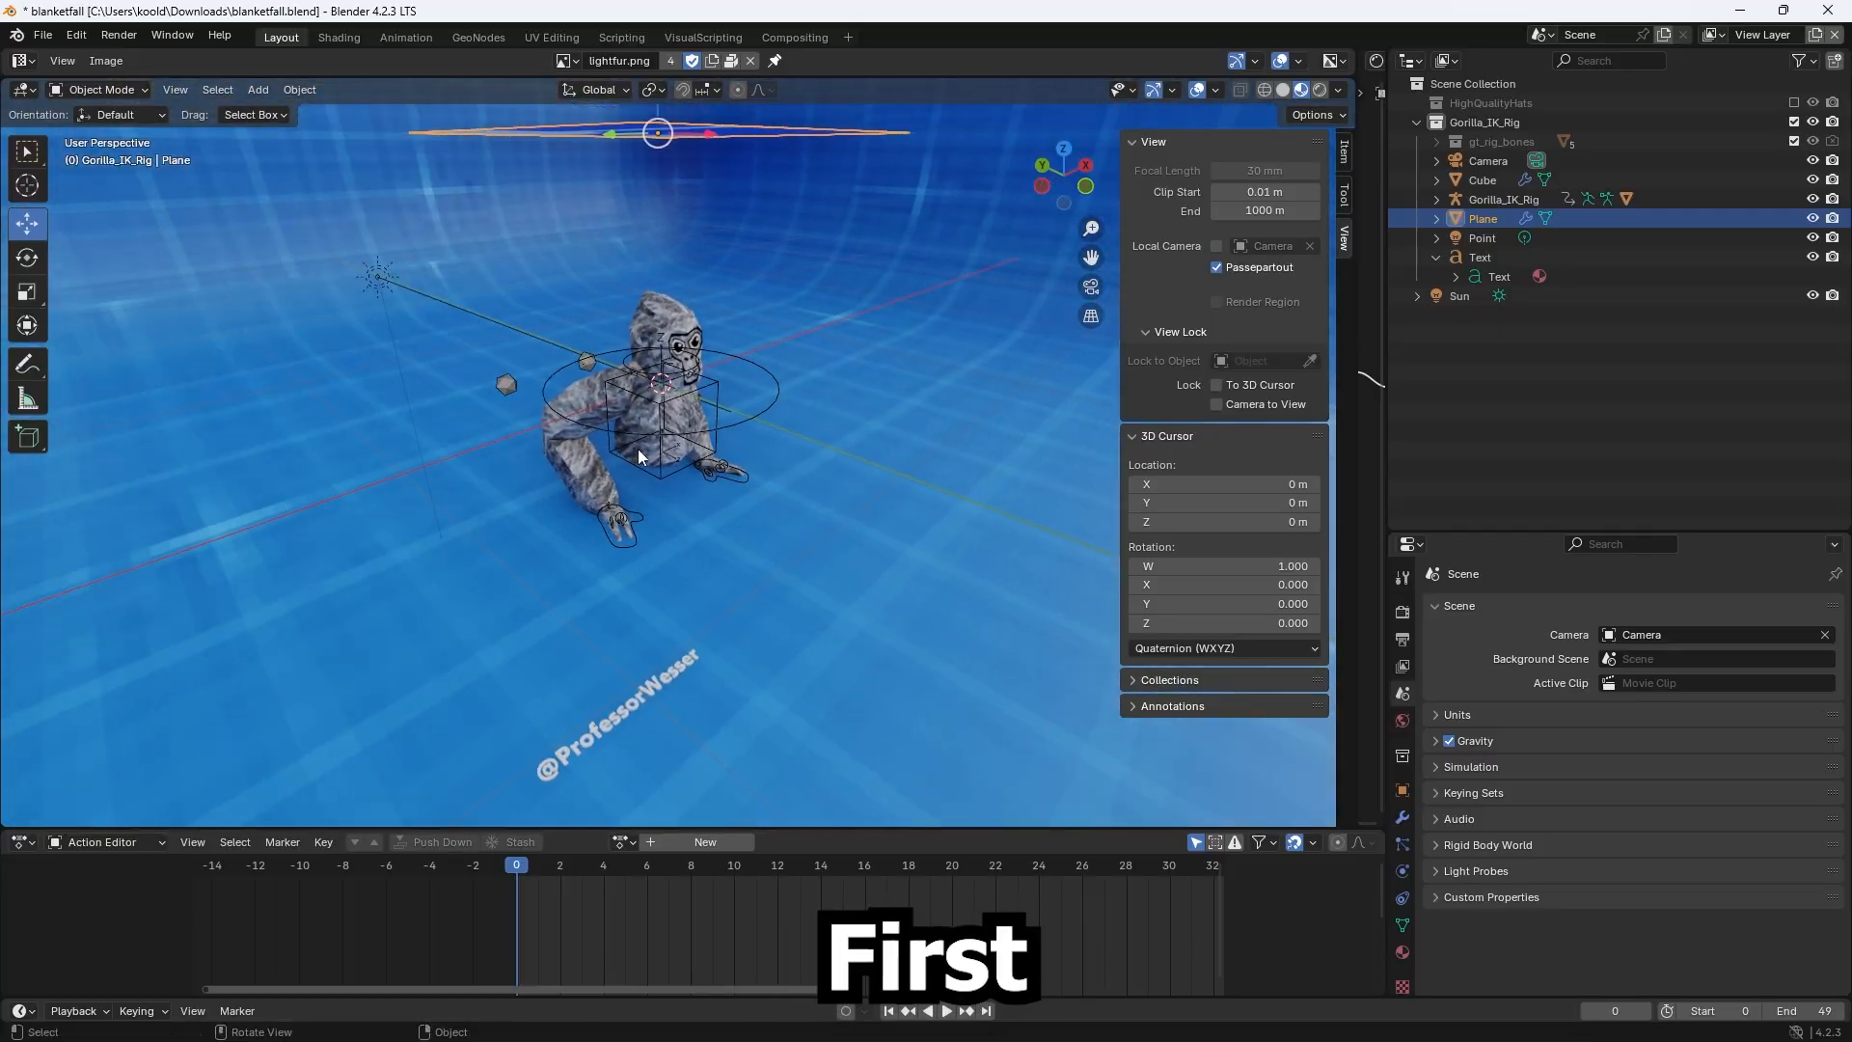
pyautogui.click(1502, 199)
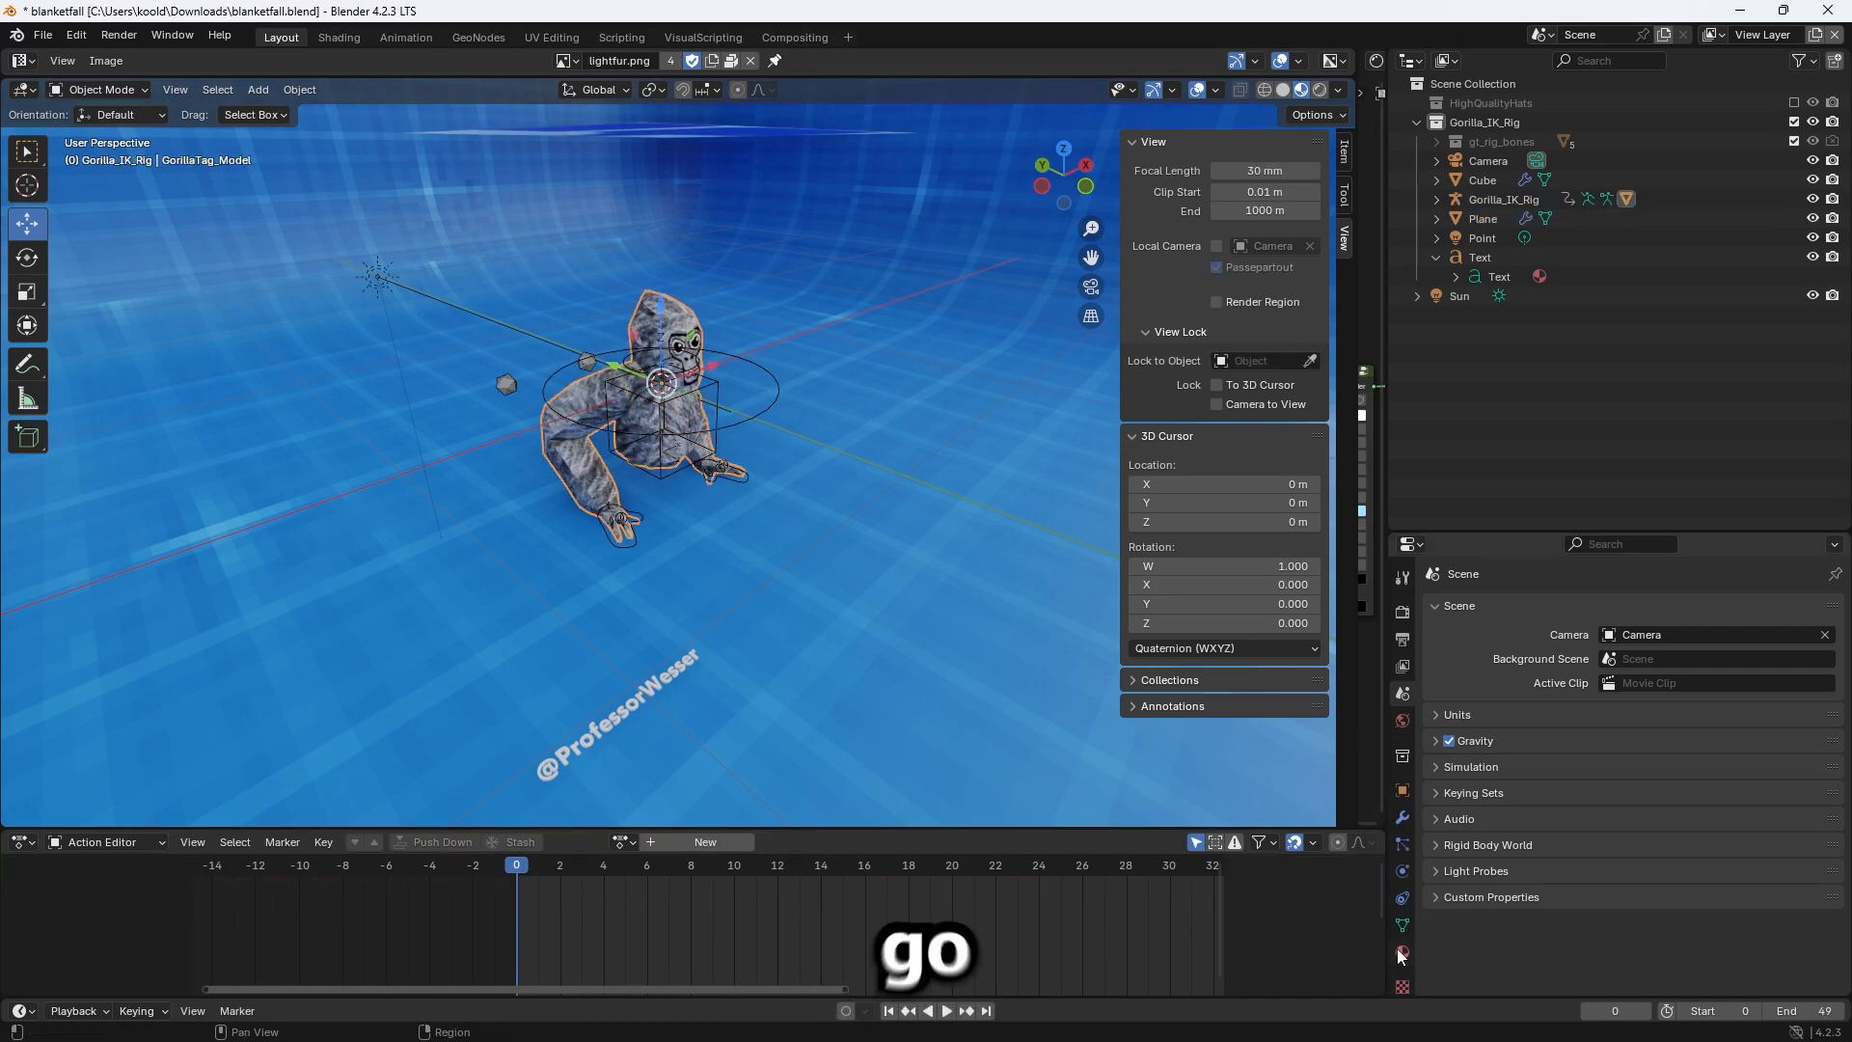
pyautogui.click(1401, 953)
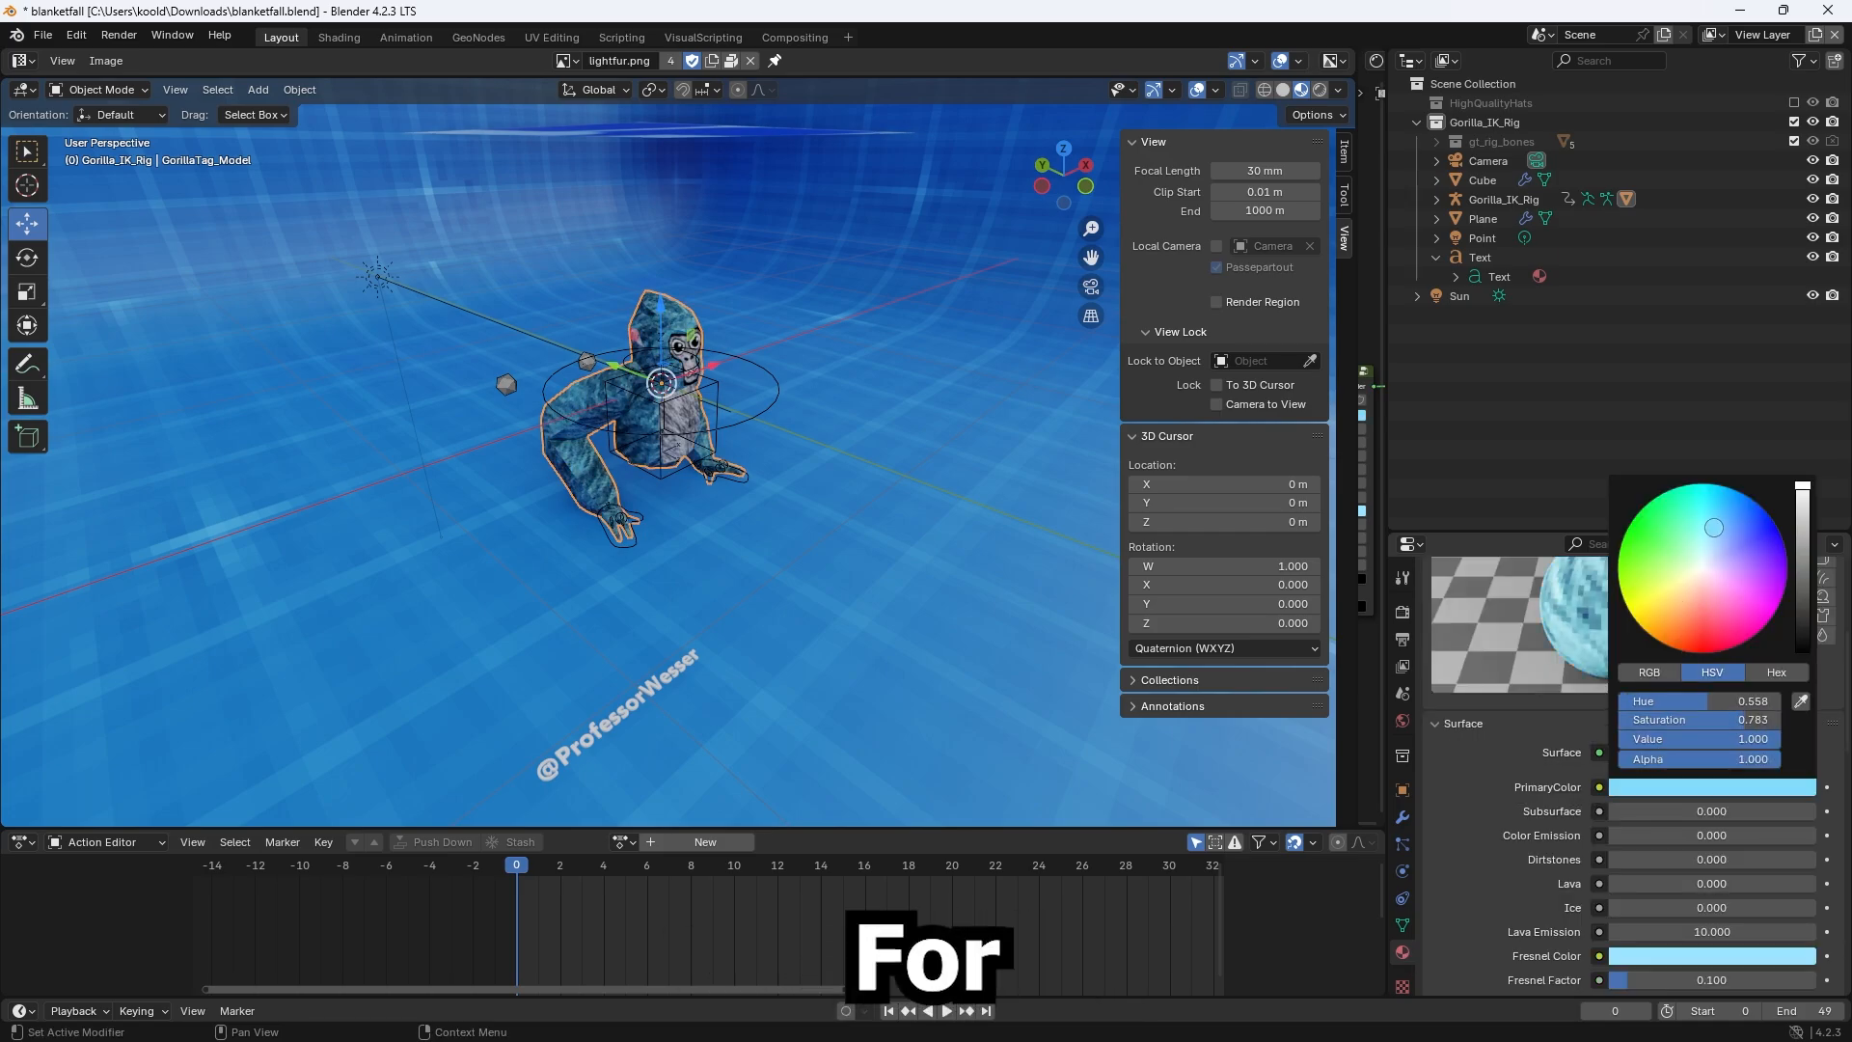
pyautogui.click(1638, 513)
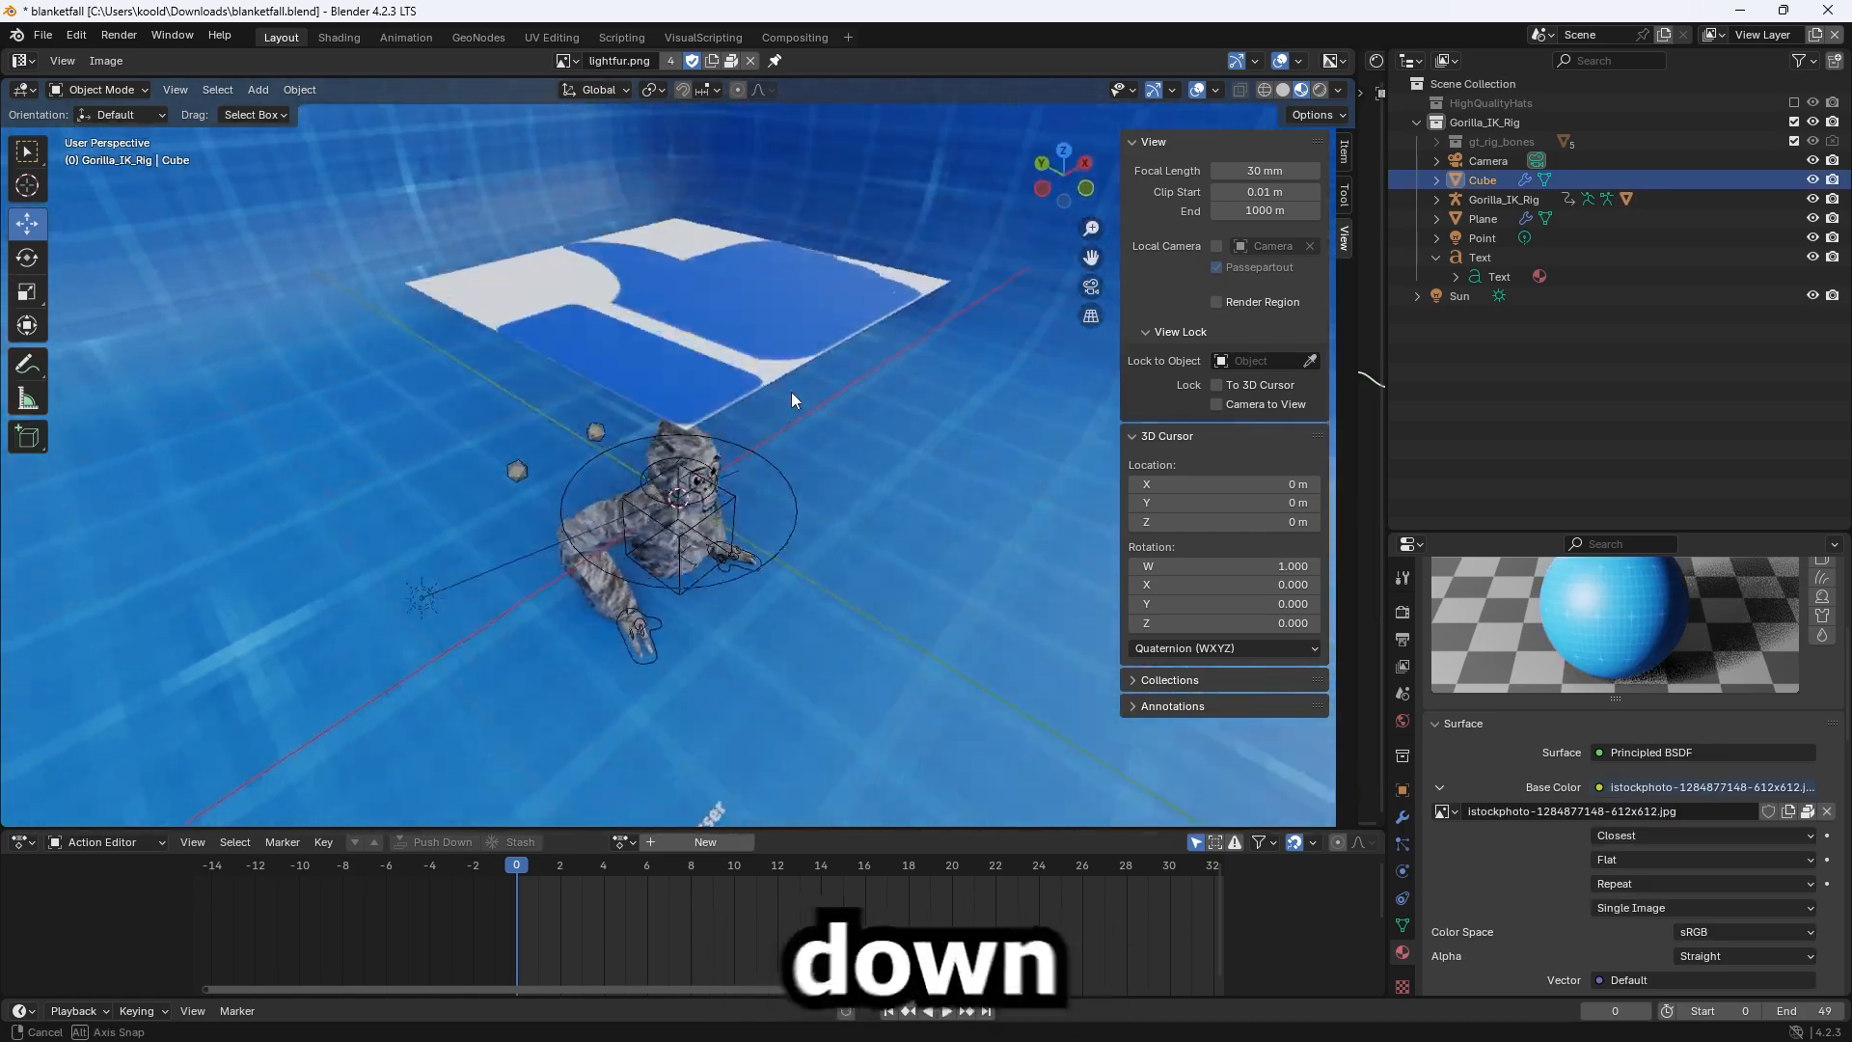
pyautogui.click(1482, 218)
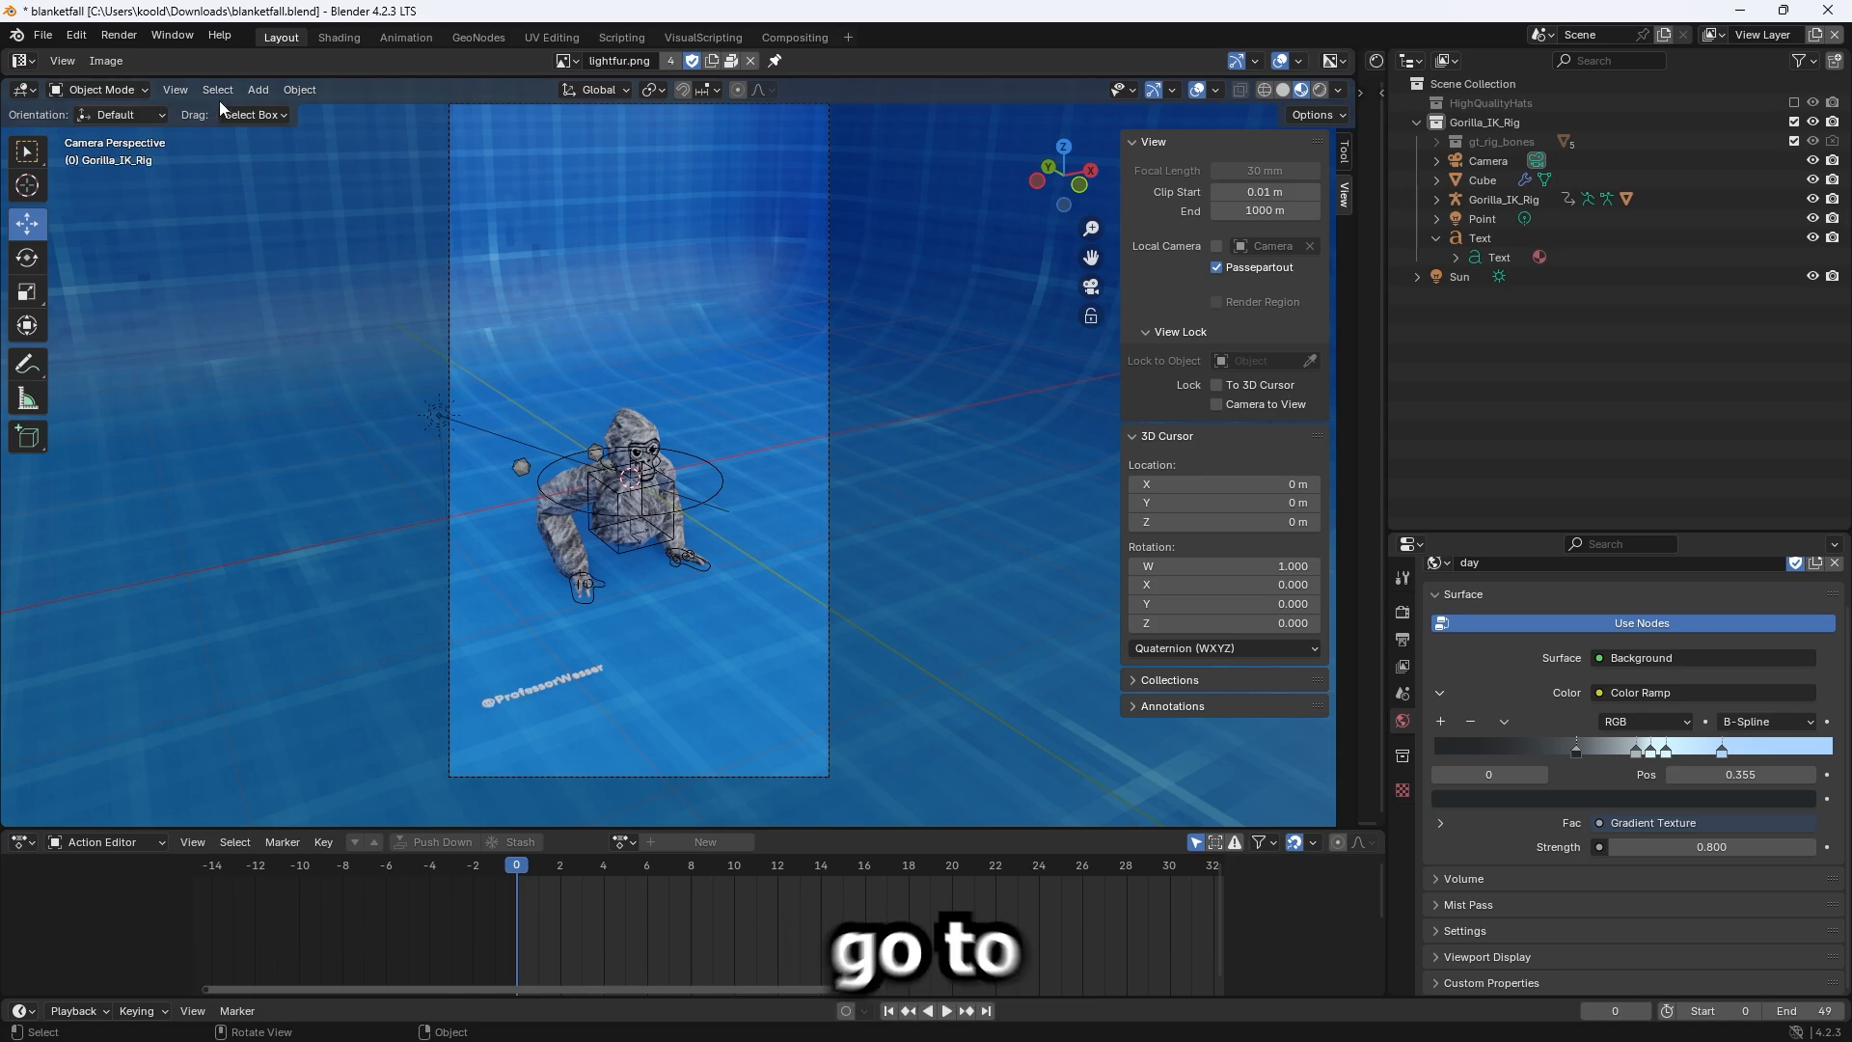
# Add a new plane via Add > Mesh > Plane and position it above the gorilla.
pyautogui.click(257, 88)
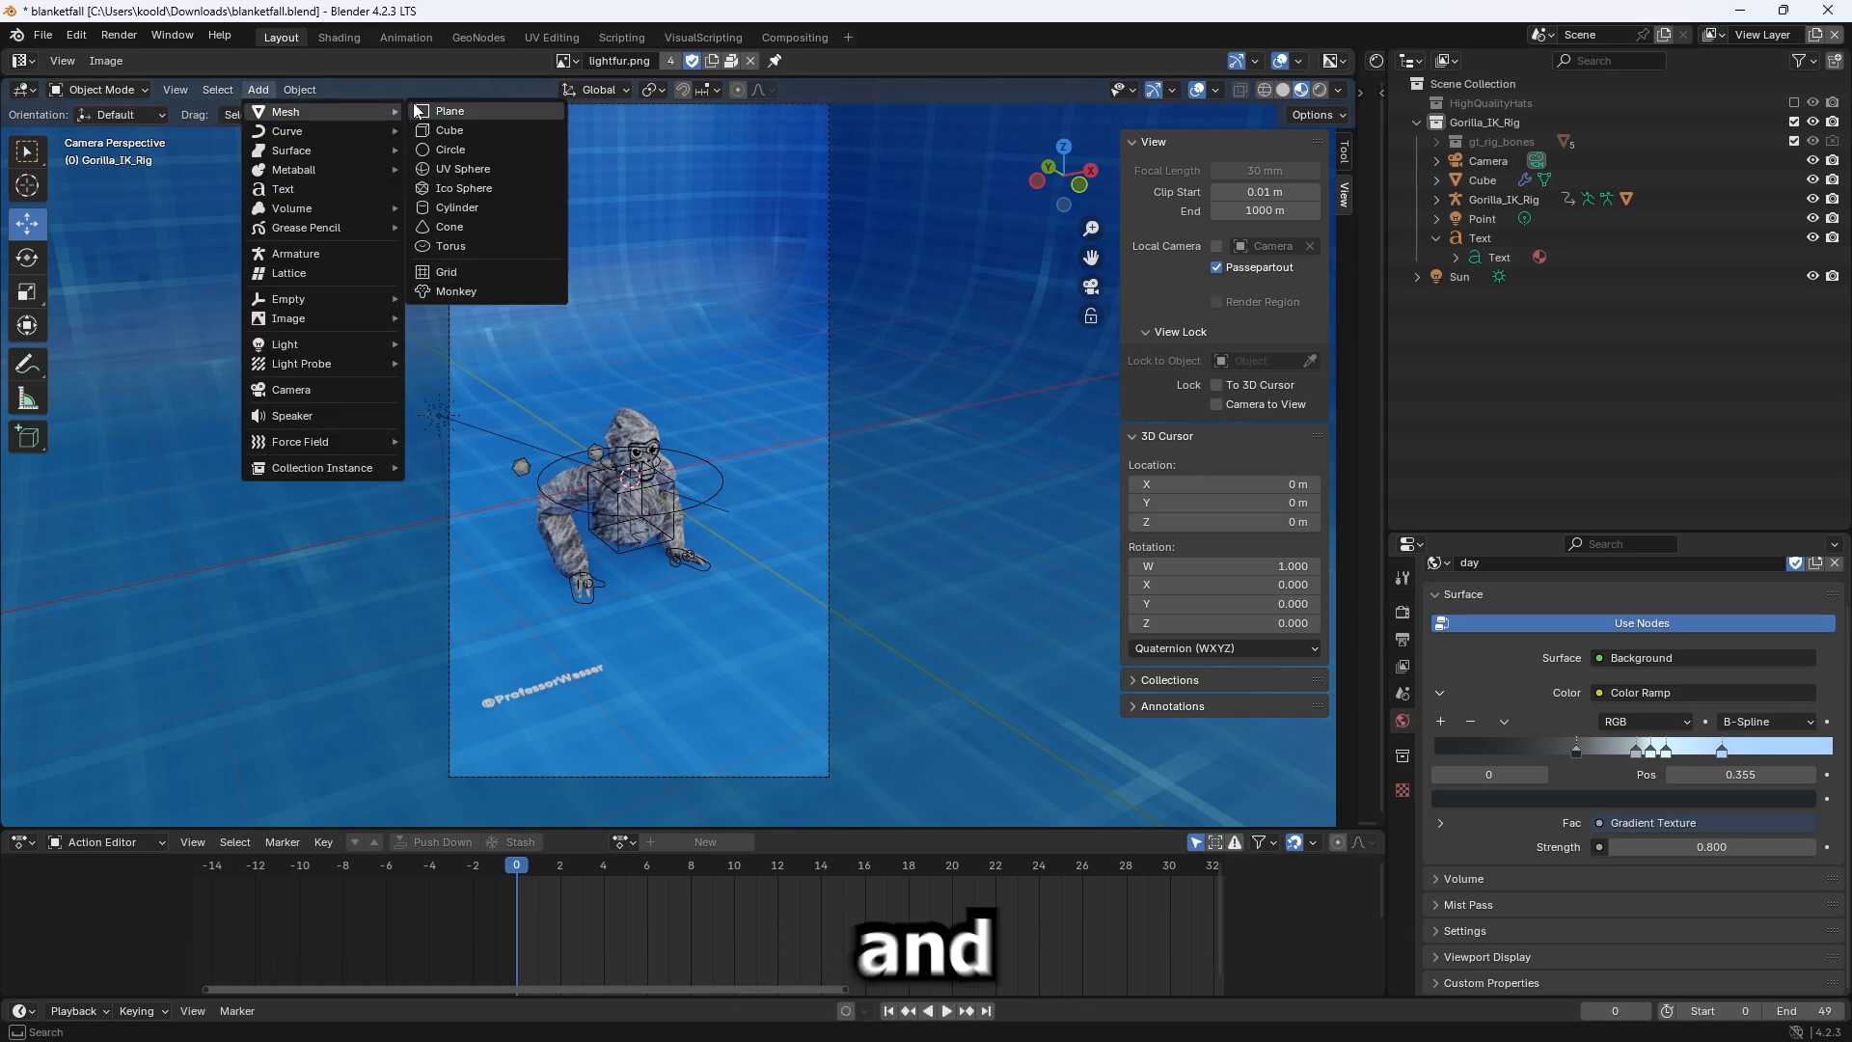
pyautogui.click(449, 110)
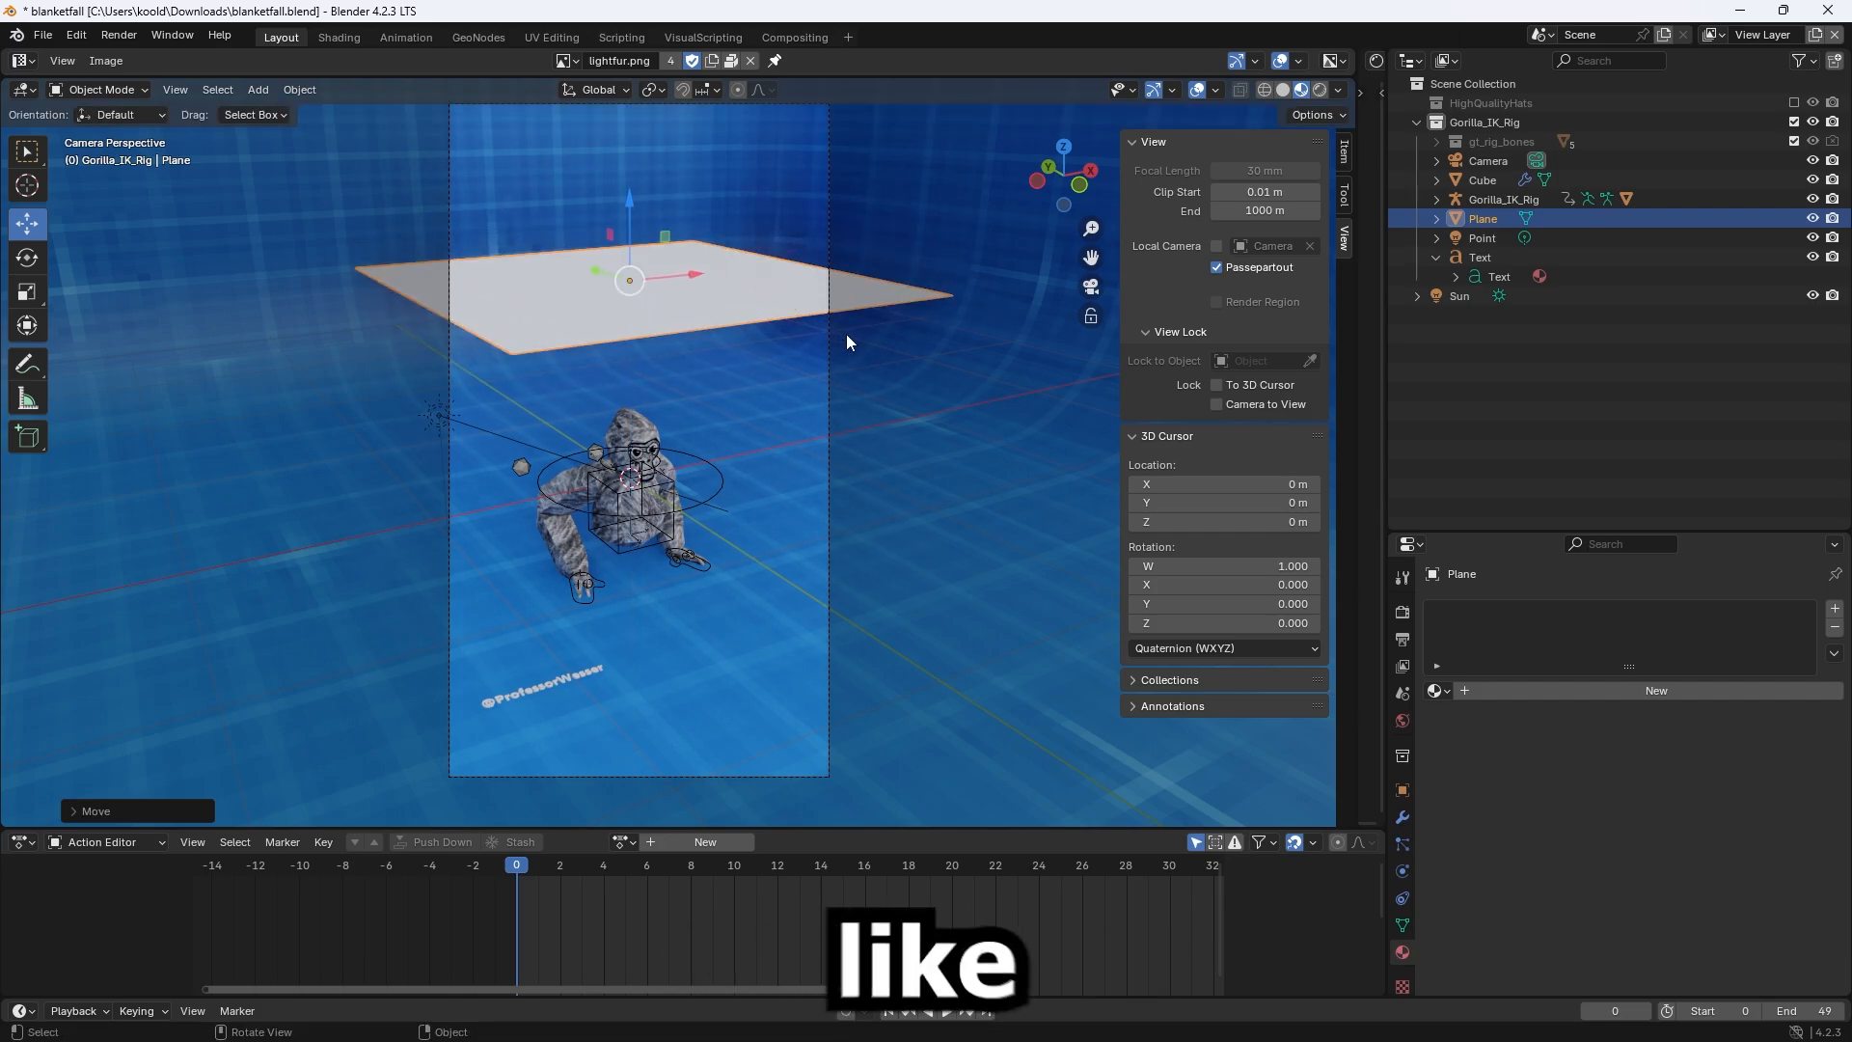
pyautogui.press('s')
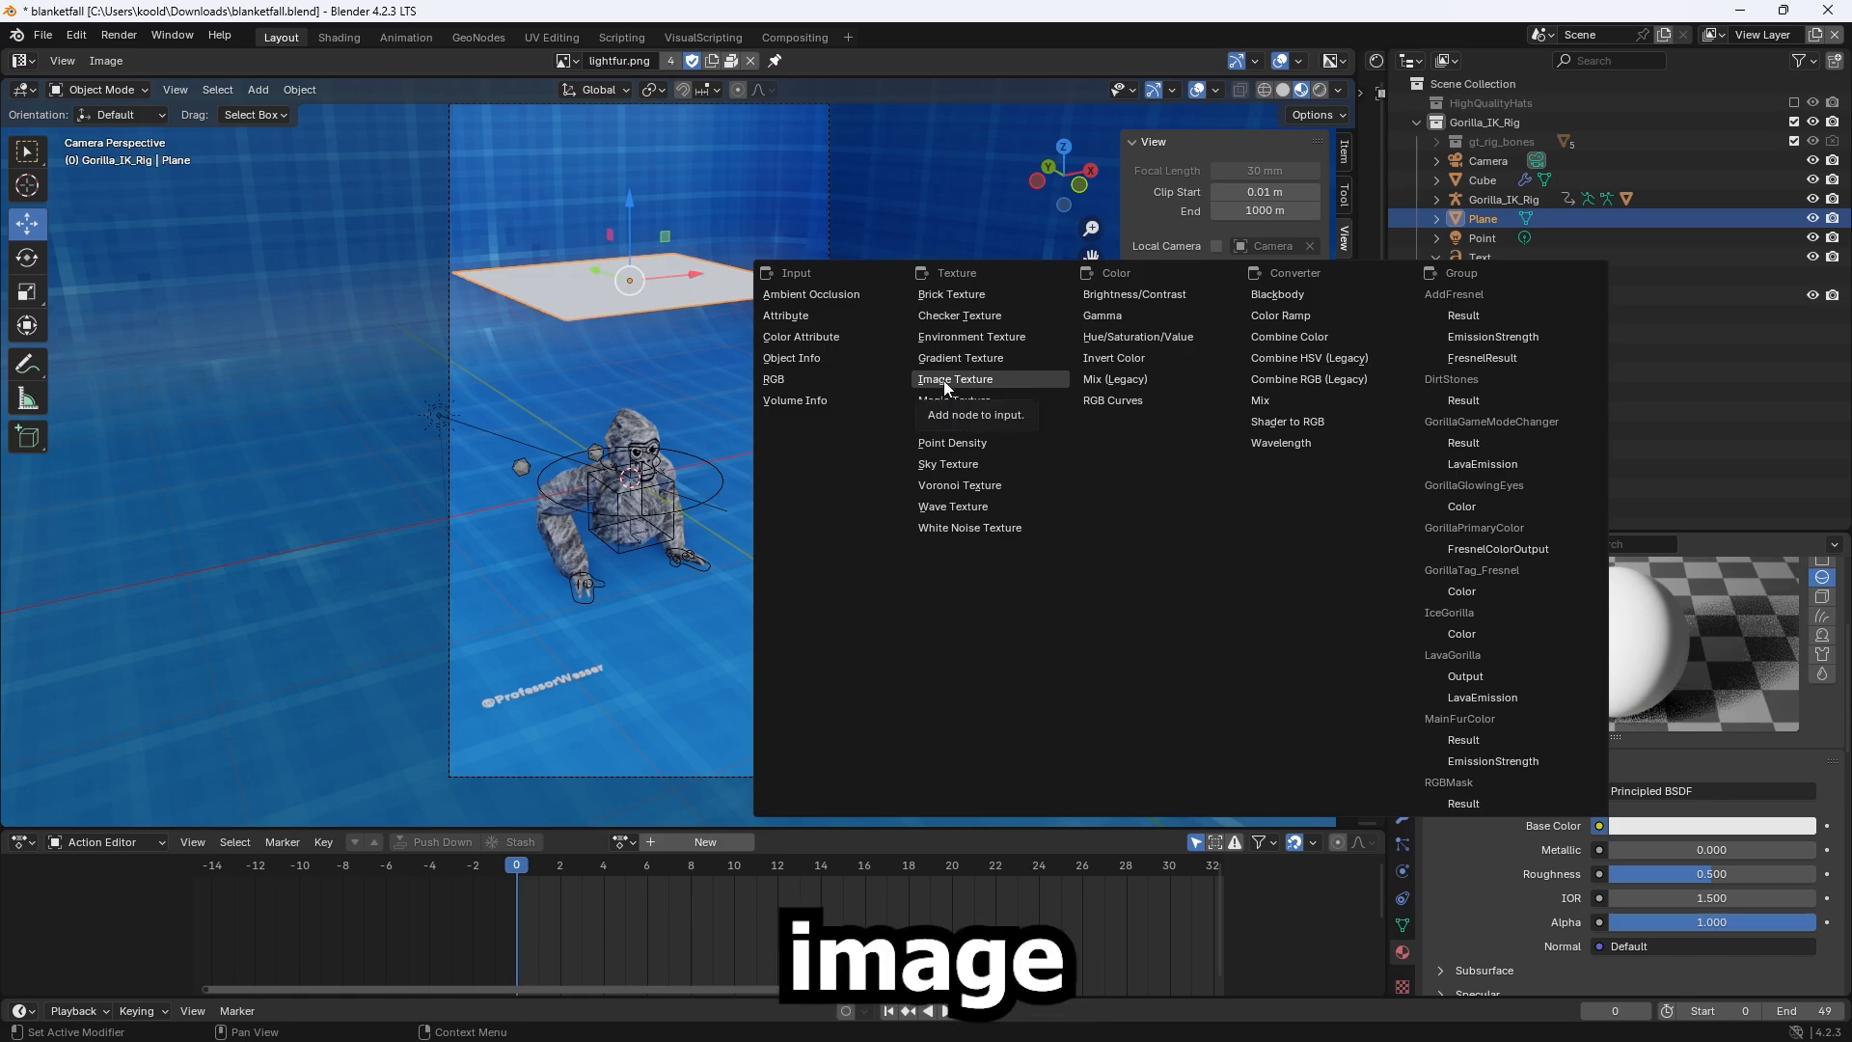
# Give the plane an Image Texture base colour and load images.png into it.
pyautogui.click(955, 378)
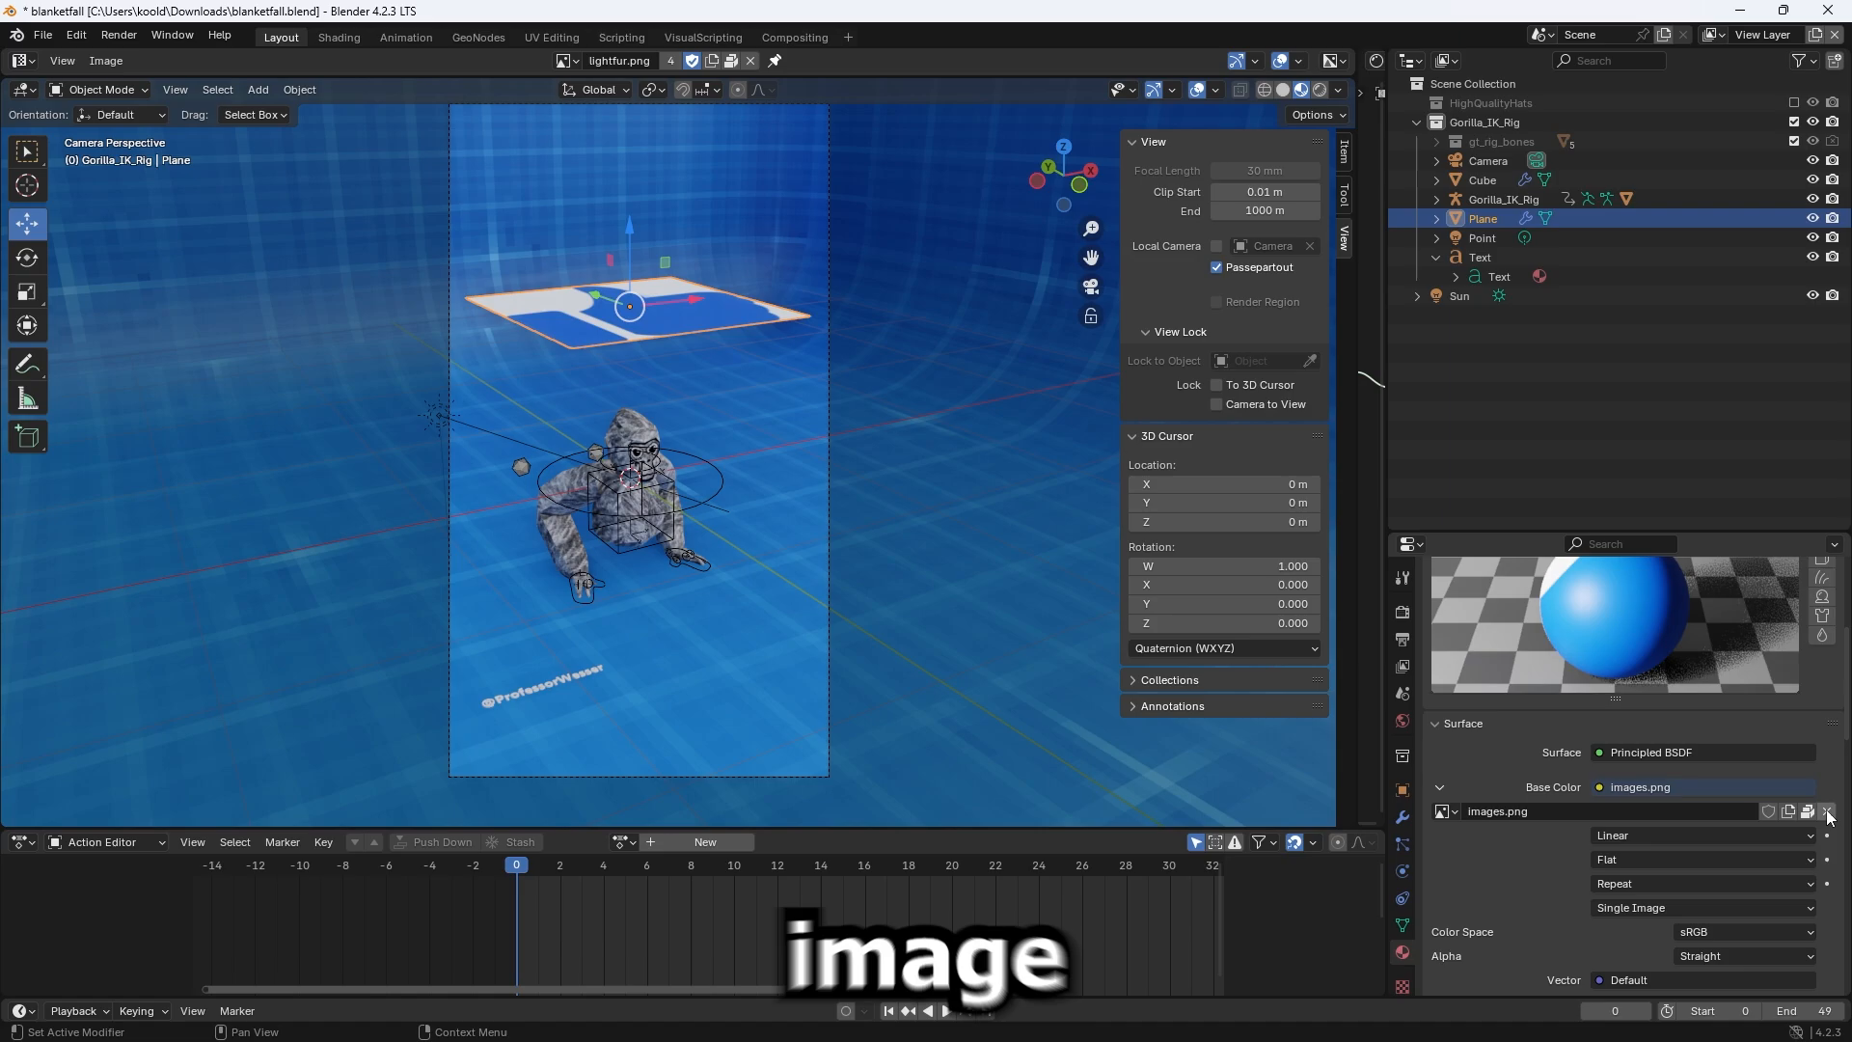
pyautogui.click(1829, 810)
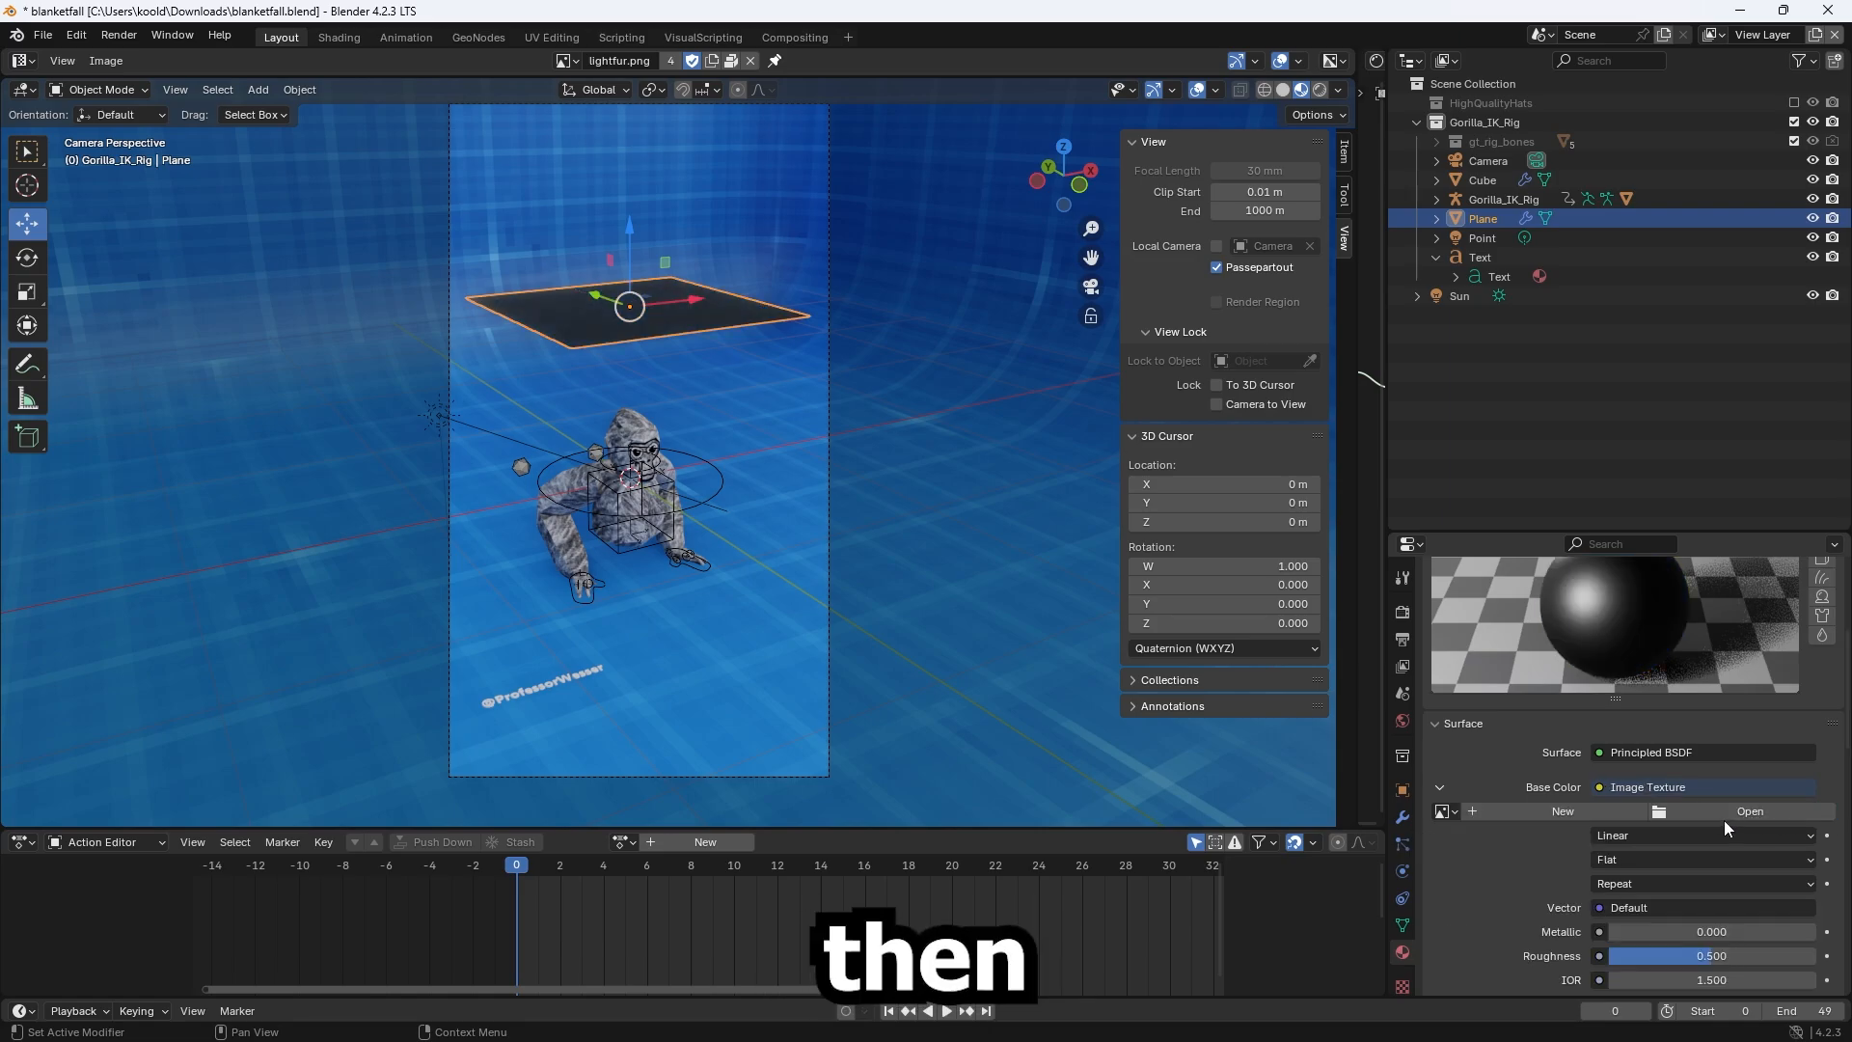
pyautogui.click(1749, 810)
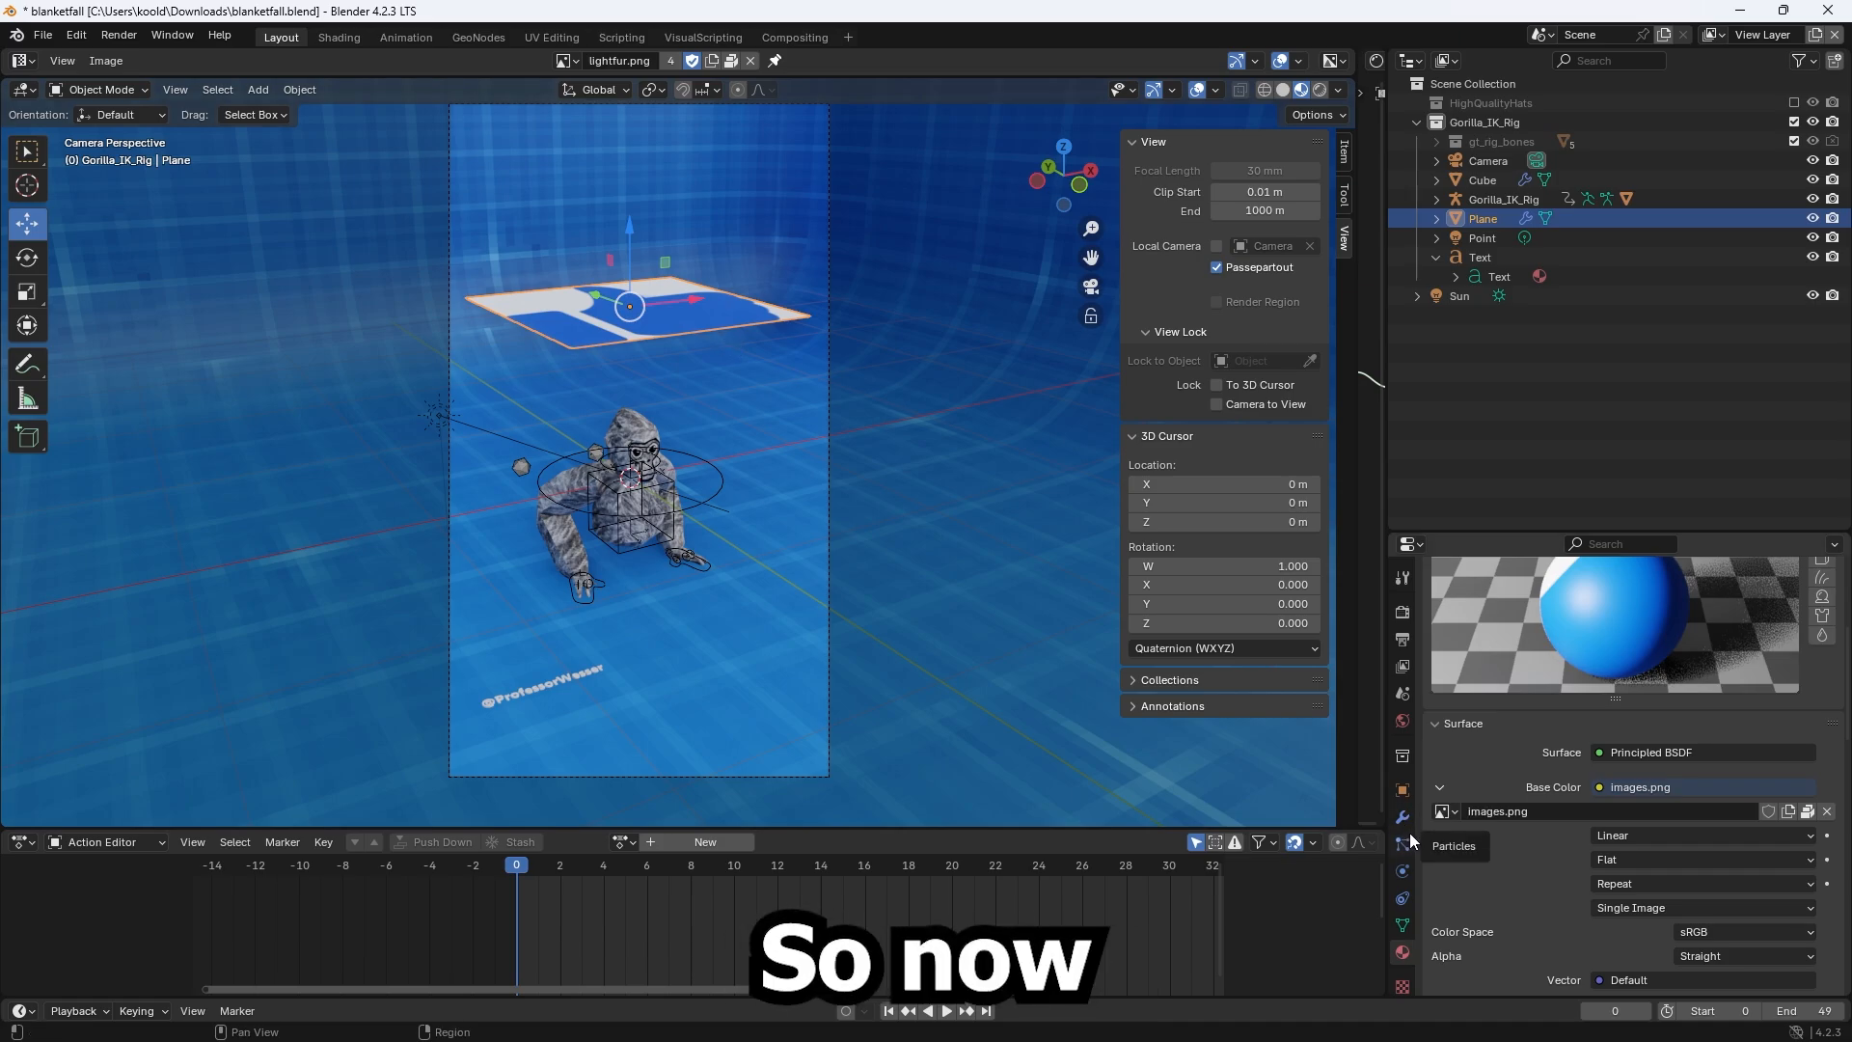
# Re-bake the plane's cloth simulation and preview the cloth falling over the gorilla.
pyautogui.click(1400, 870)
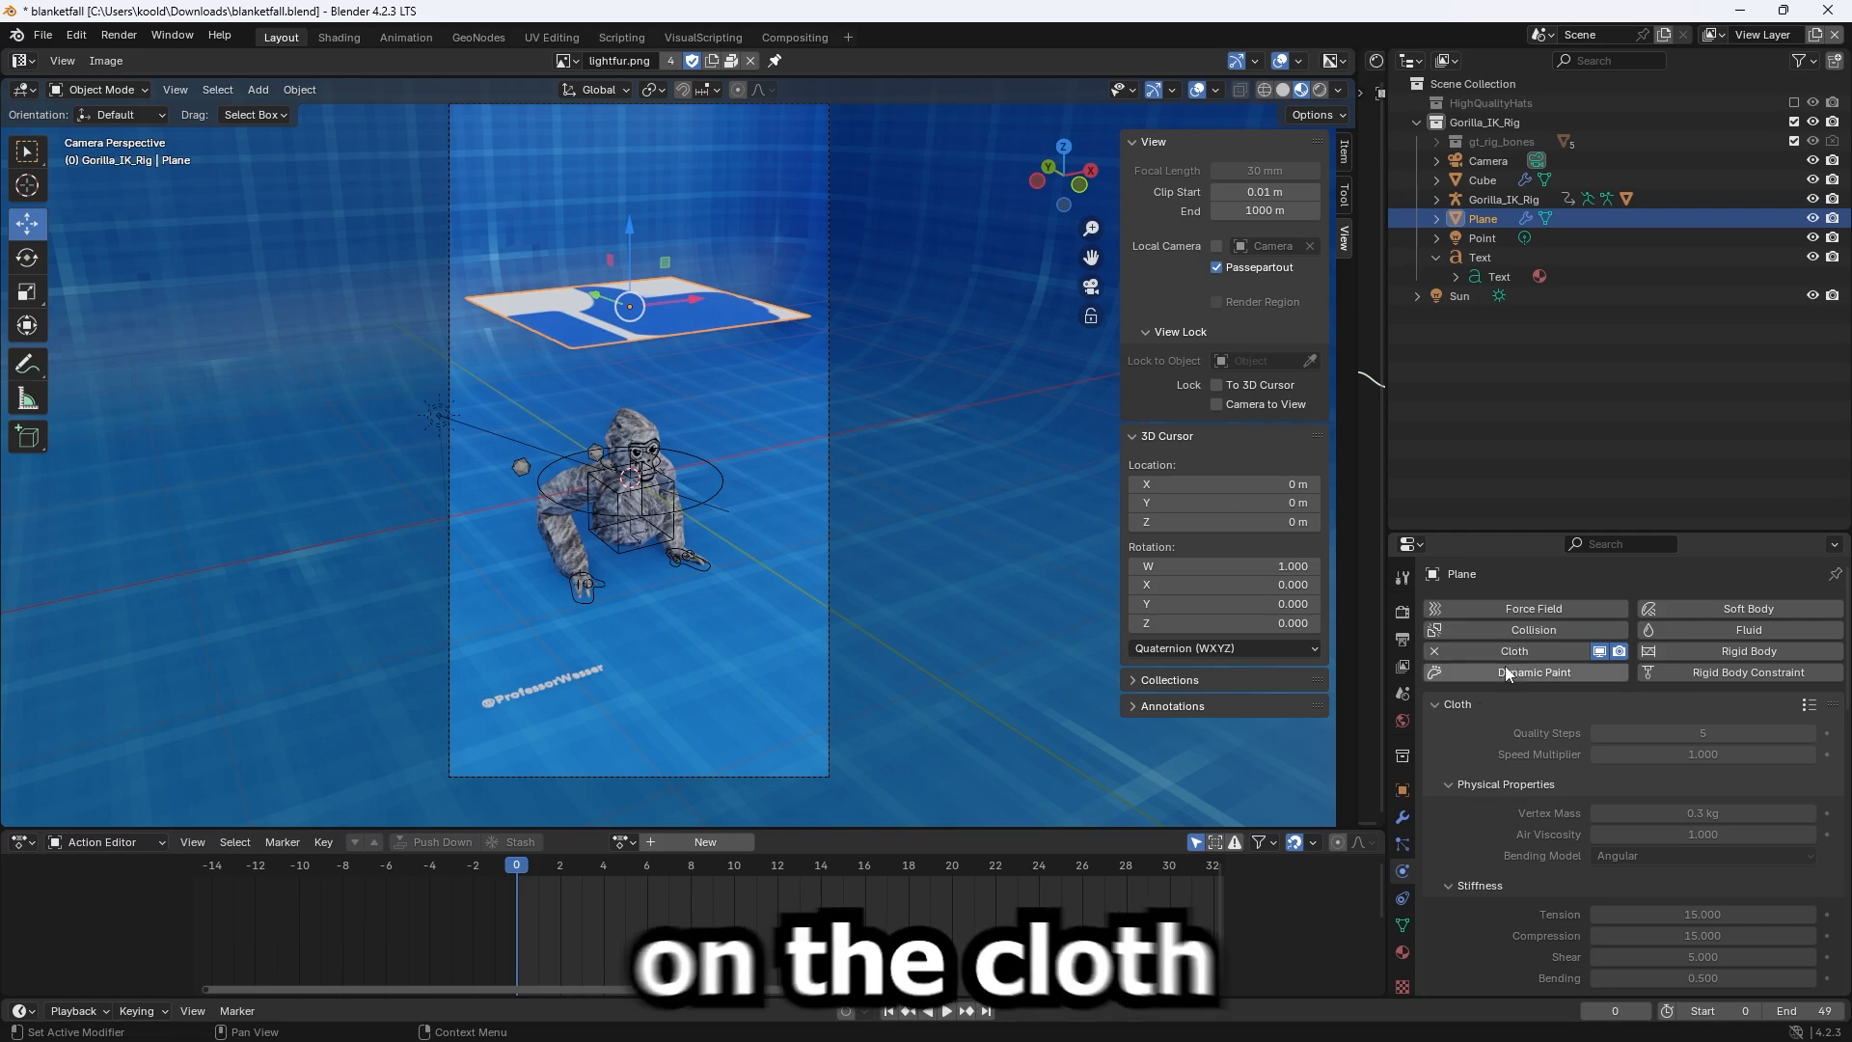
pyautogui.moveTo(1433, 652)
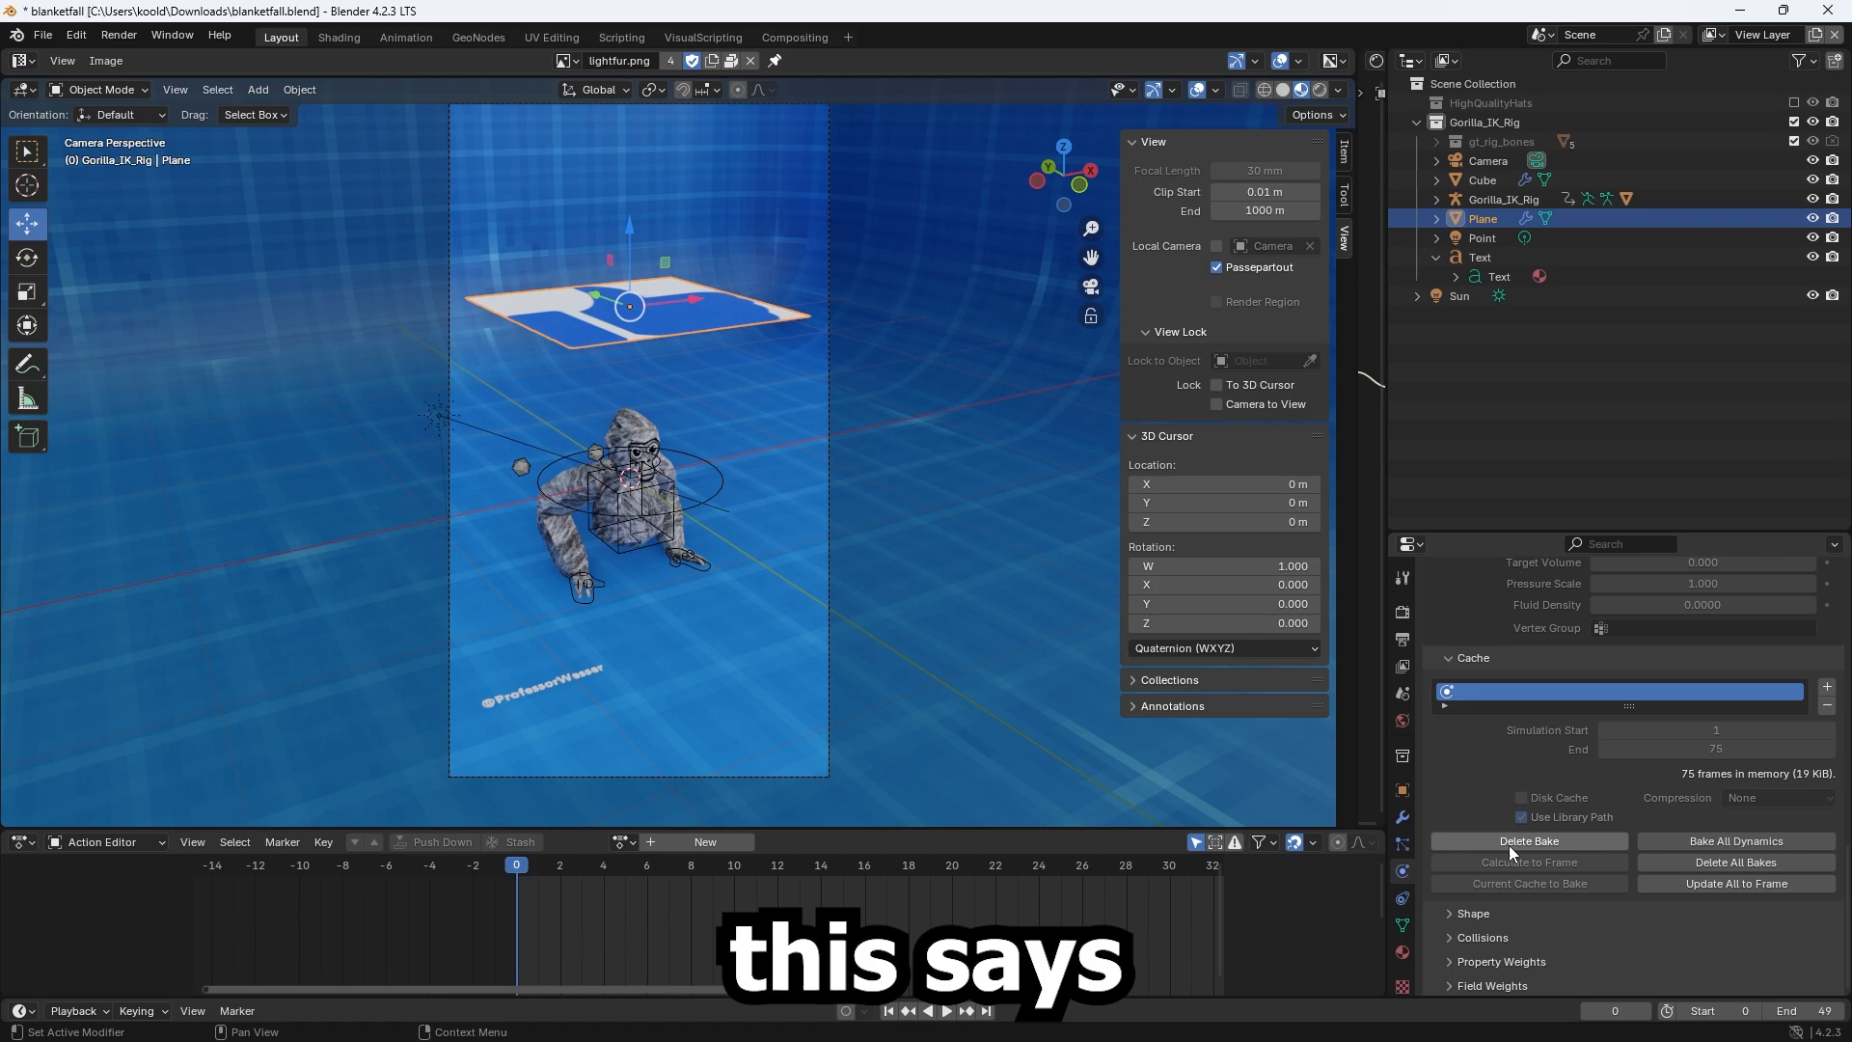
pyautogui.click(1528, 841)
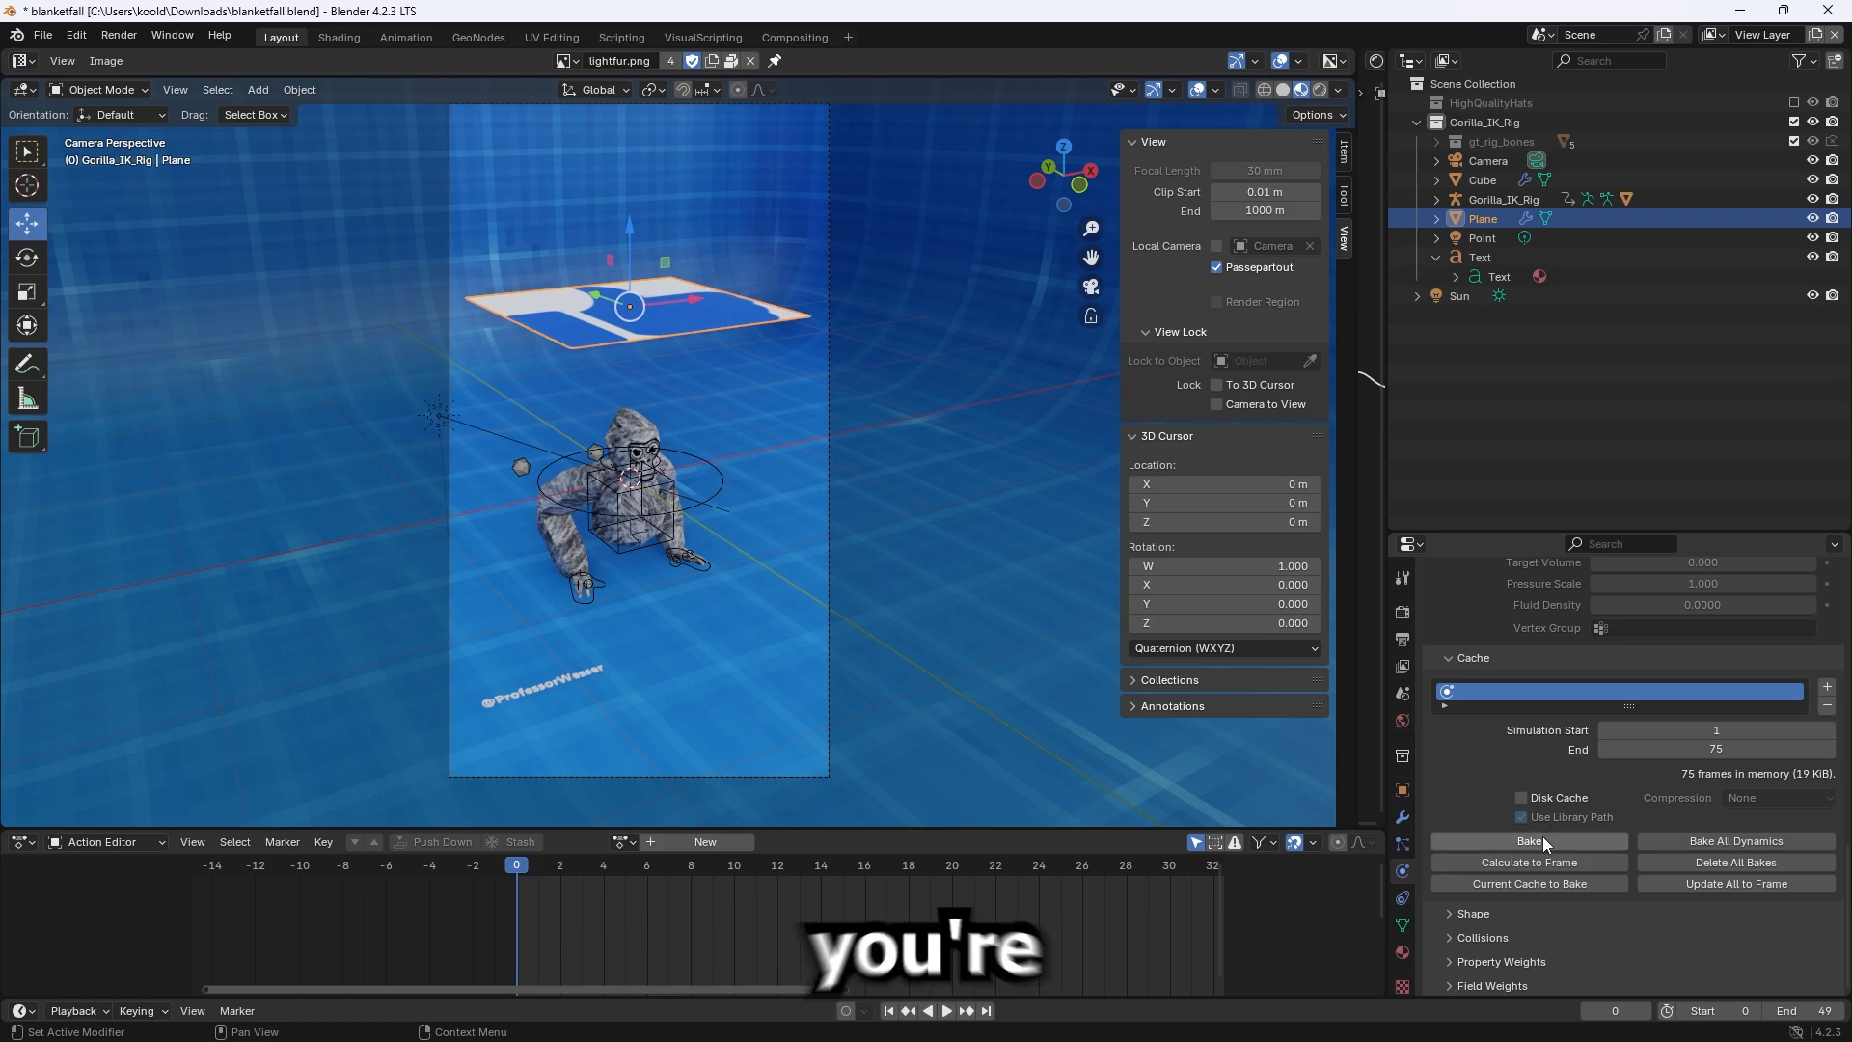
pyautogui.click(1528, 841)
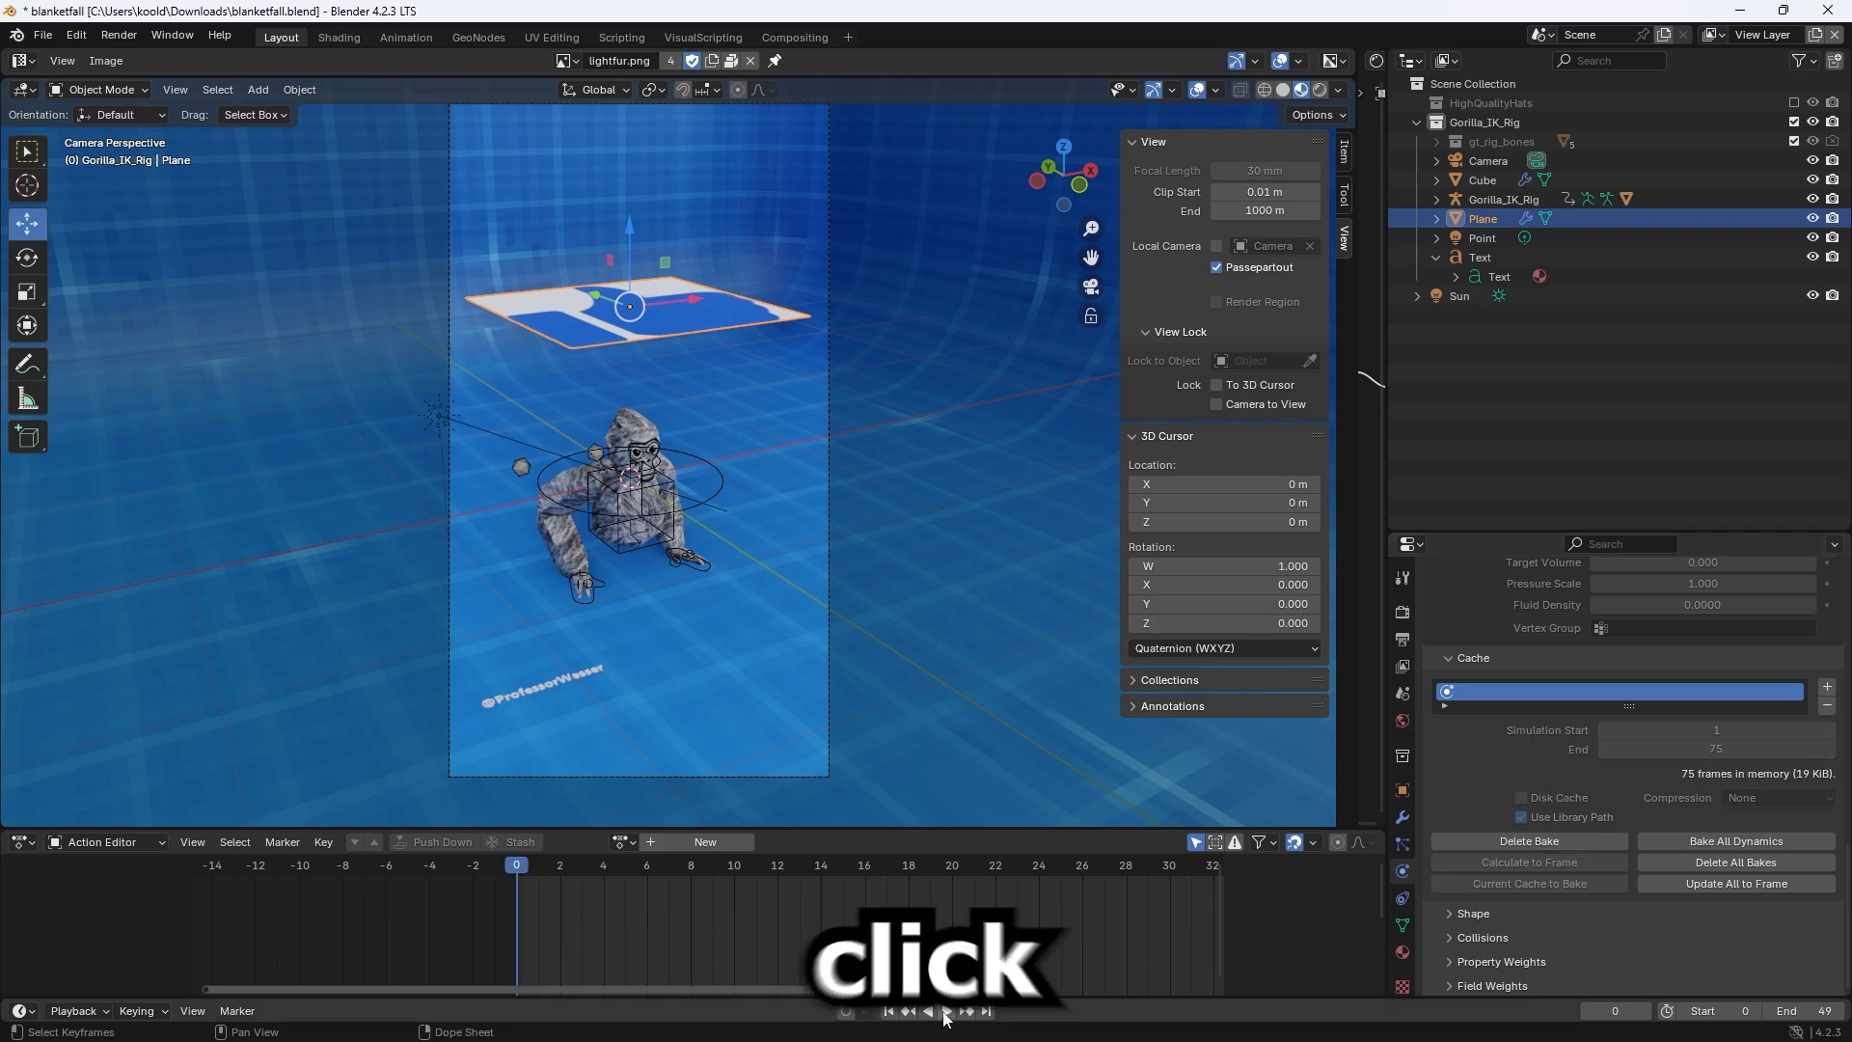
pyautogui.click(945, 1038)
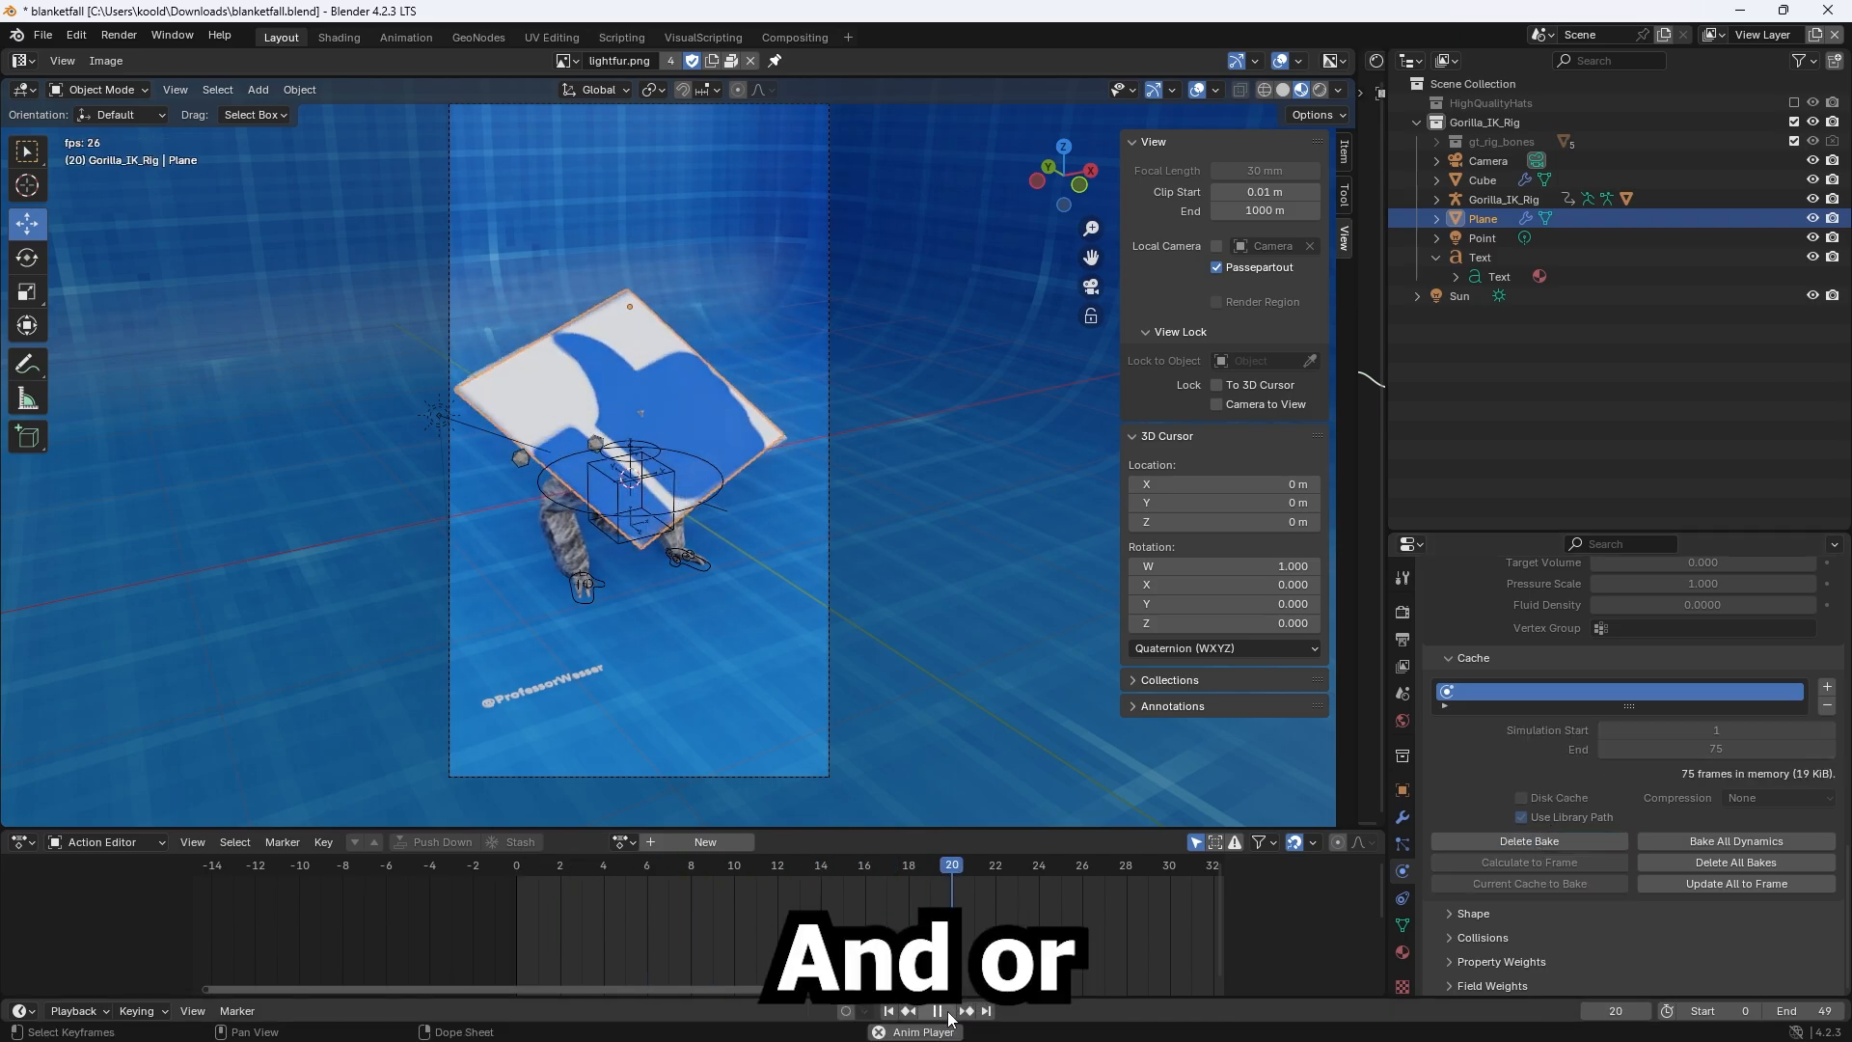
pyautogui.click(887, 1038)
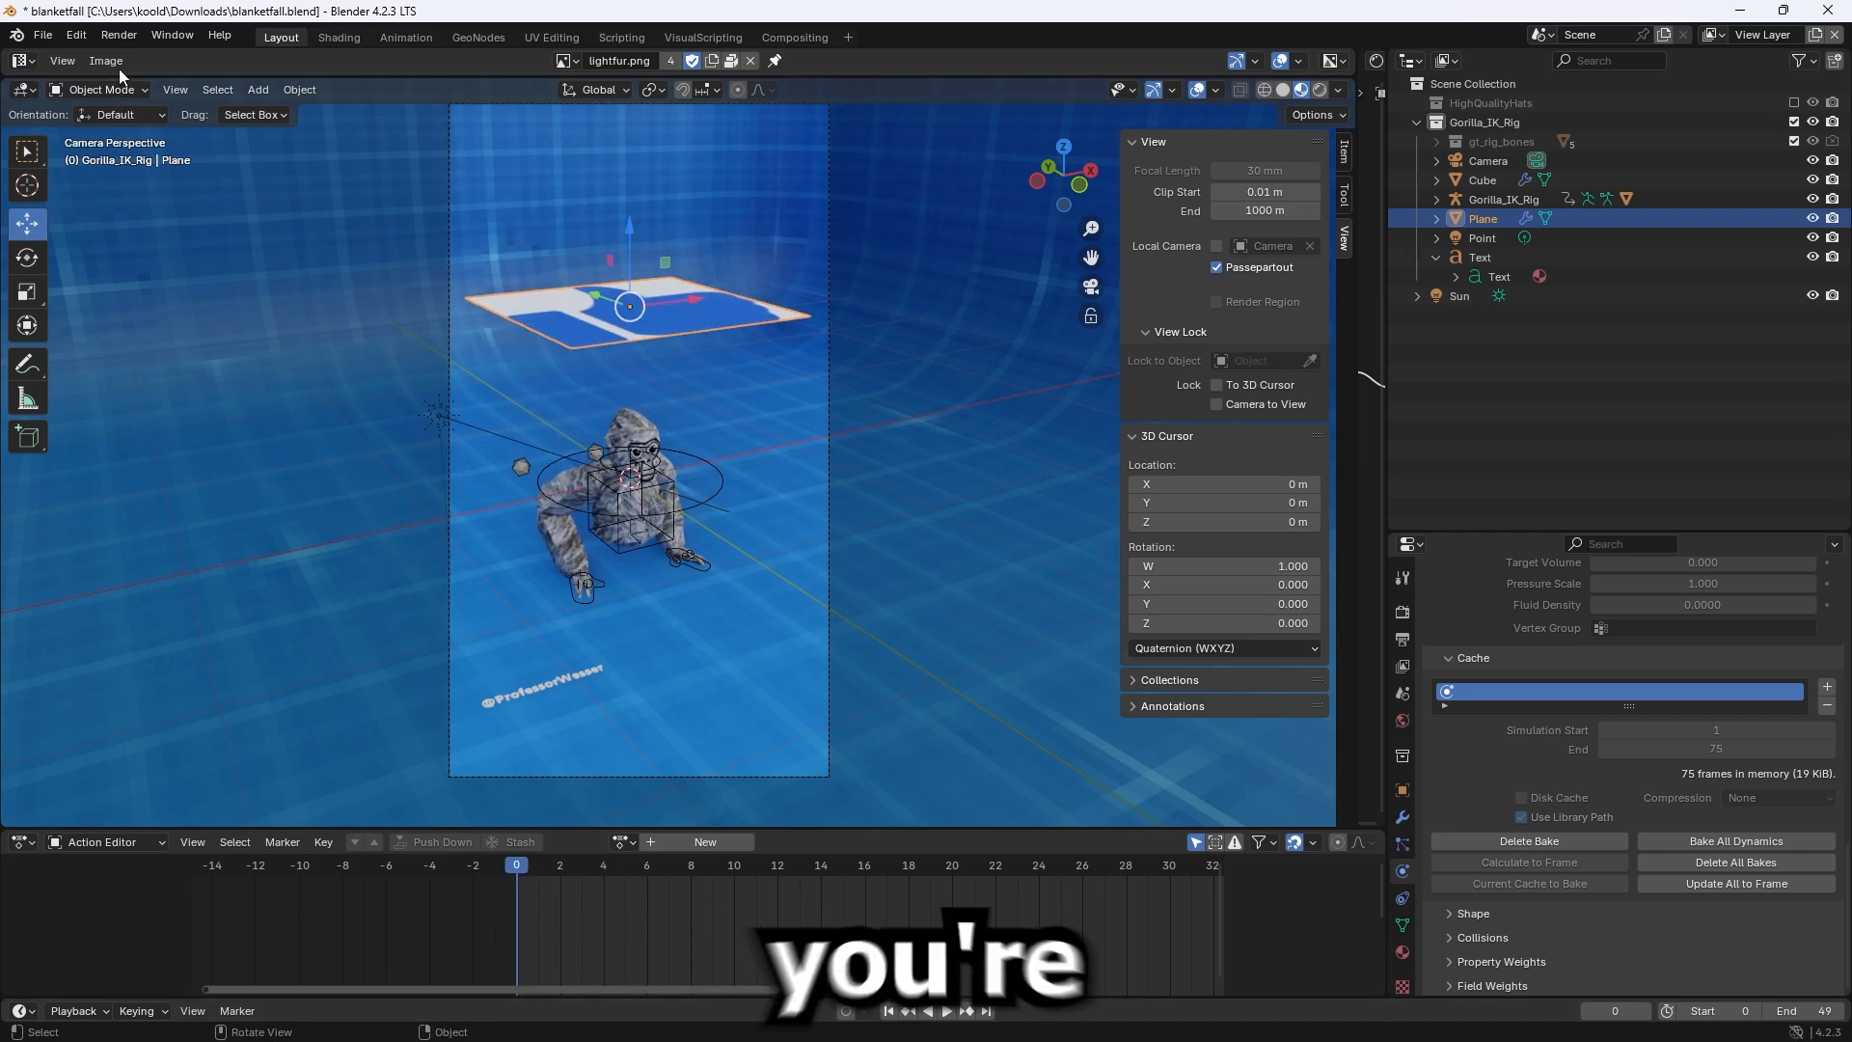
# Check the rendered 1 Face MP4 in the Videos folder and close the Explorer window.
pyautogui.click(118, 35)
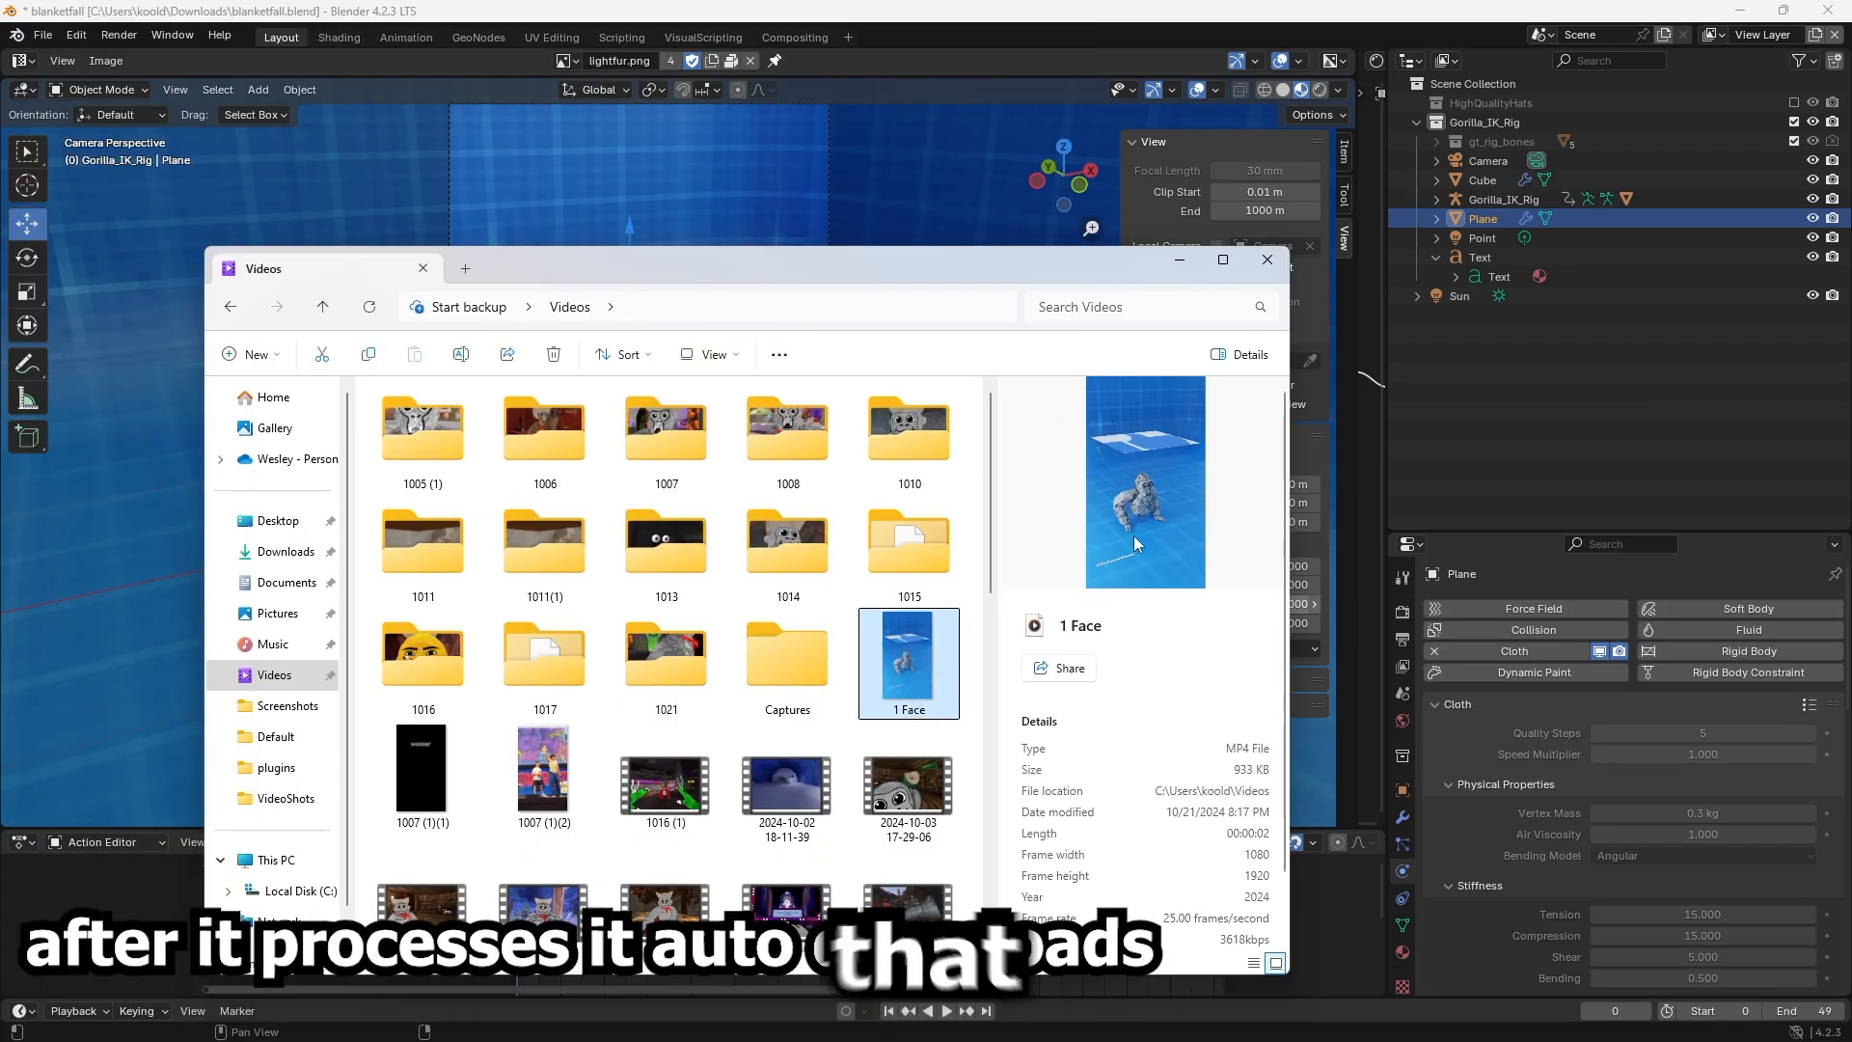
pyautogui.click(1265, 258)
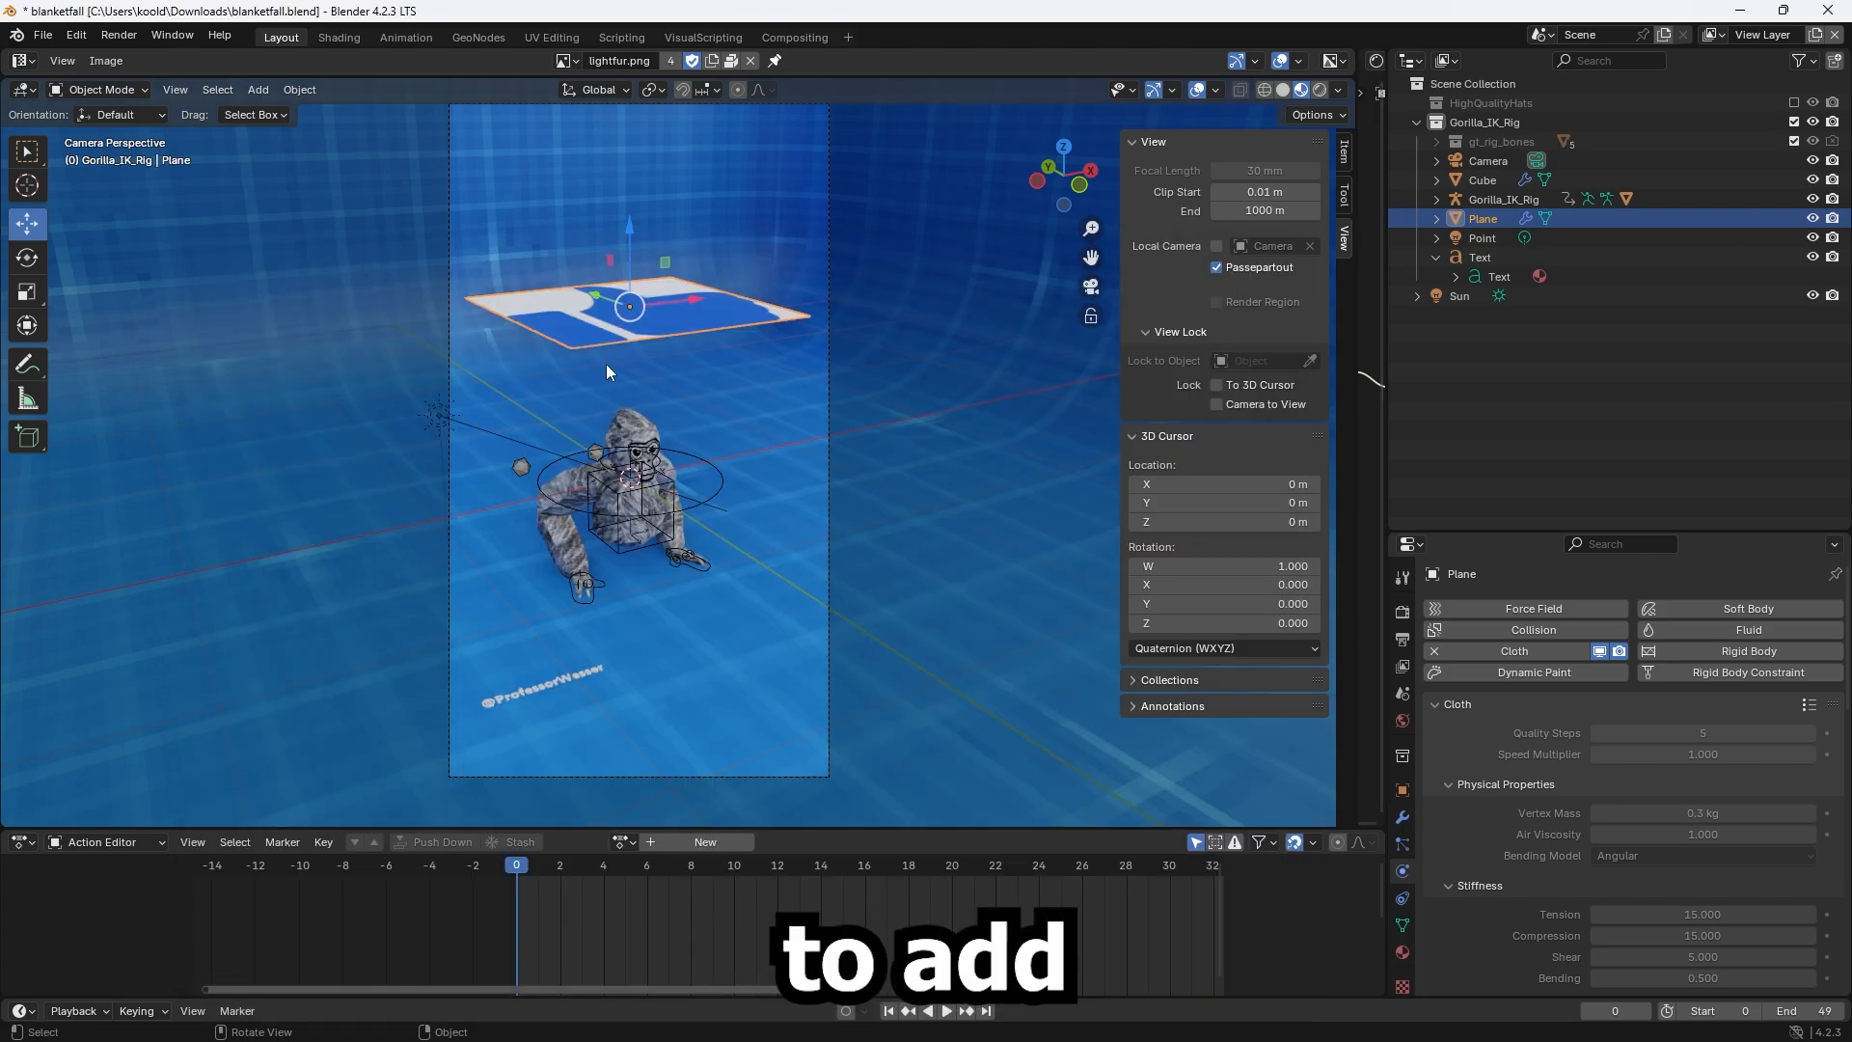
# Subdivide the plane's faces in Edit Mode so the cloth has more geometry.
pyautogui.click(100, 89)
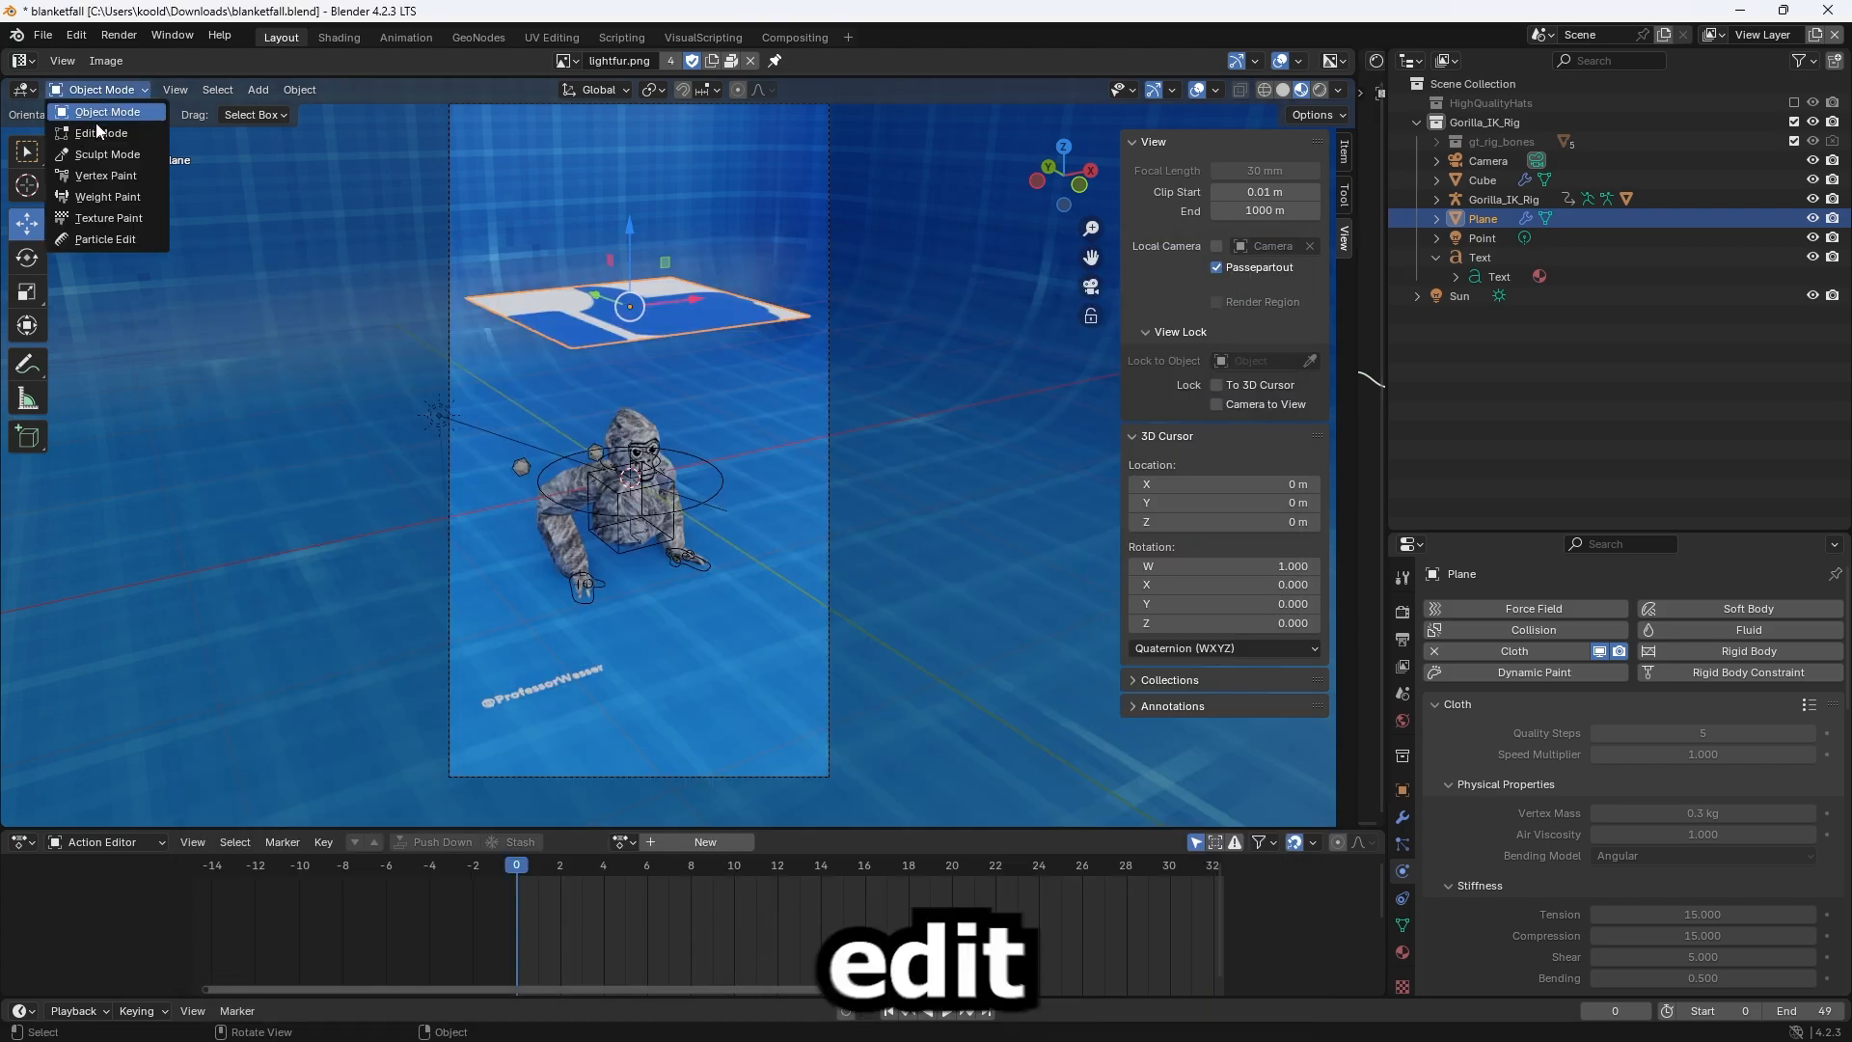
pyautogui.click(100, 133)
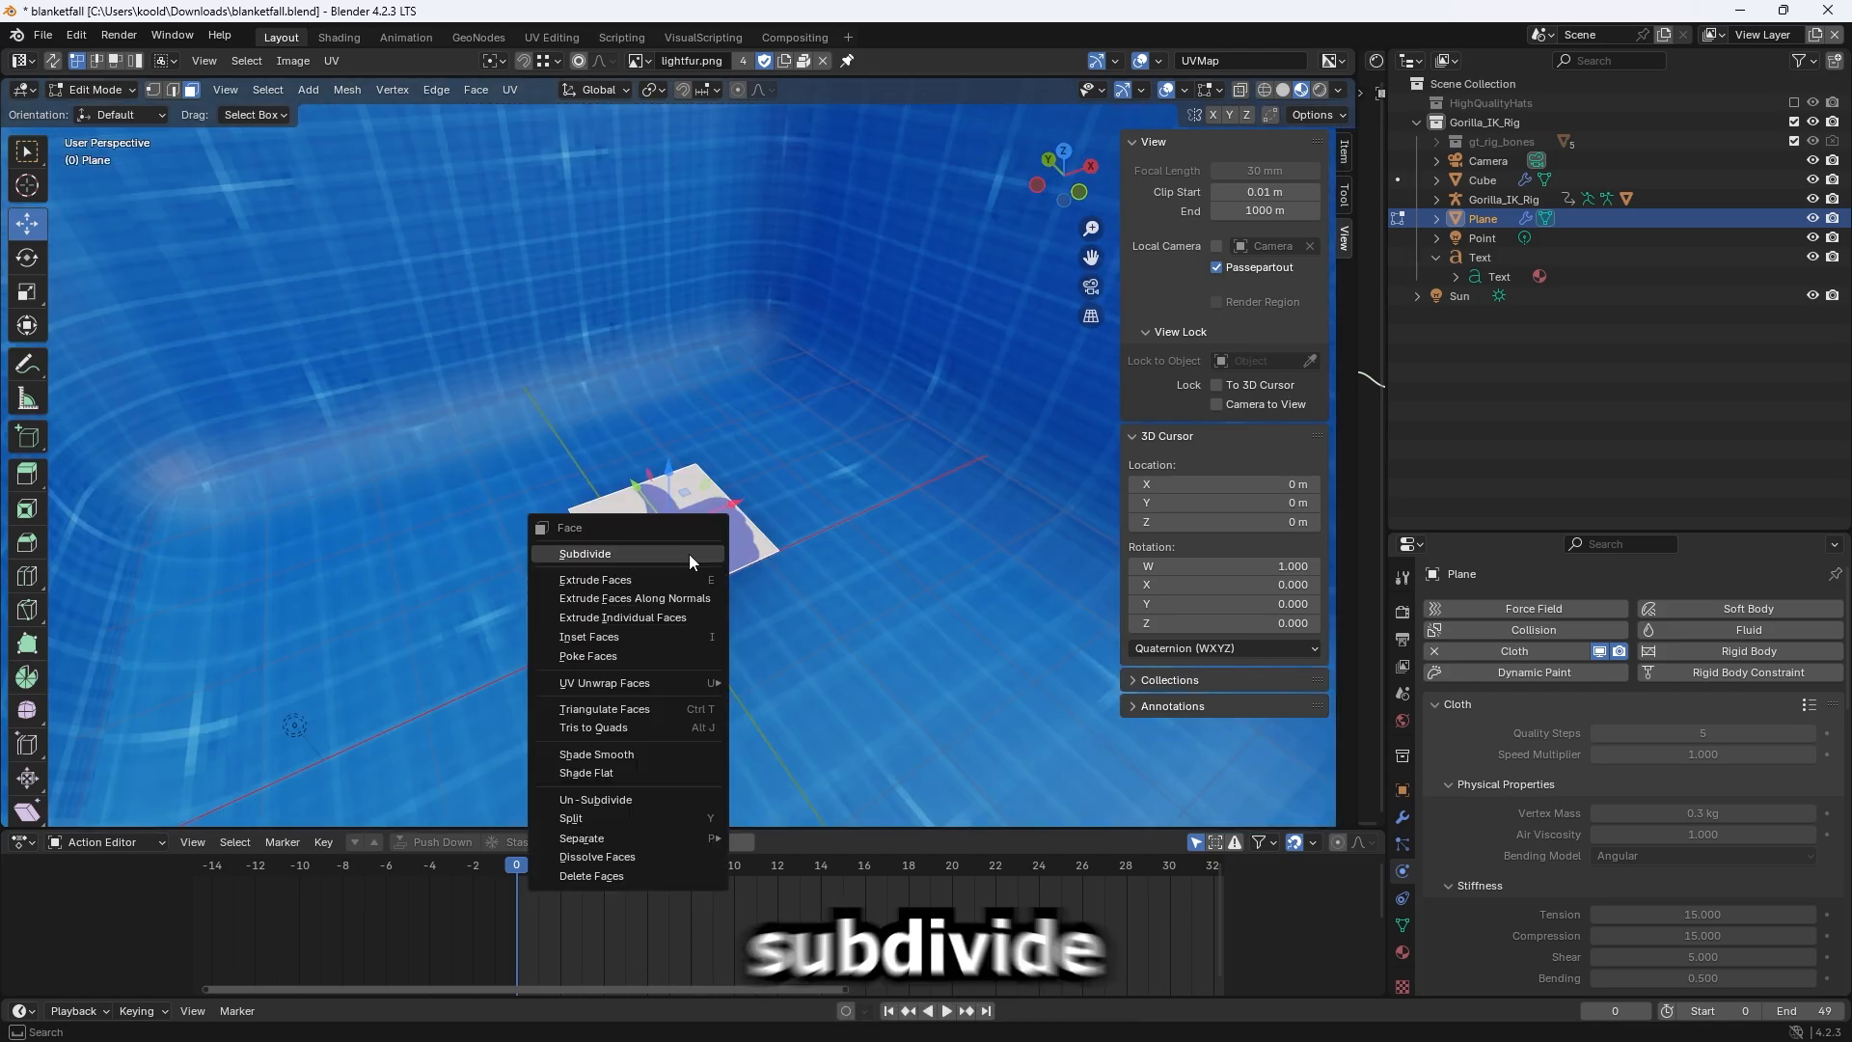
pyautogui.click(585, 552)
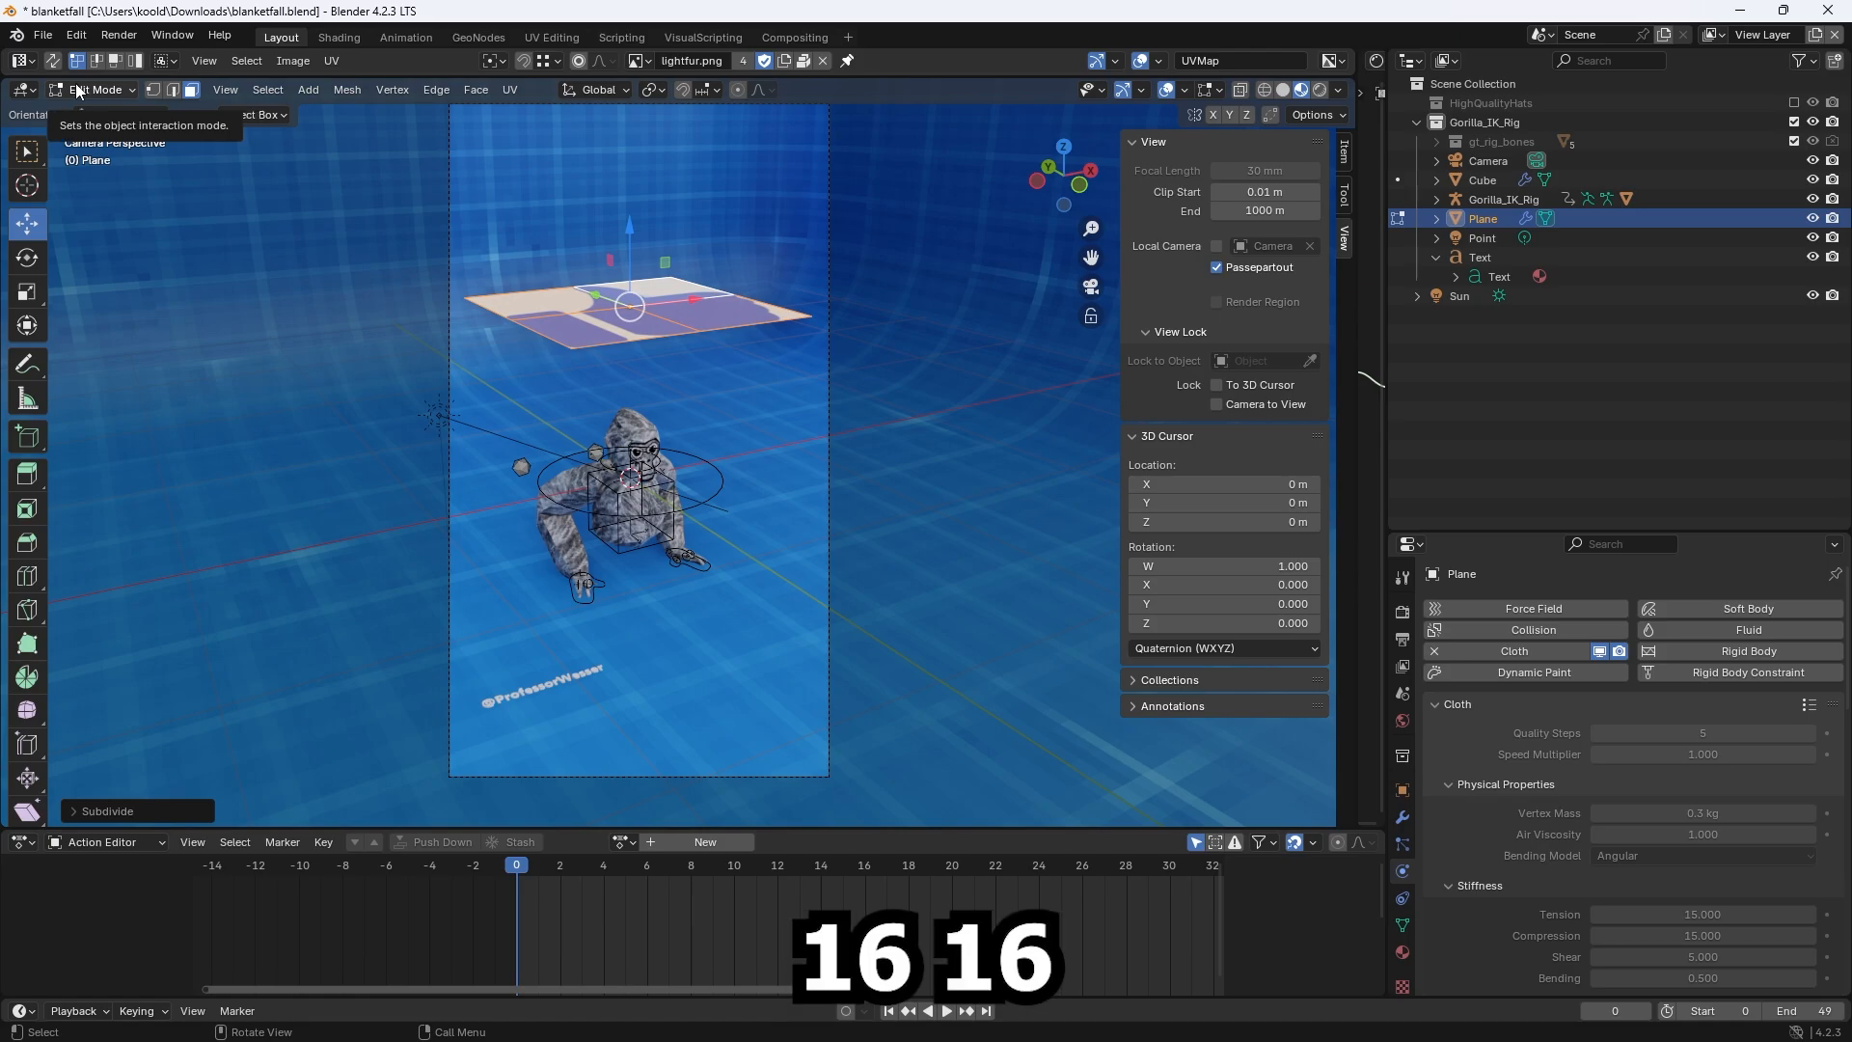
pyautogui.click(97, 88)
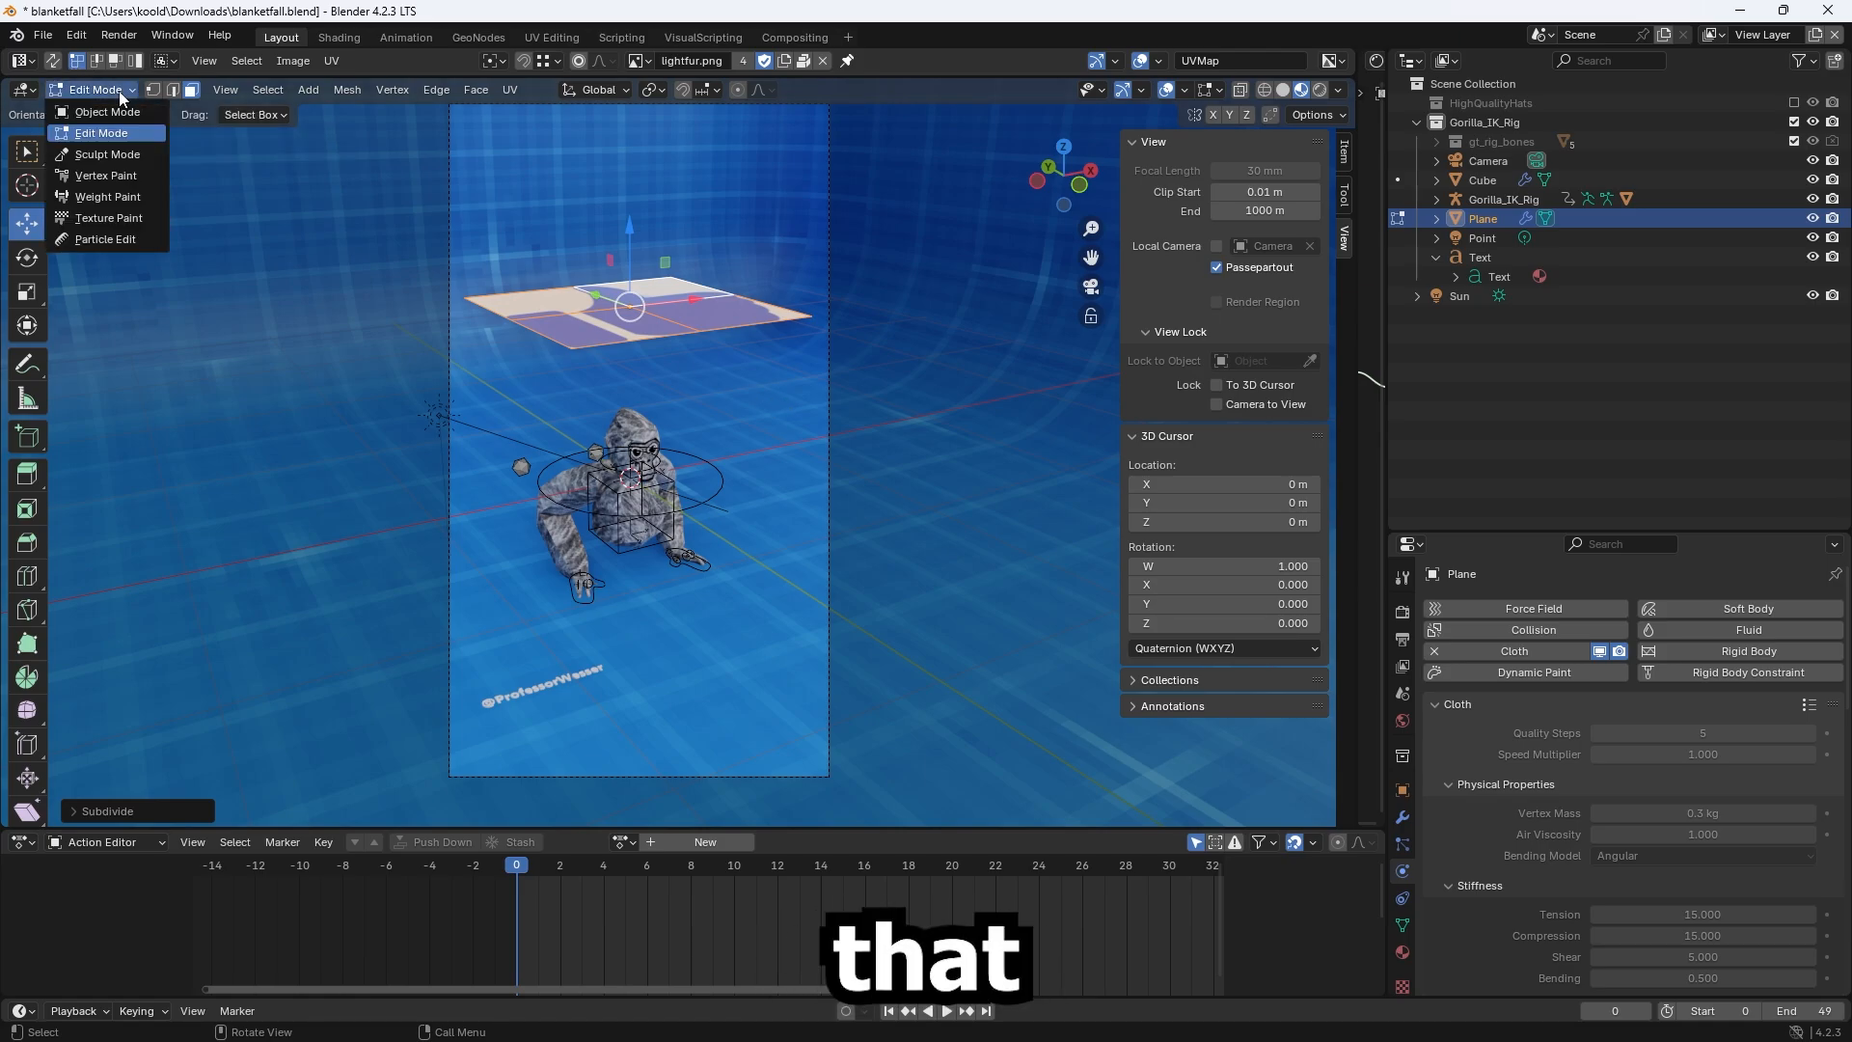
# Return the plane to Object Mode and bake the cloth simulation again, 75 frames cached.
pyautogui.click(108, 112)
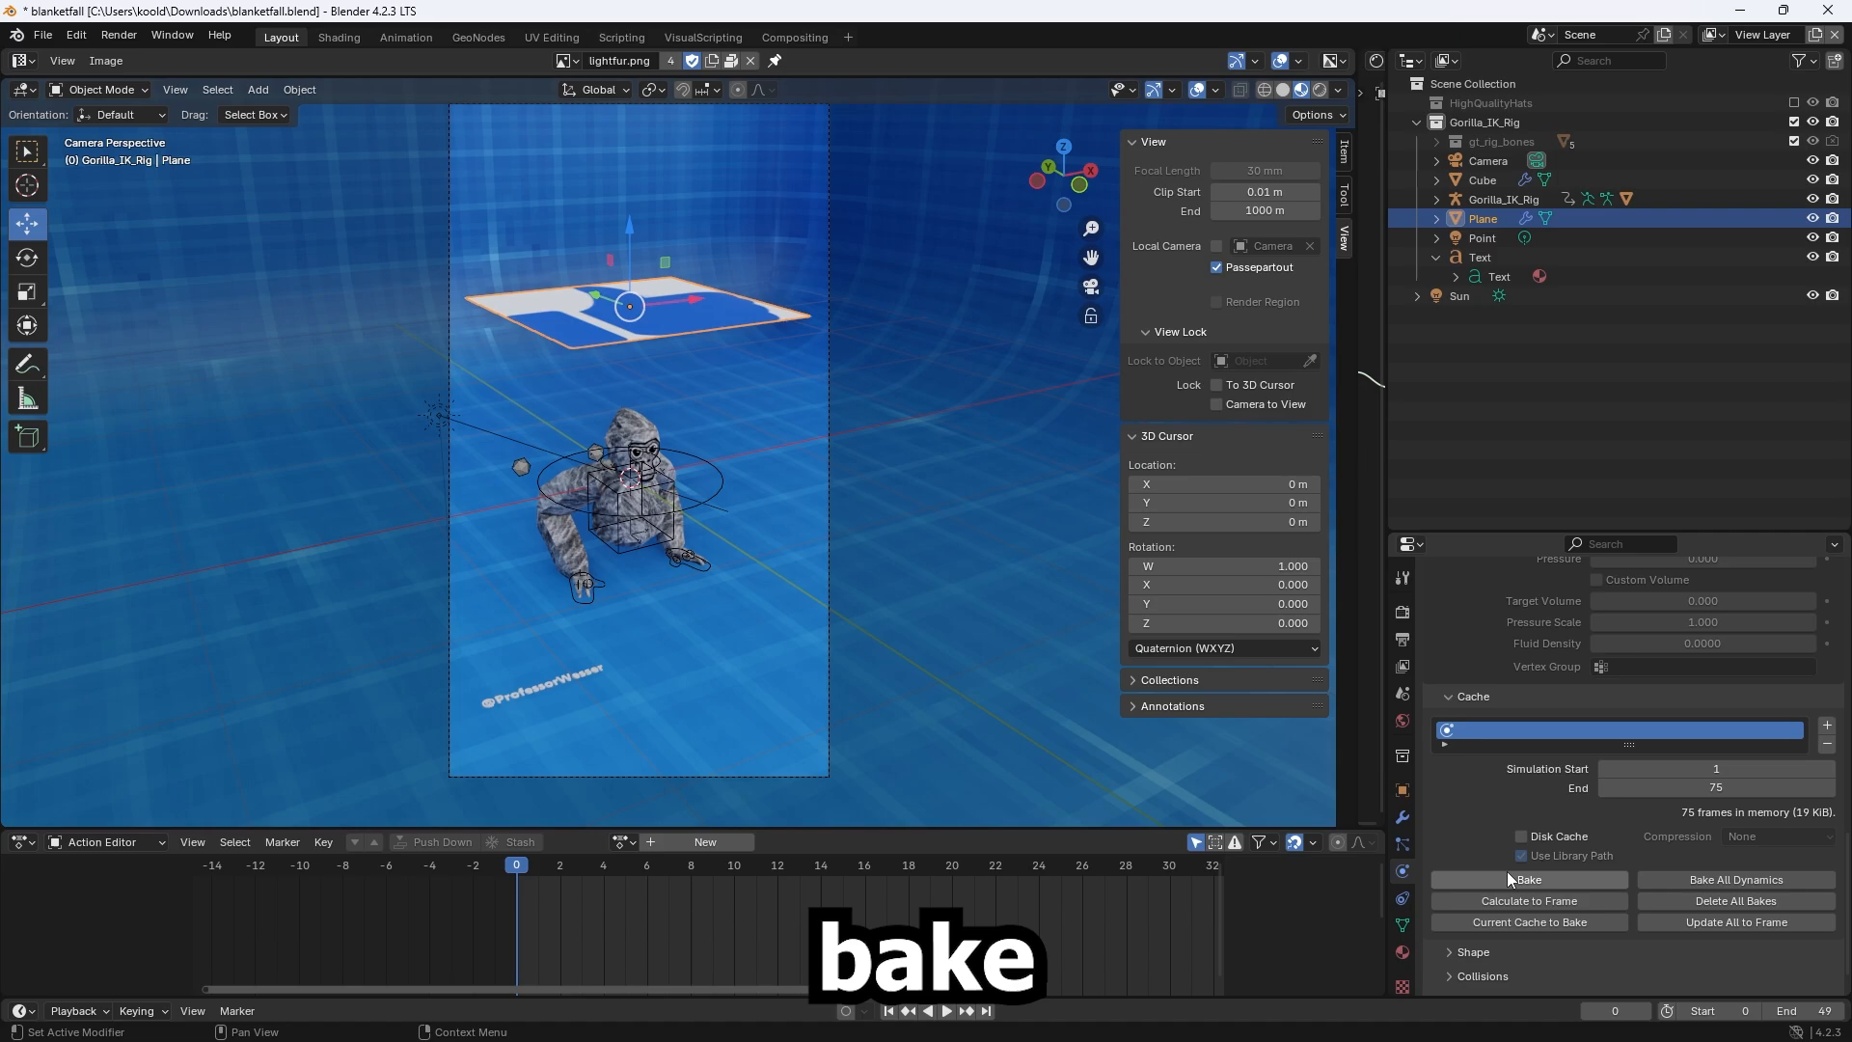
pyautogui.click(1528, 880)
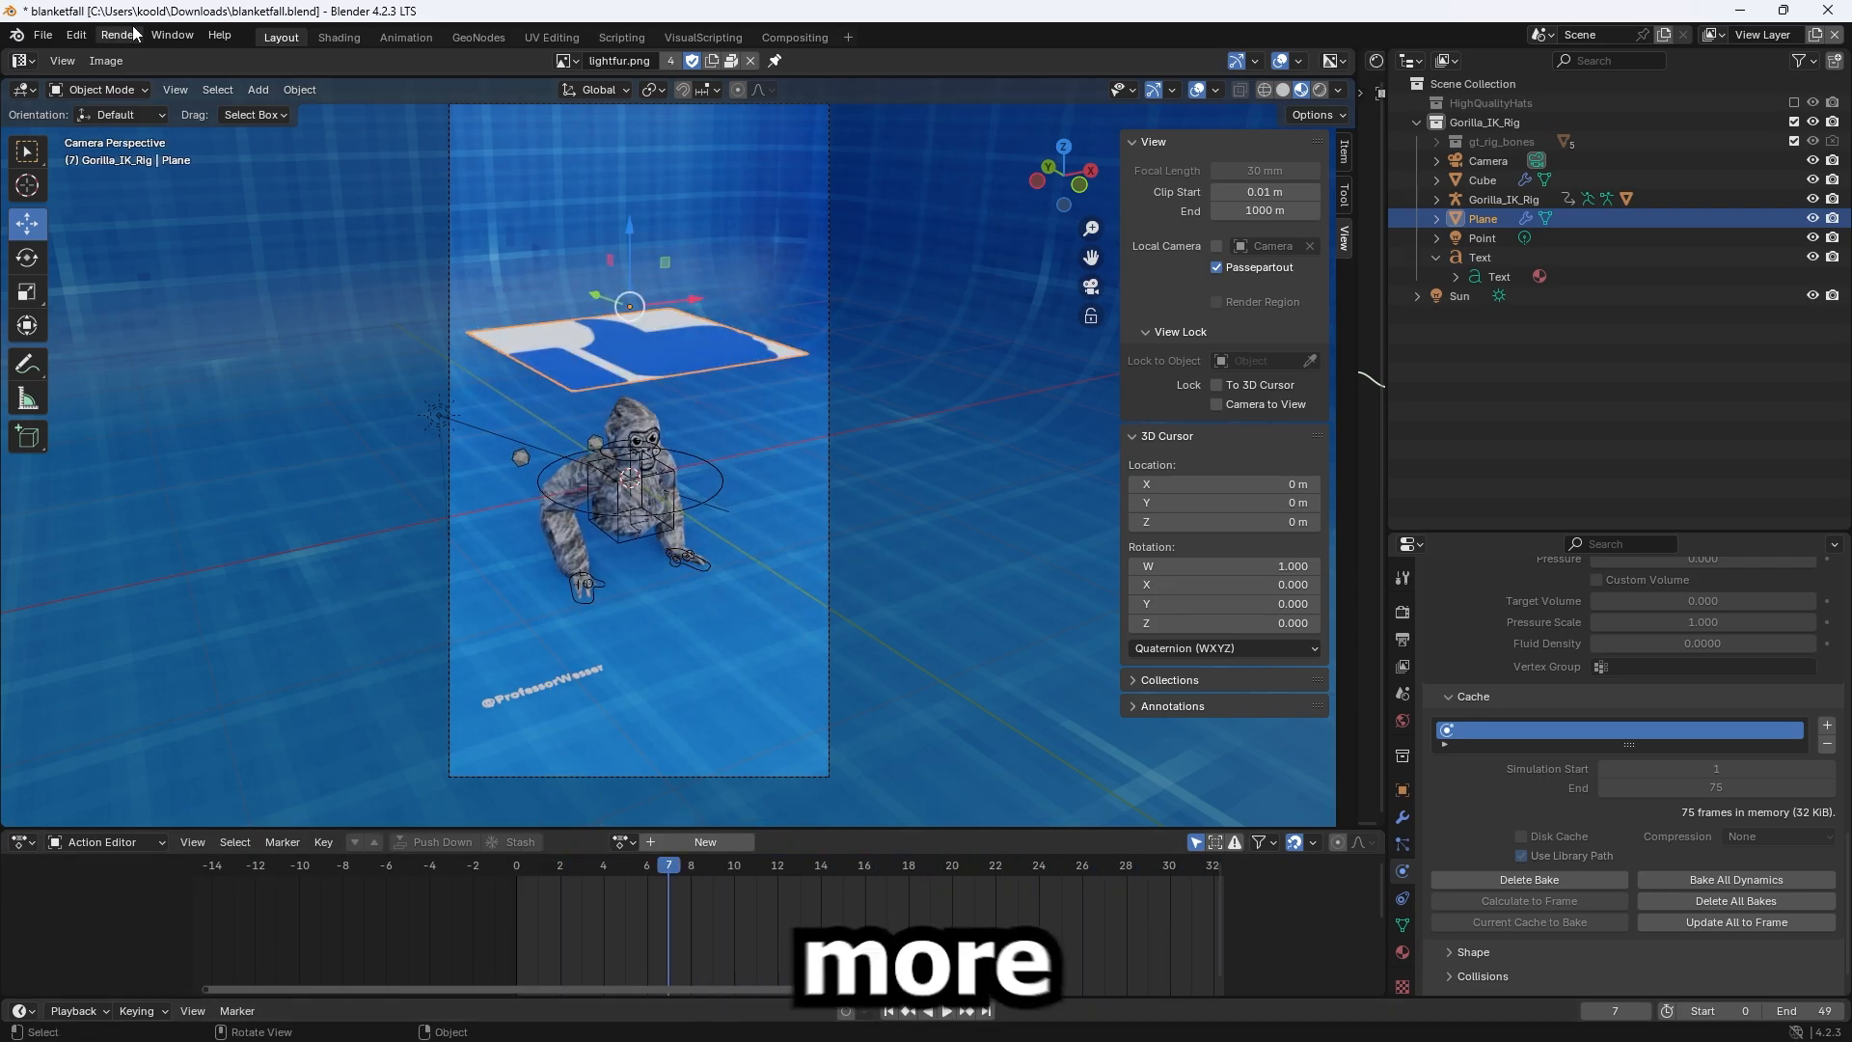
# Render the animation of the subdivided cloth falling and play back the result.
pyautogui.click(120, 35)
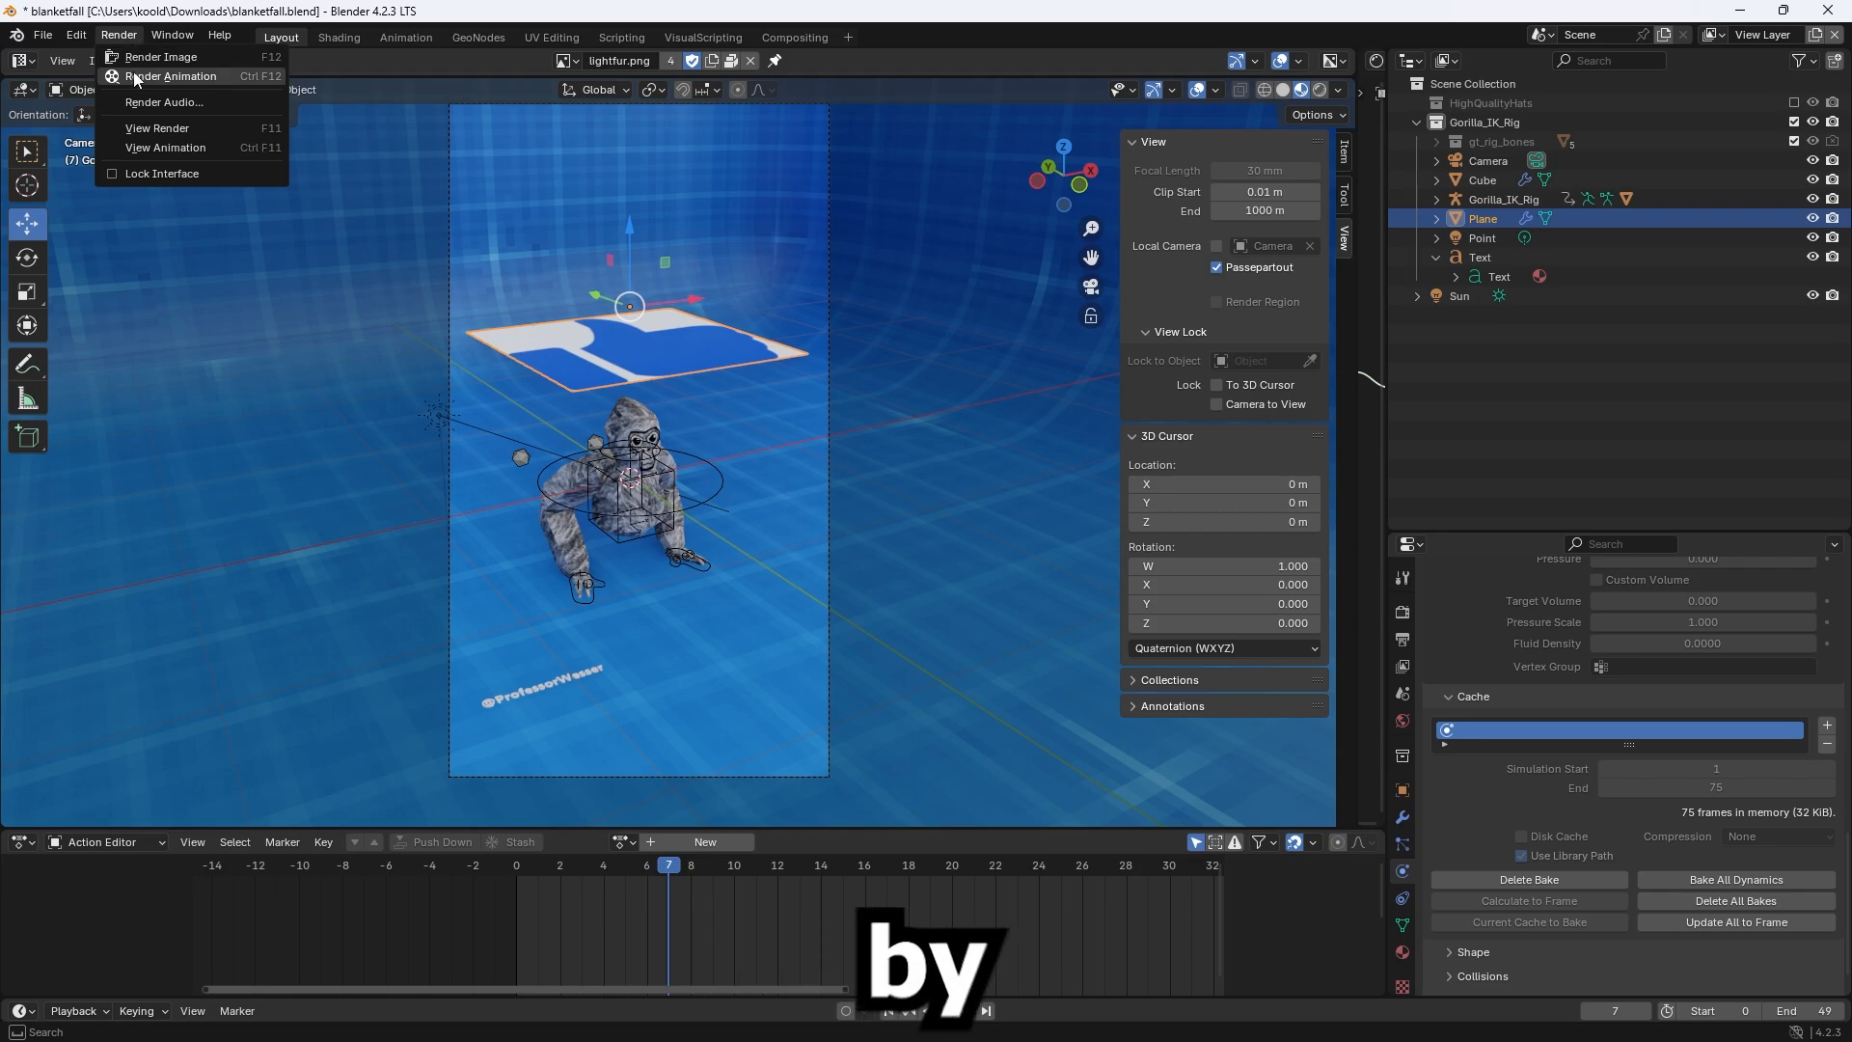
pyautogui.click(154, 56)
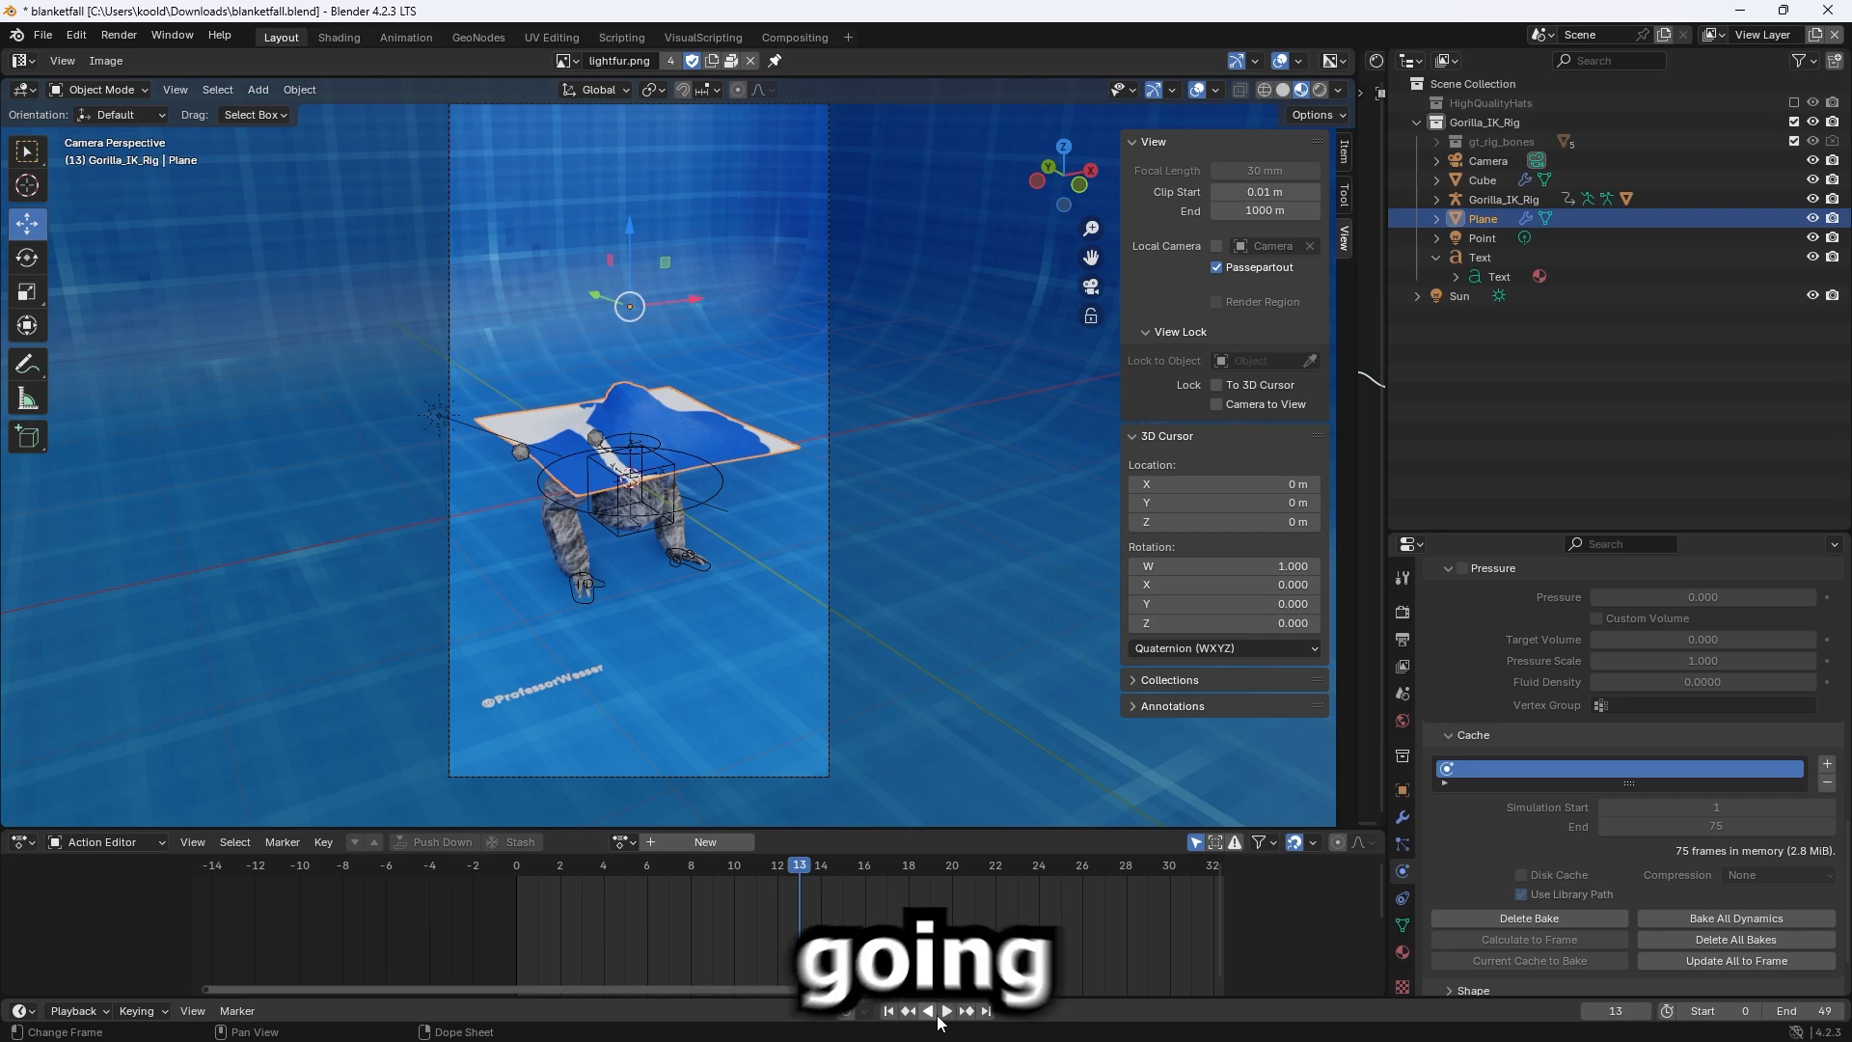
pyautogui.click(945, 1038)
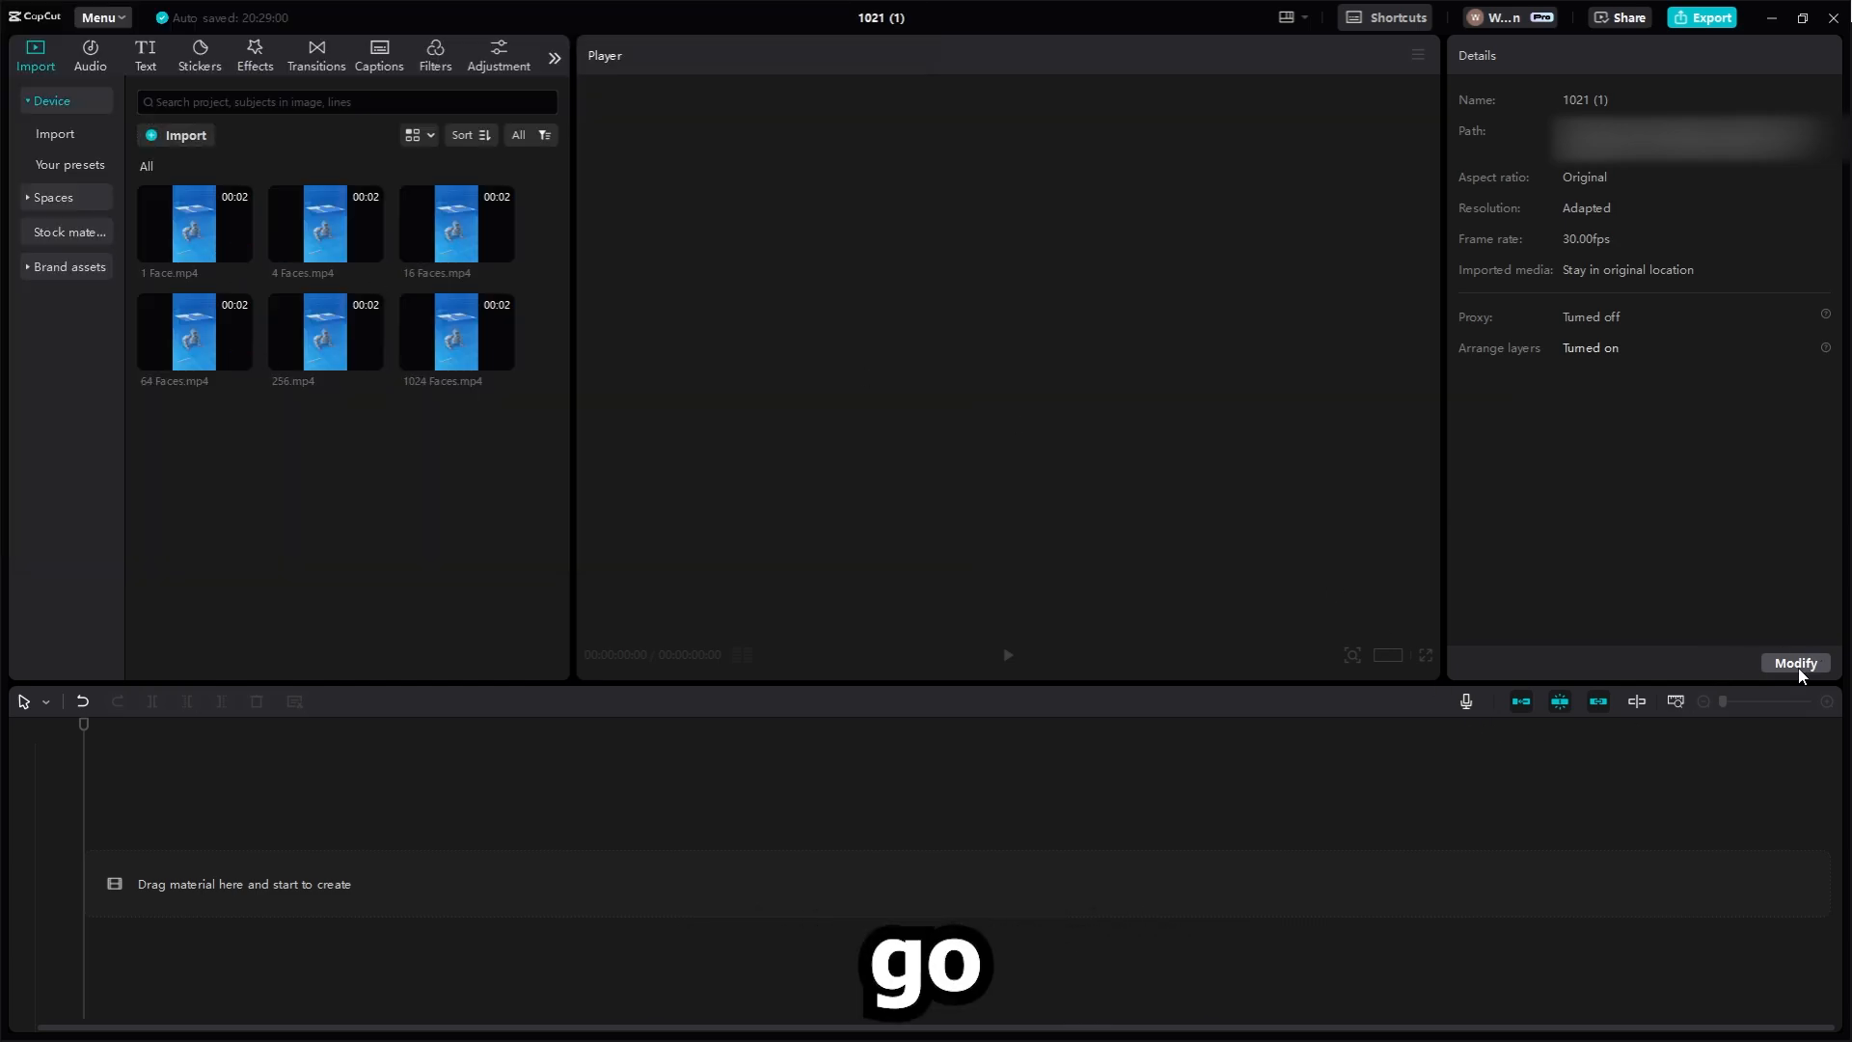
# Save the CapCut project settings with a 9:16 aspect ratio and 60 fps.
pyautogui.click(1794, 664)
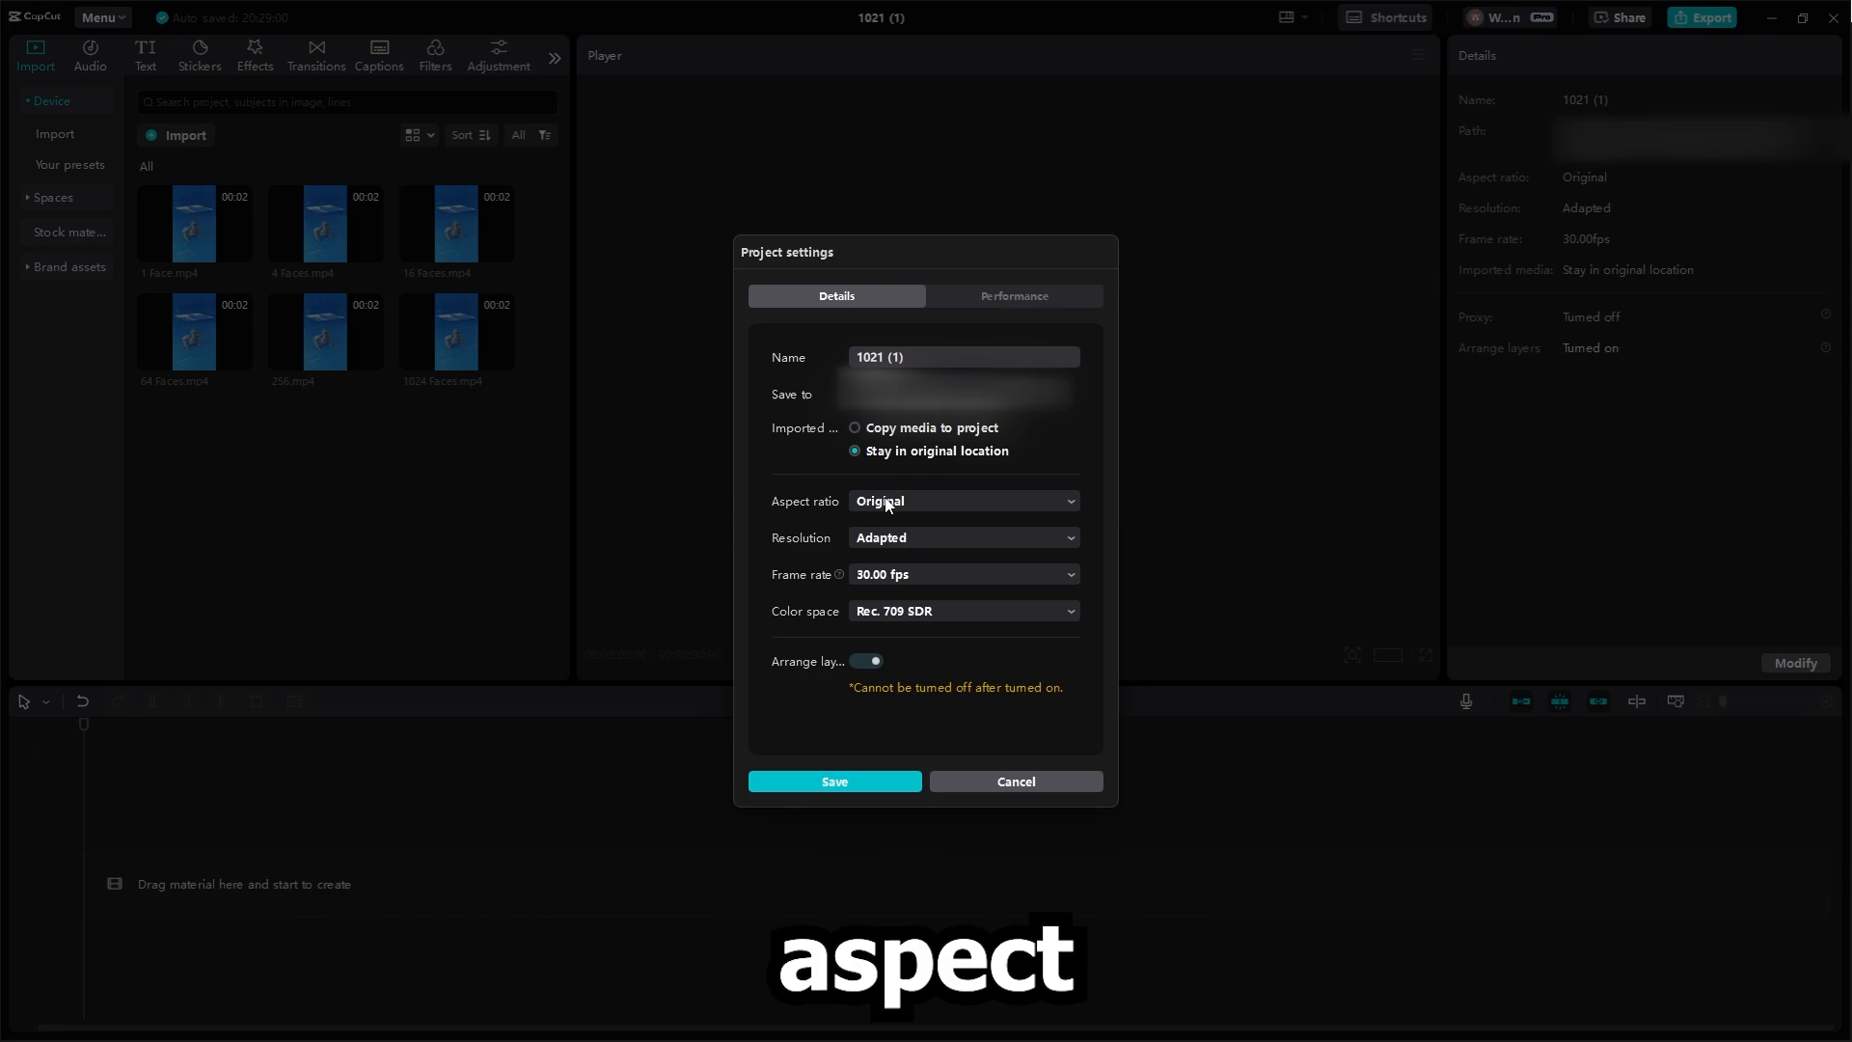
pyautogui.click(962, 501)
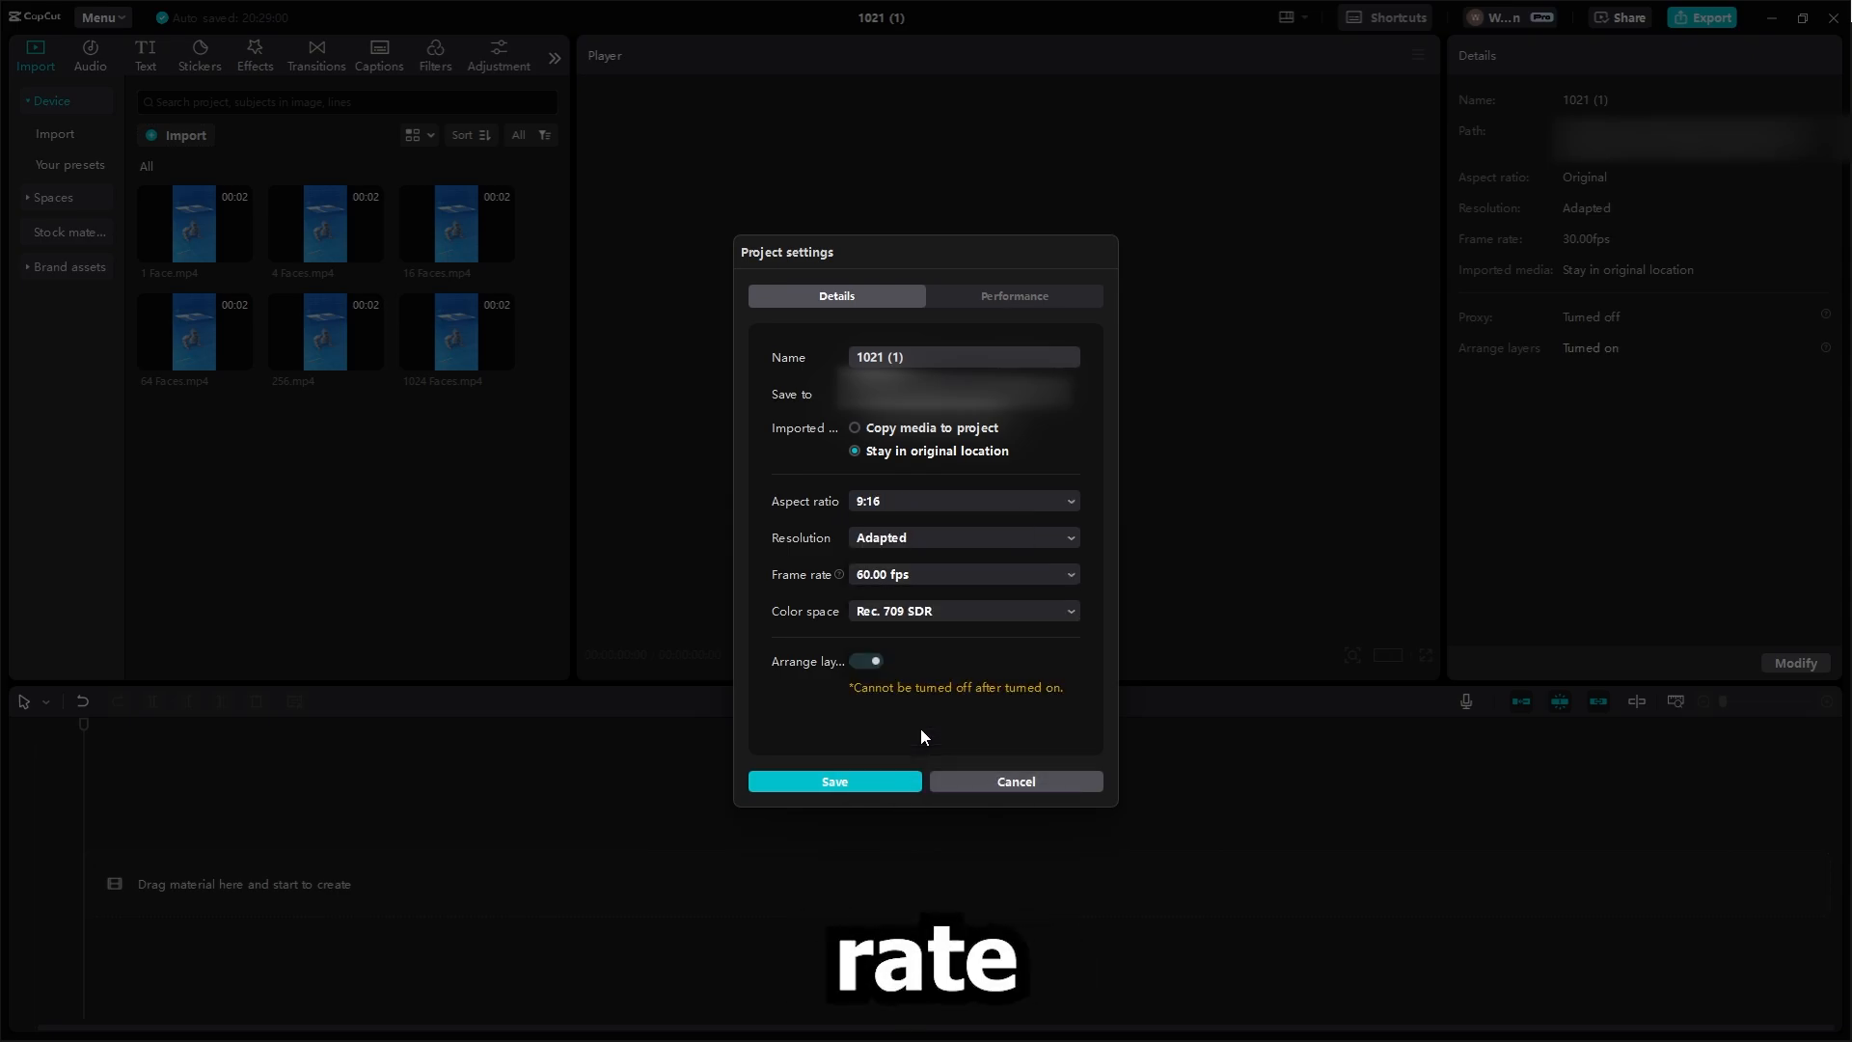
pyautogui.click(834, 782)
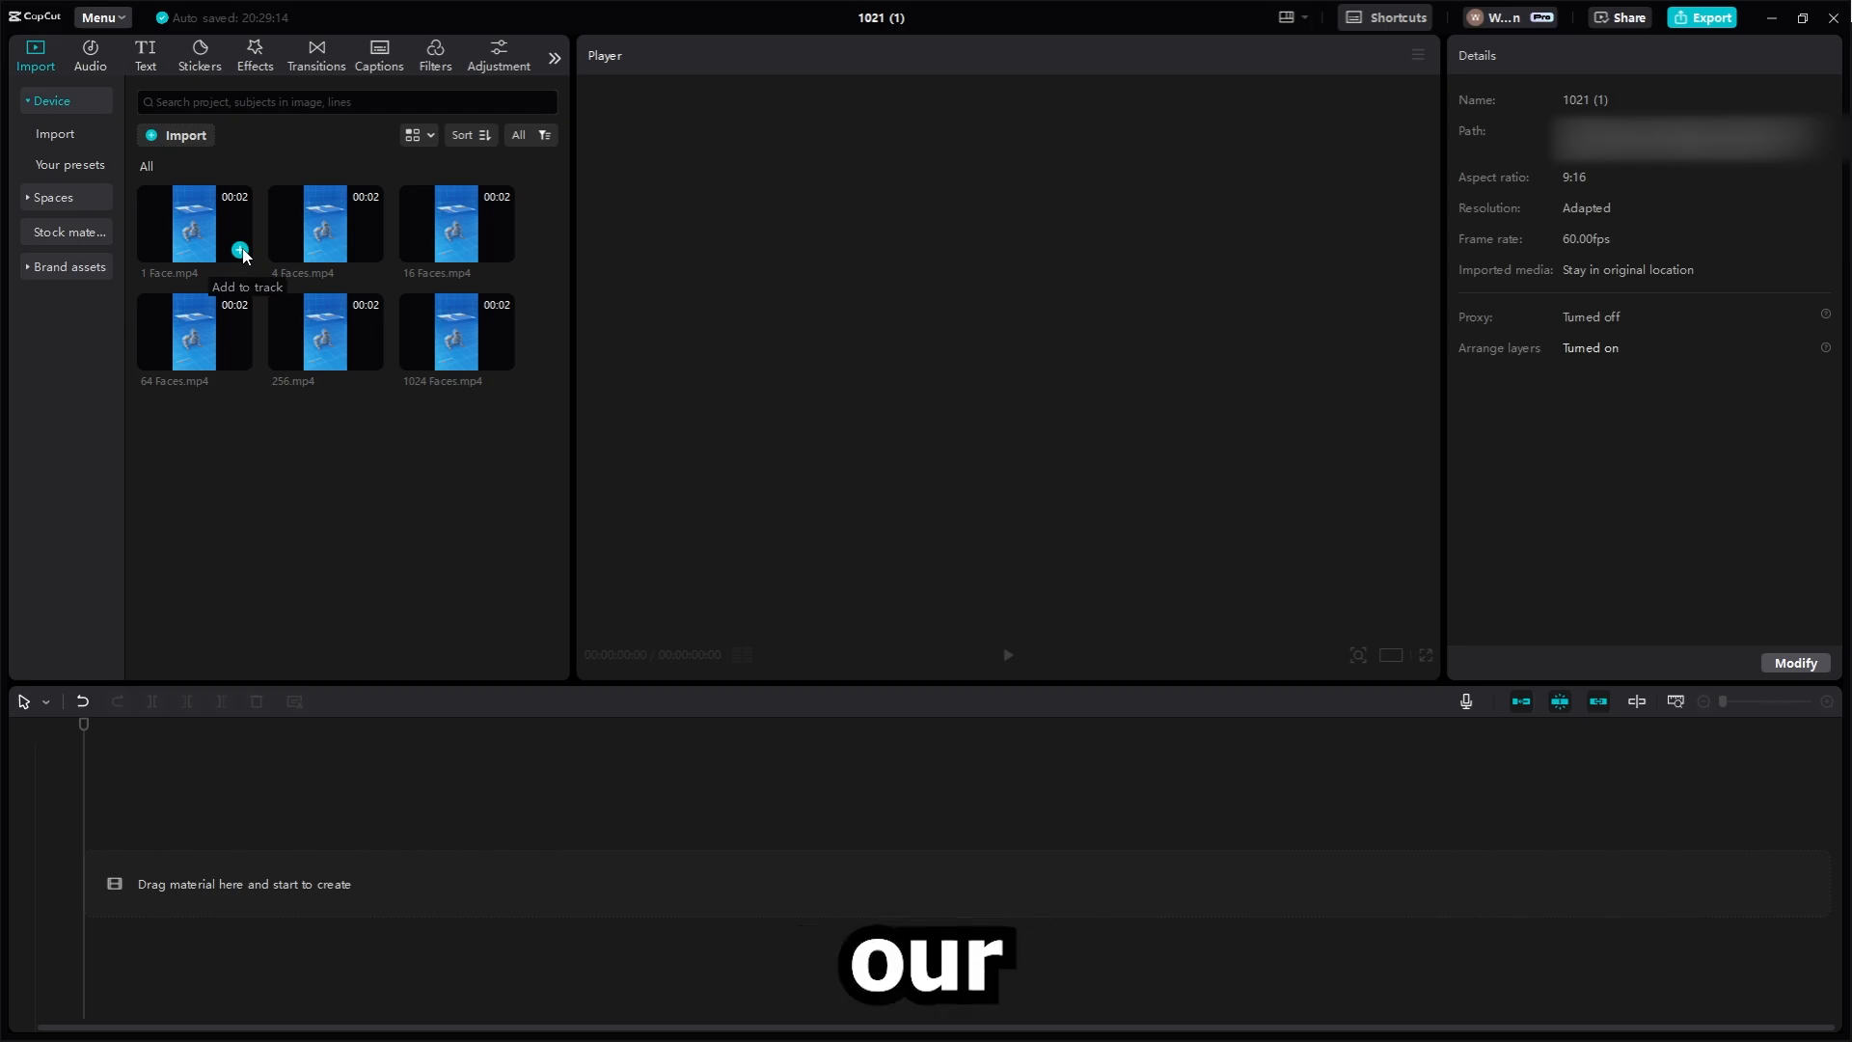
# Place the face-count clips and the PACMAN bits soundtrack on the timeline, playhead at start.
pyautogui.click(239, 249)
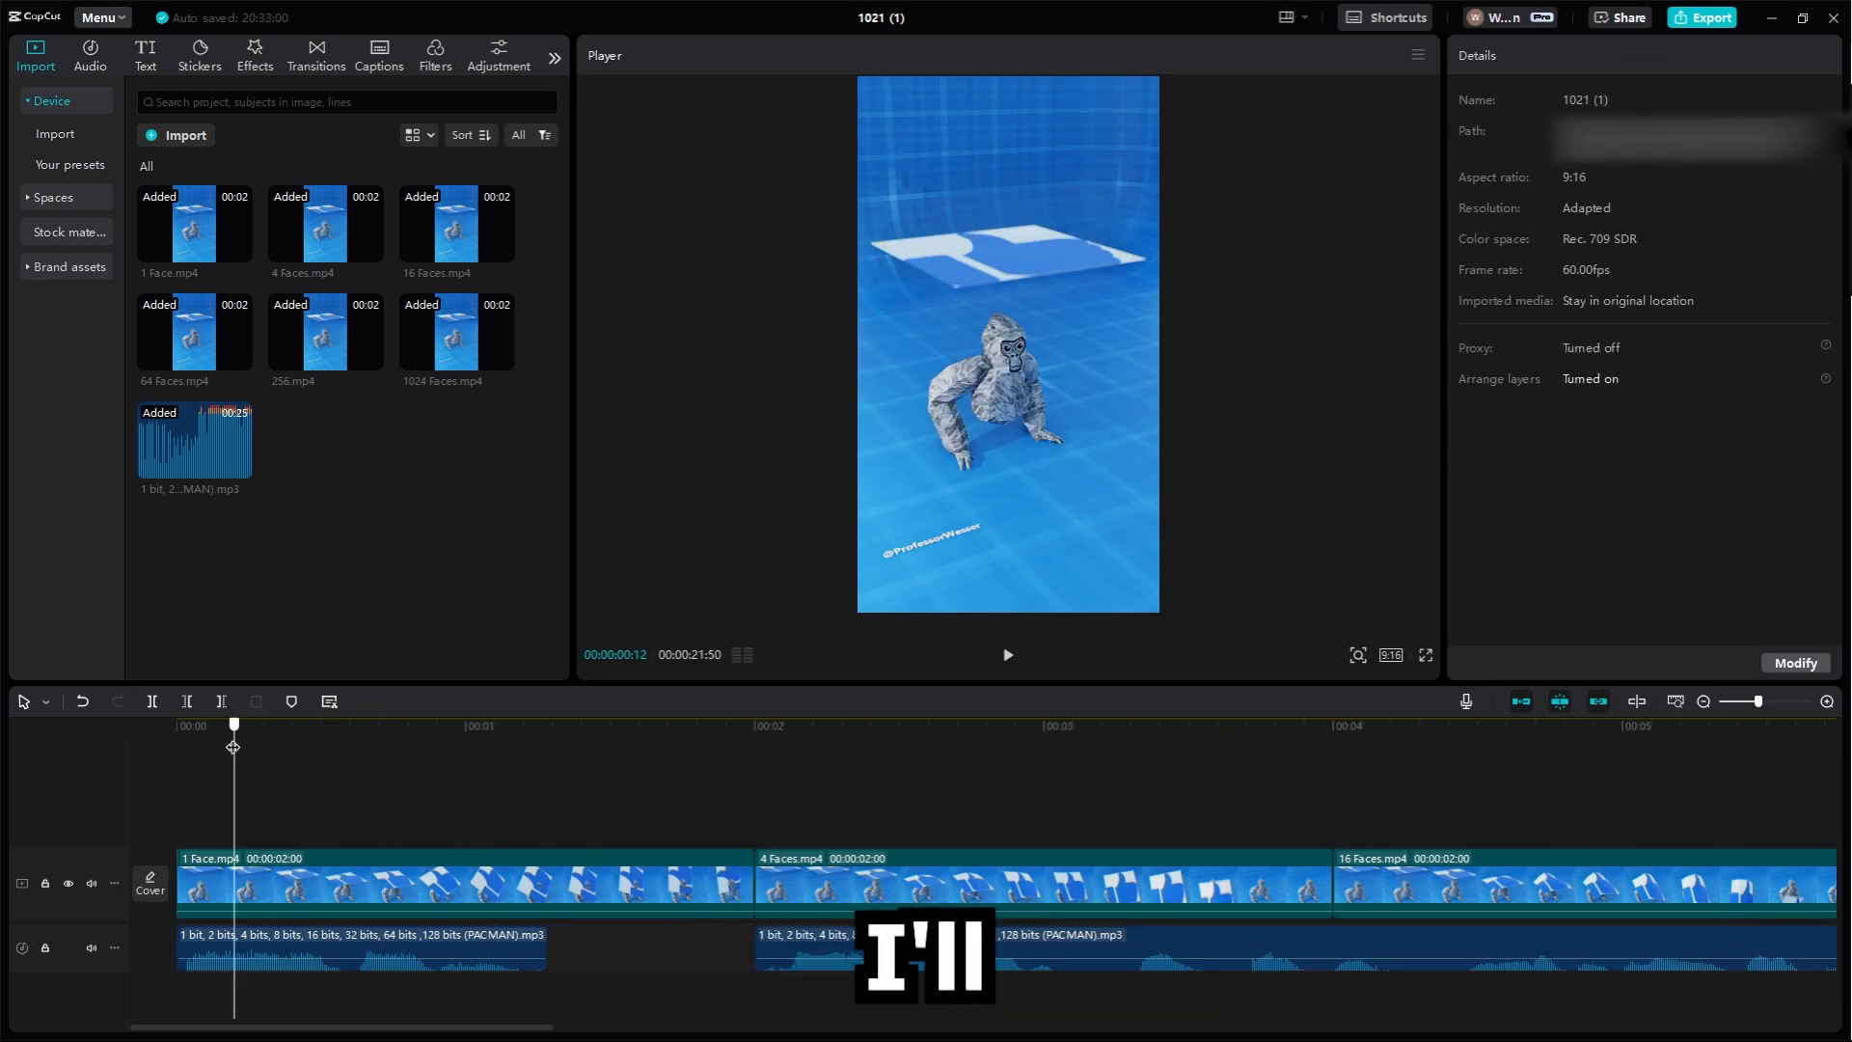
pyautogui.click(1007, 656)
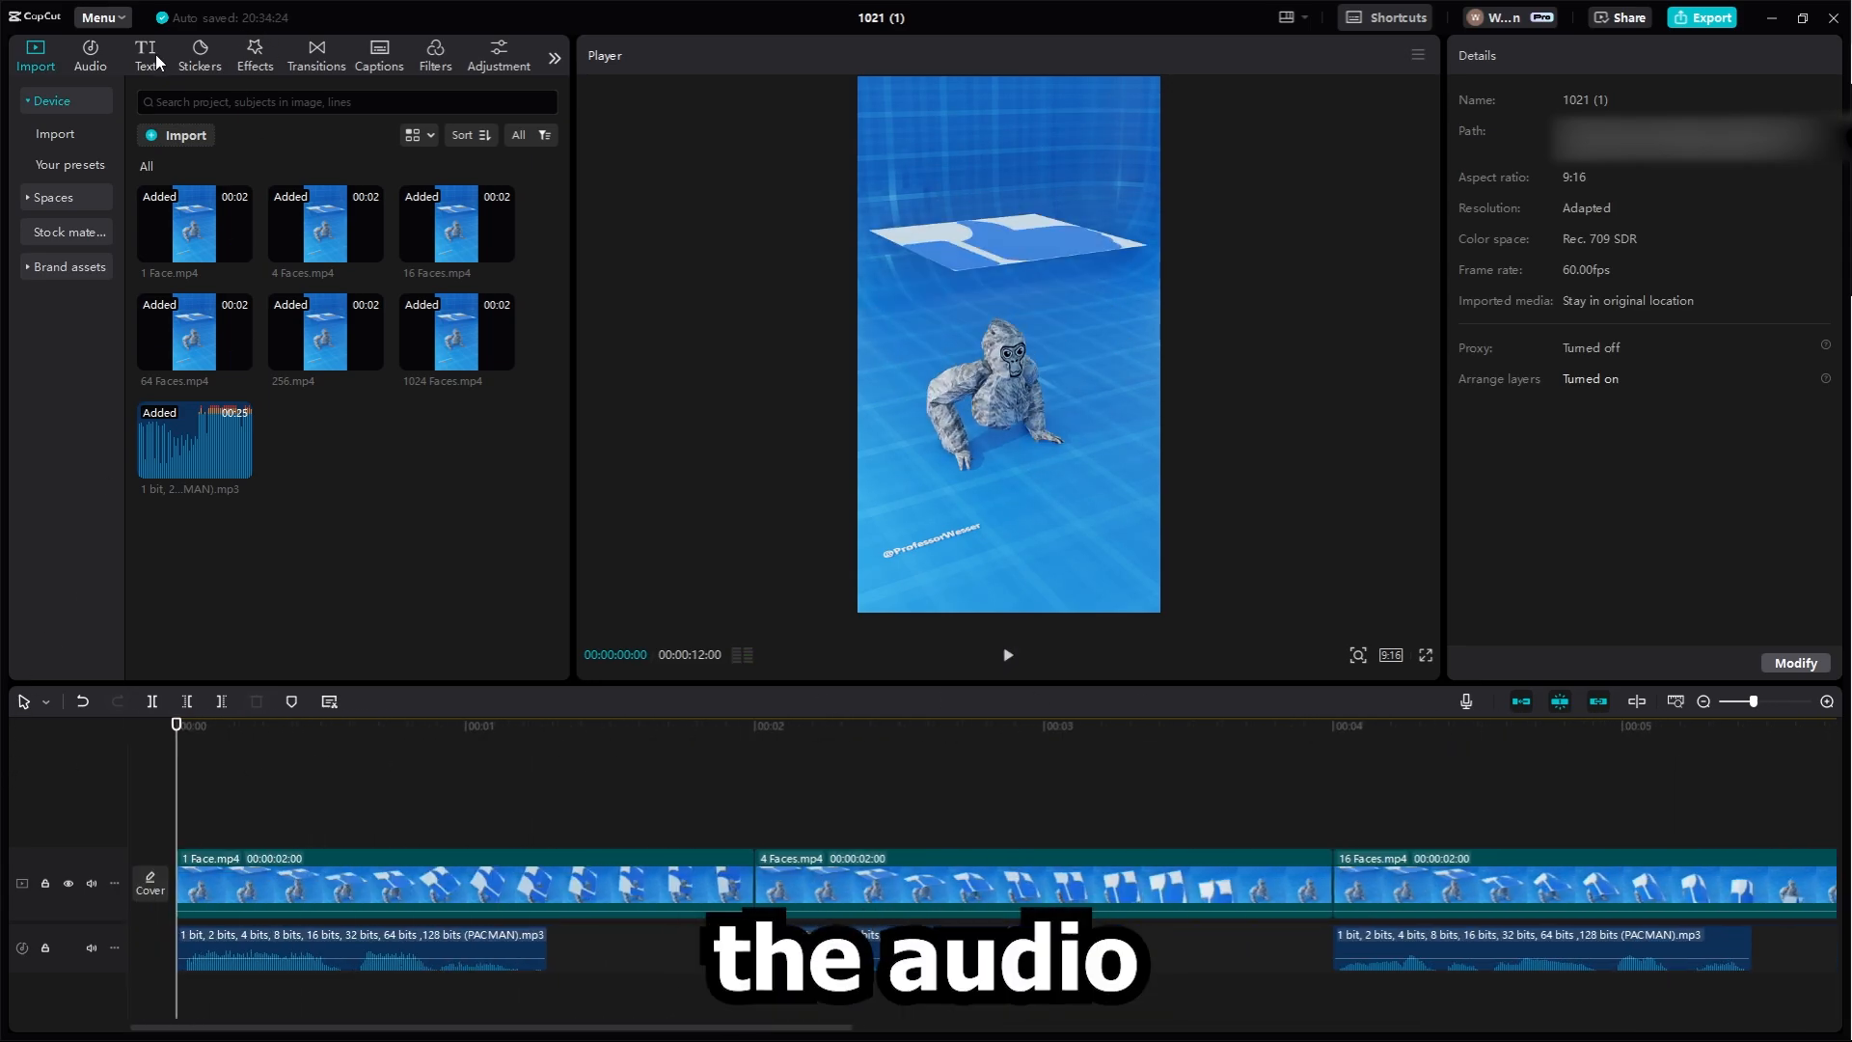
pyautogui.click(144, 54)
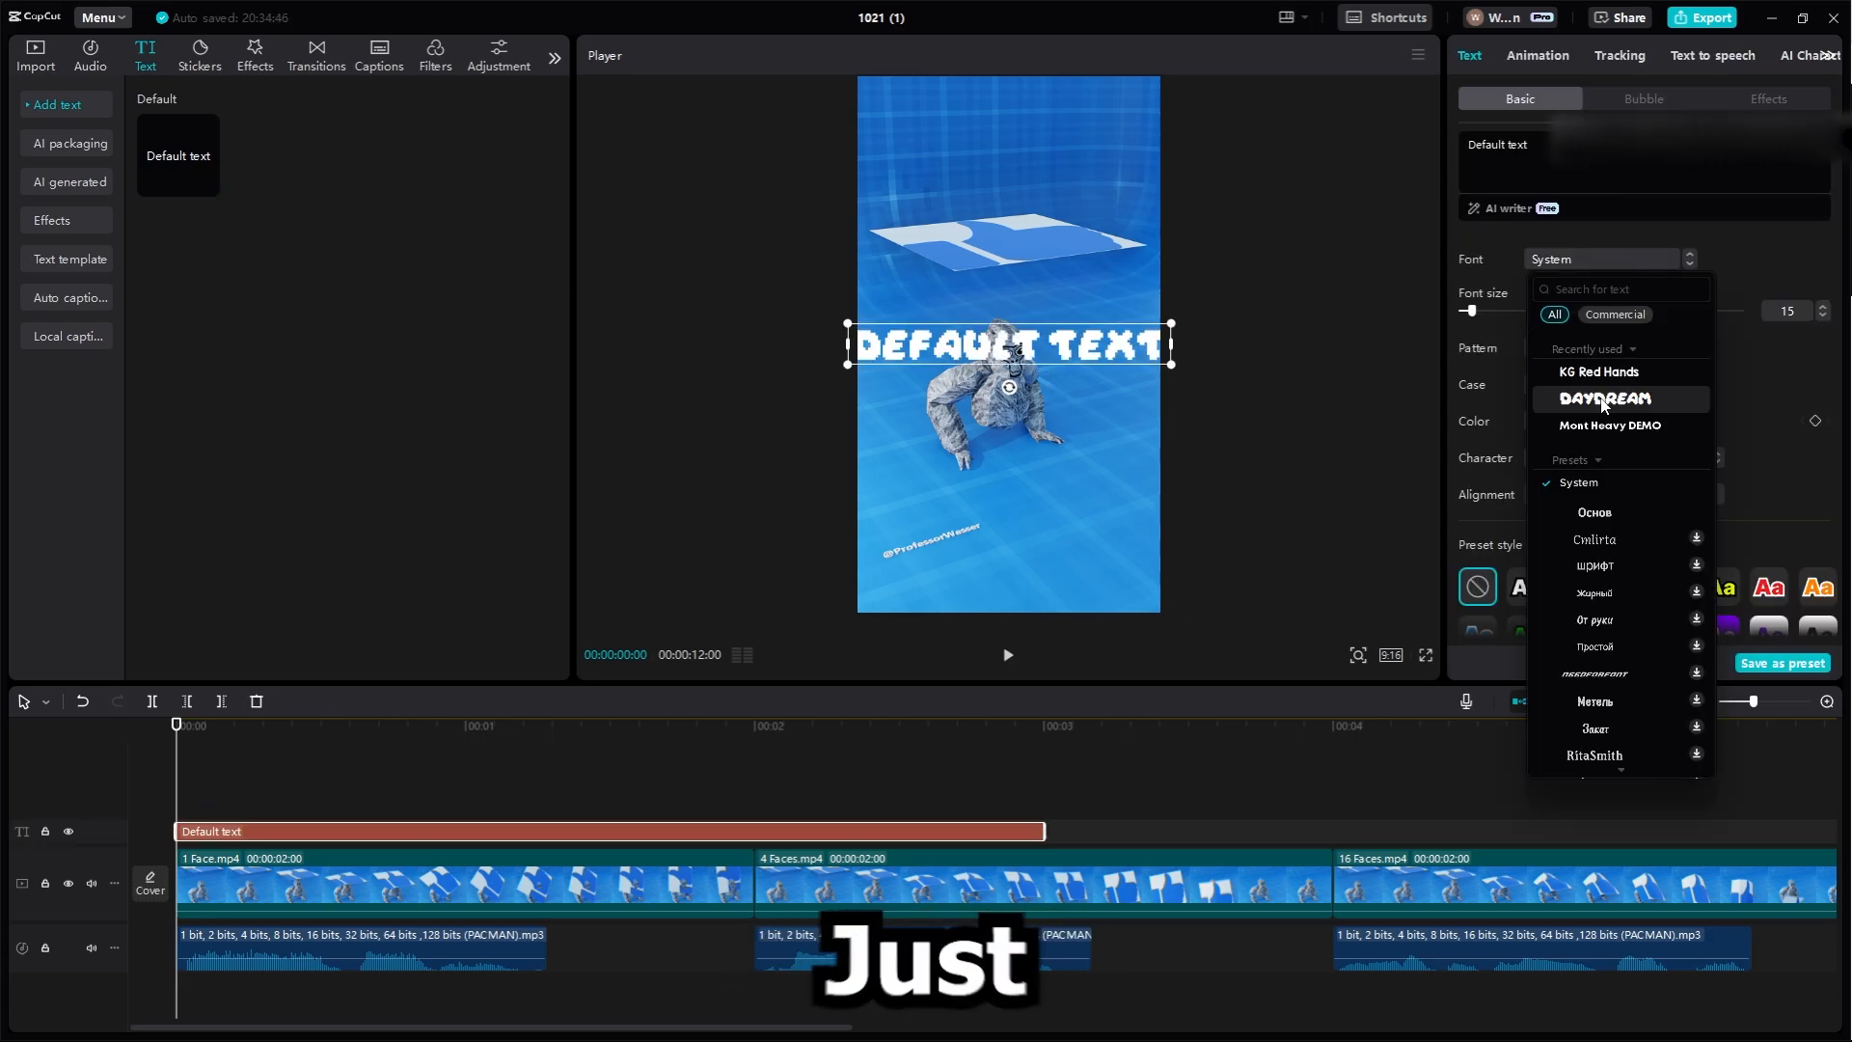
# Label each clip with its face count in Mont Heavy DEMO, starting with 1, and bring up Export.
pyautogui.click(1608, 424)
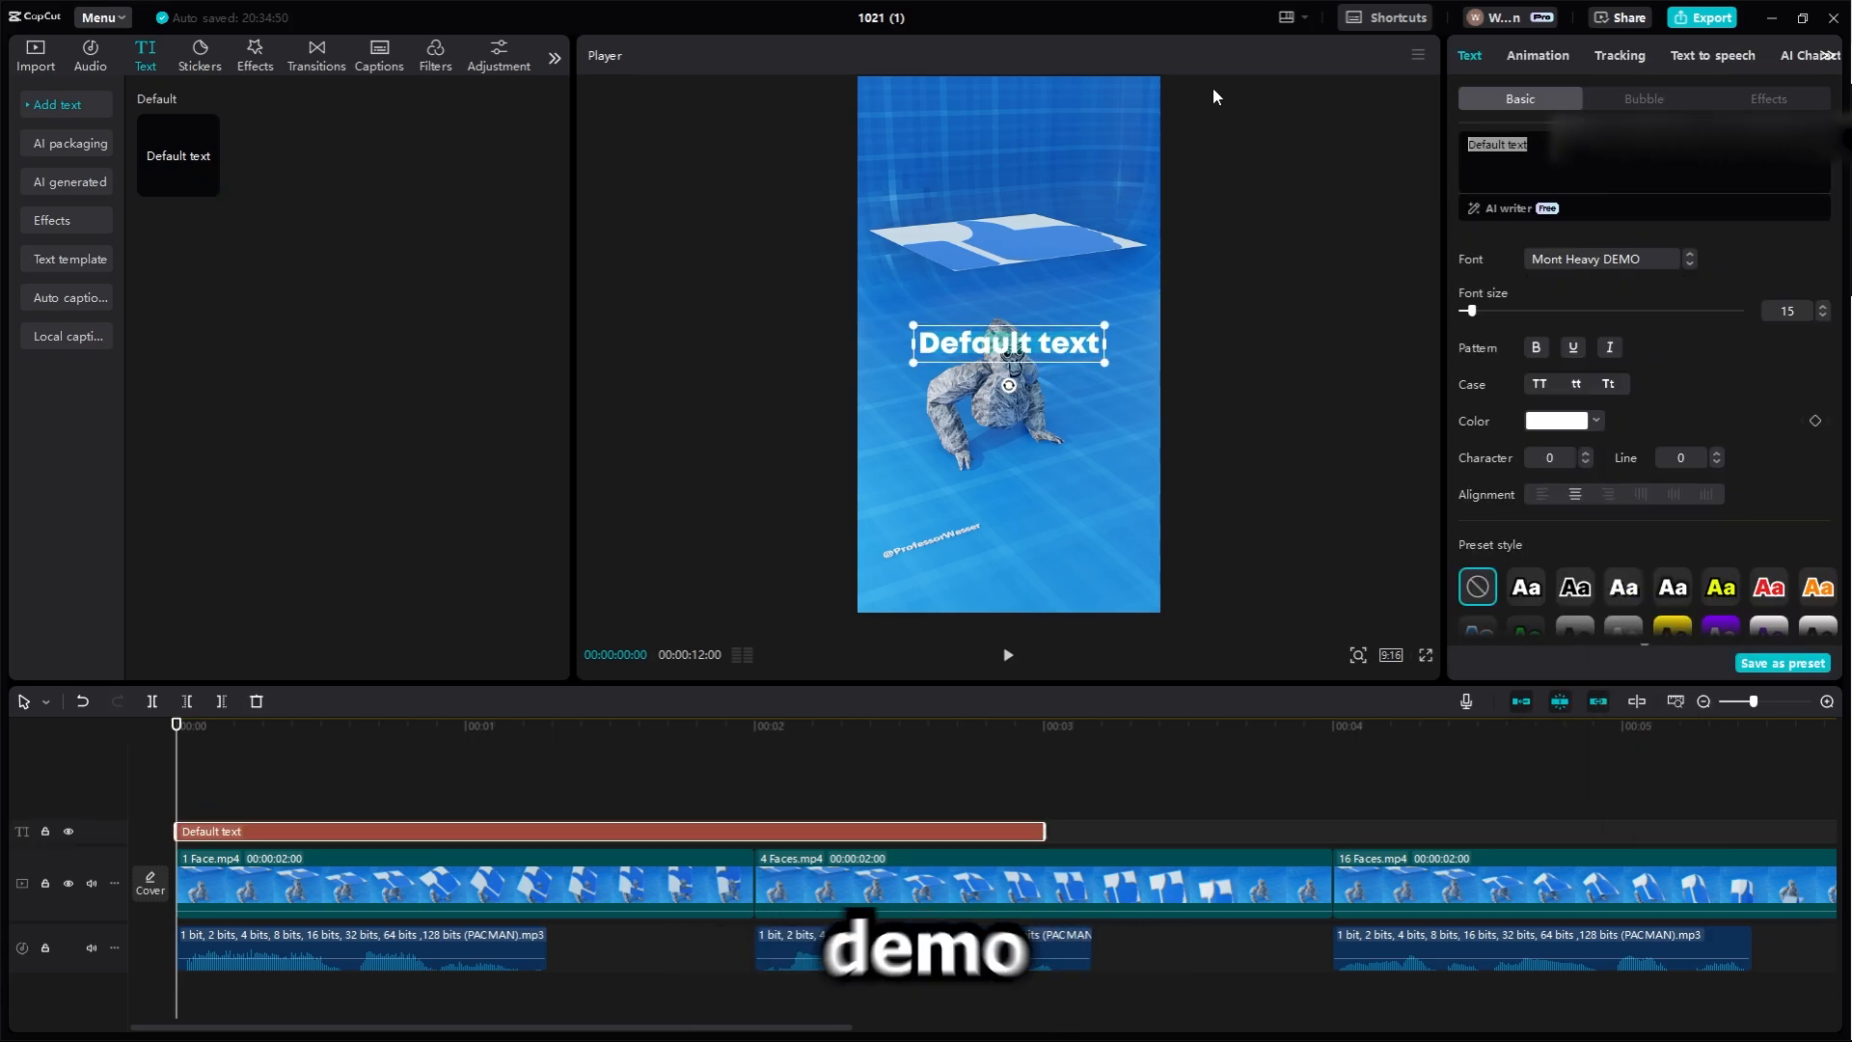
pyautogui.write('1')
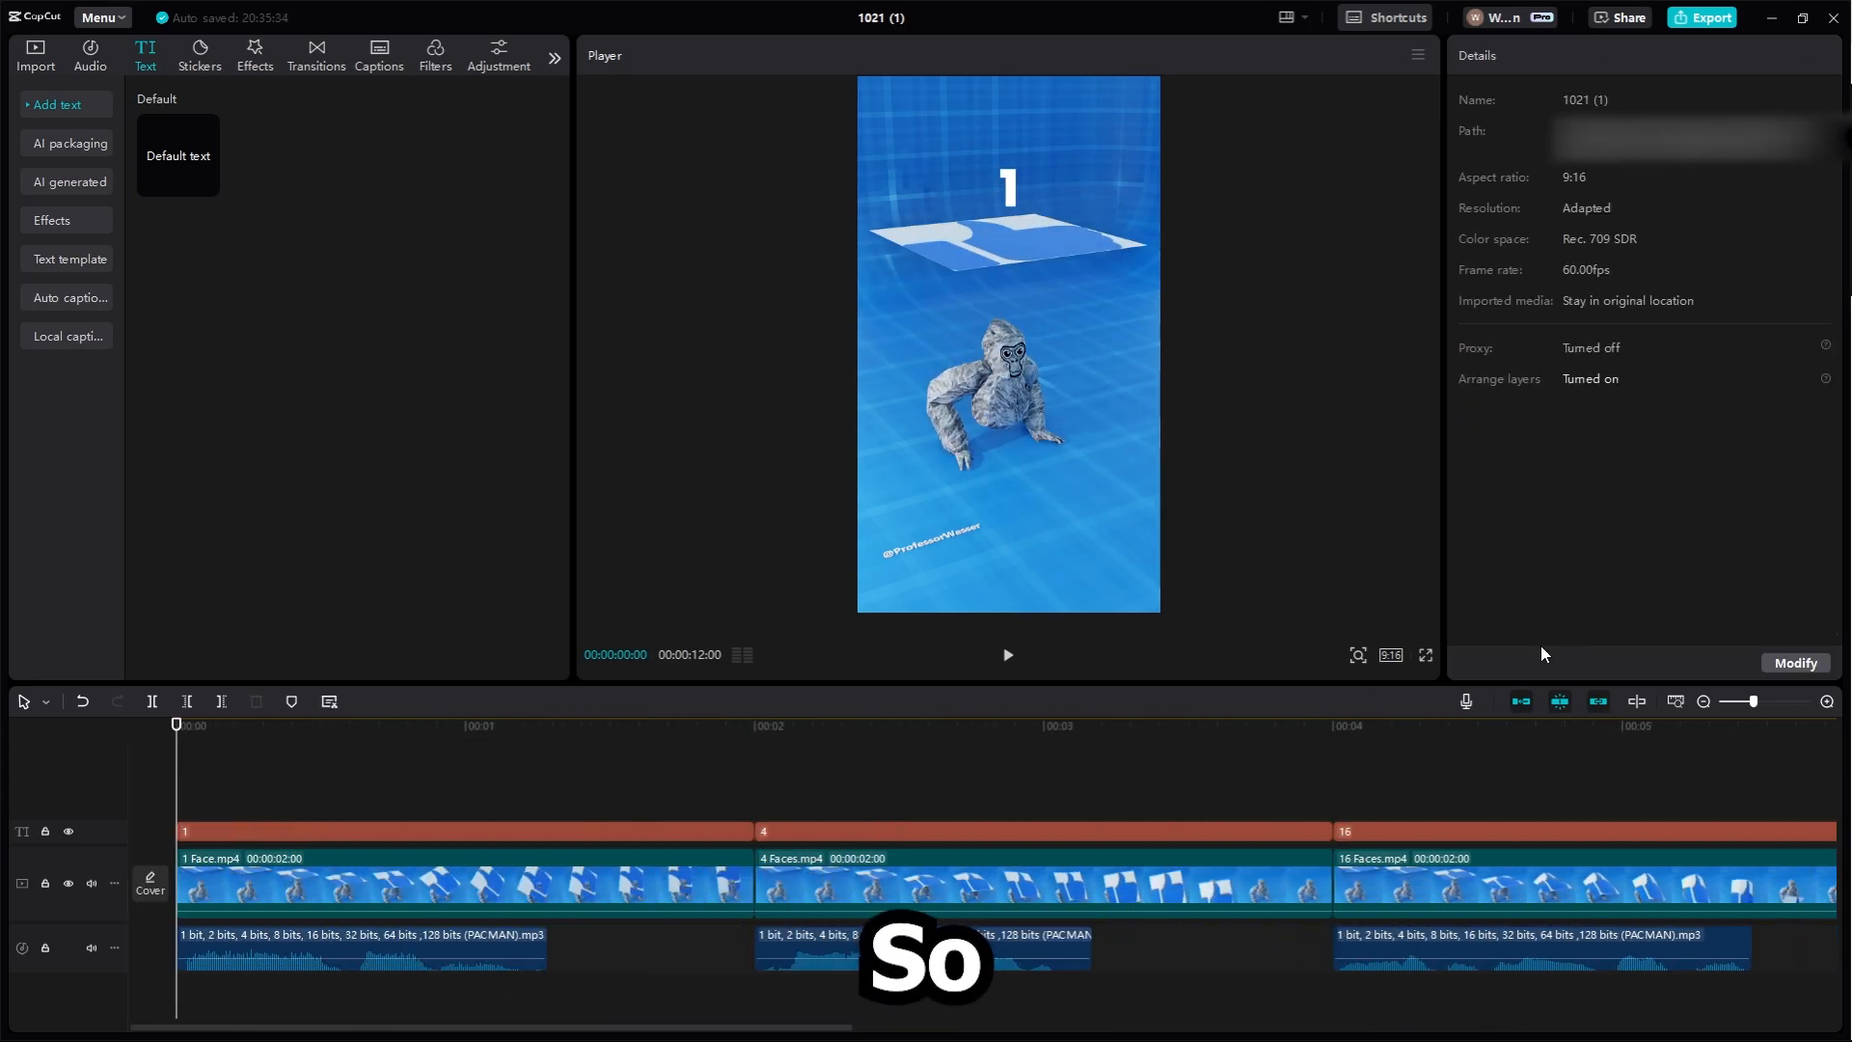
pyautogui.click(1424, 656)
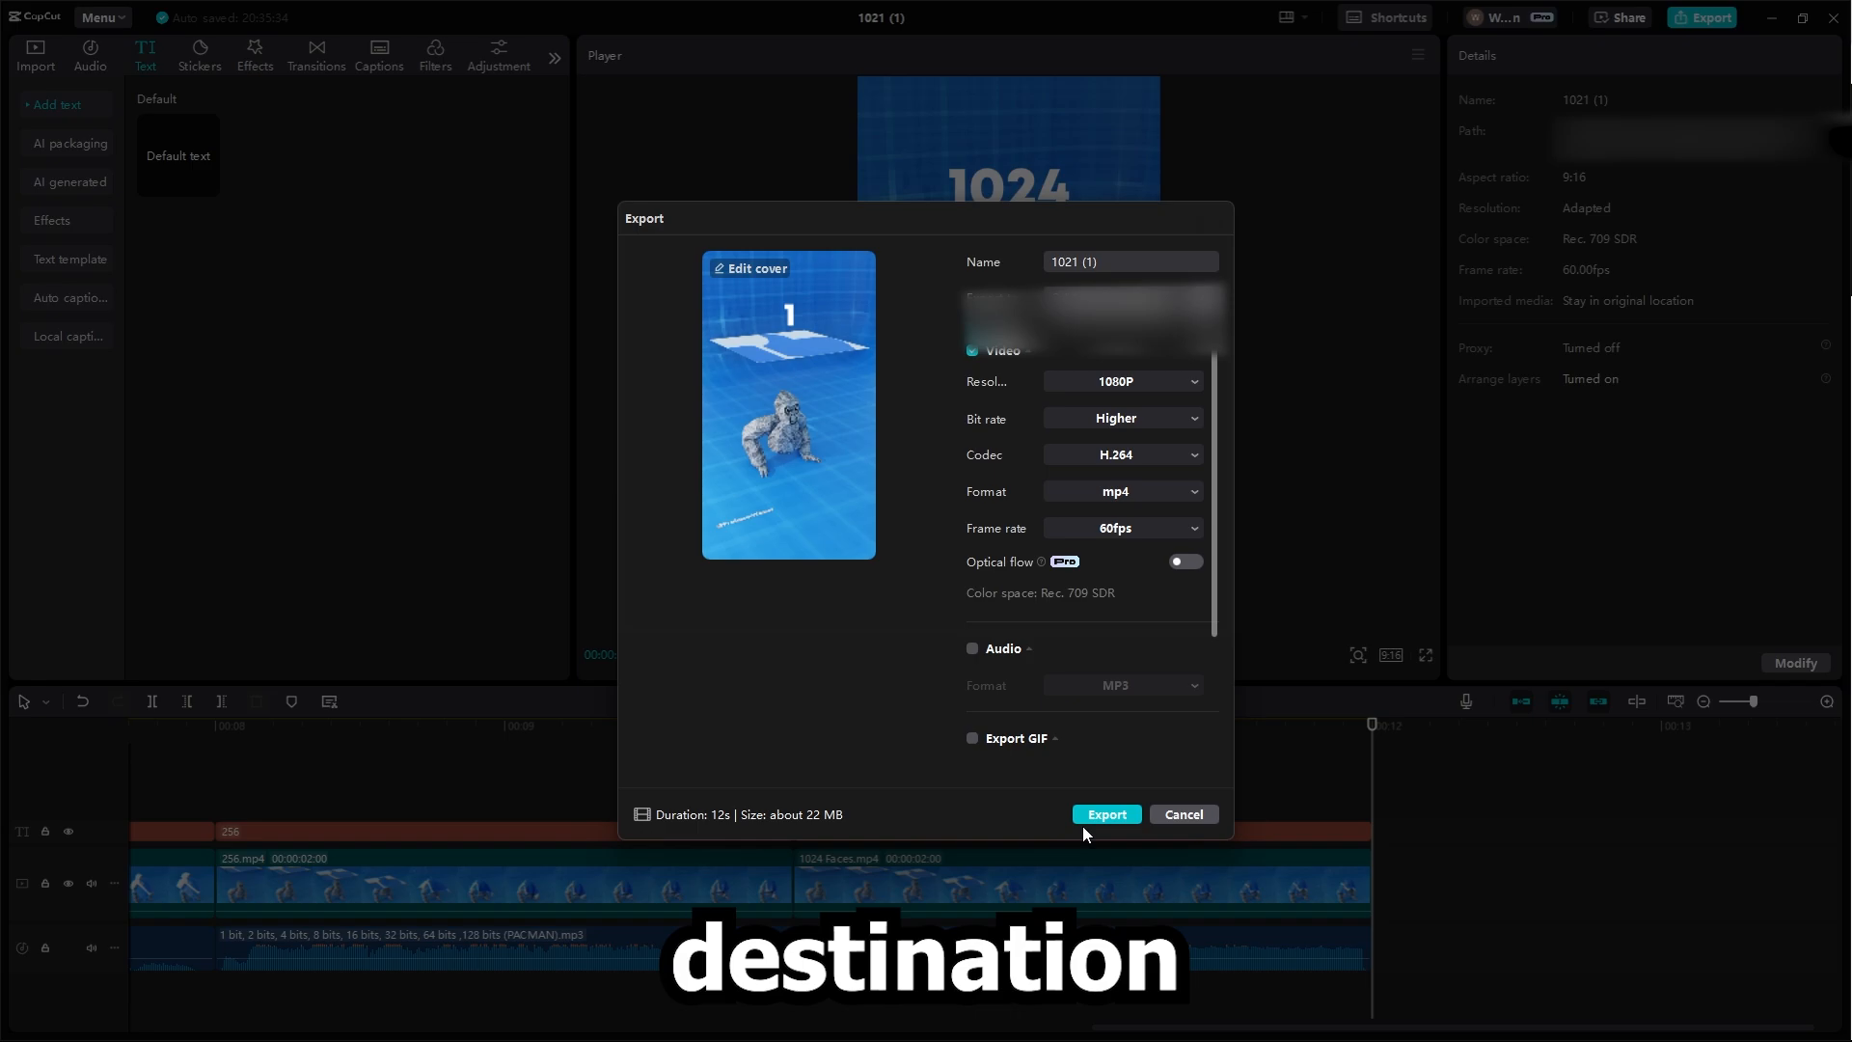
# Export the 12-second numbered 9:16 video and dismiss the share window.
pyautogui.click(1108, 814)
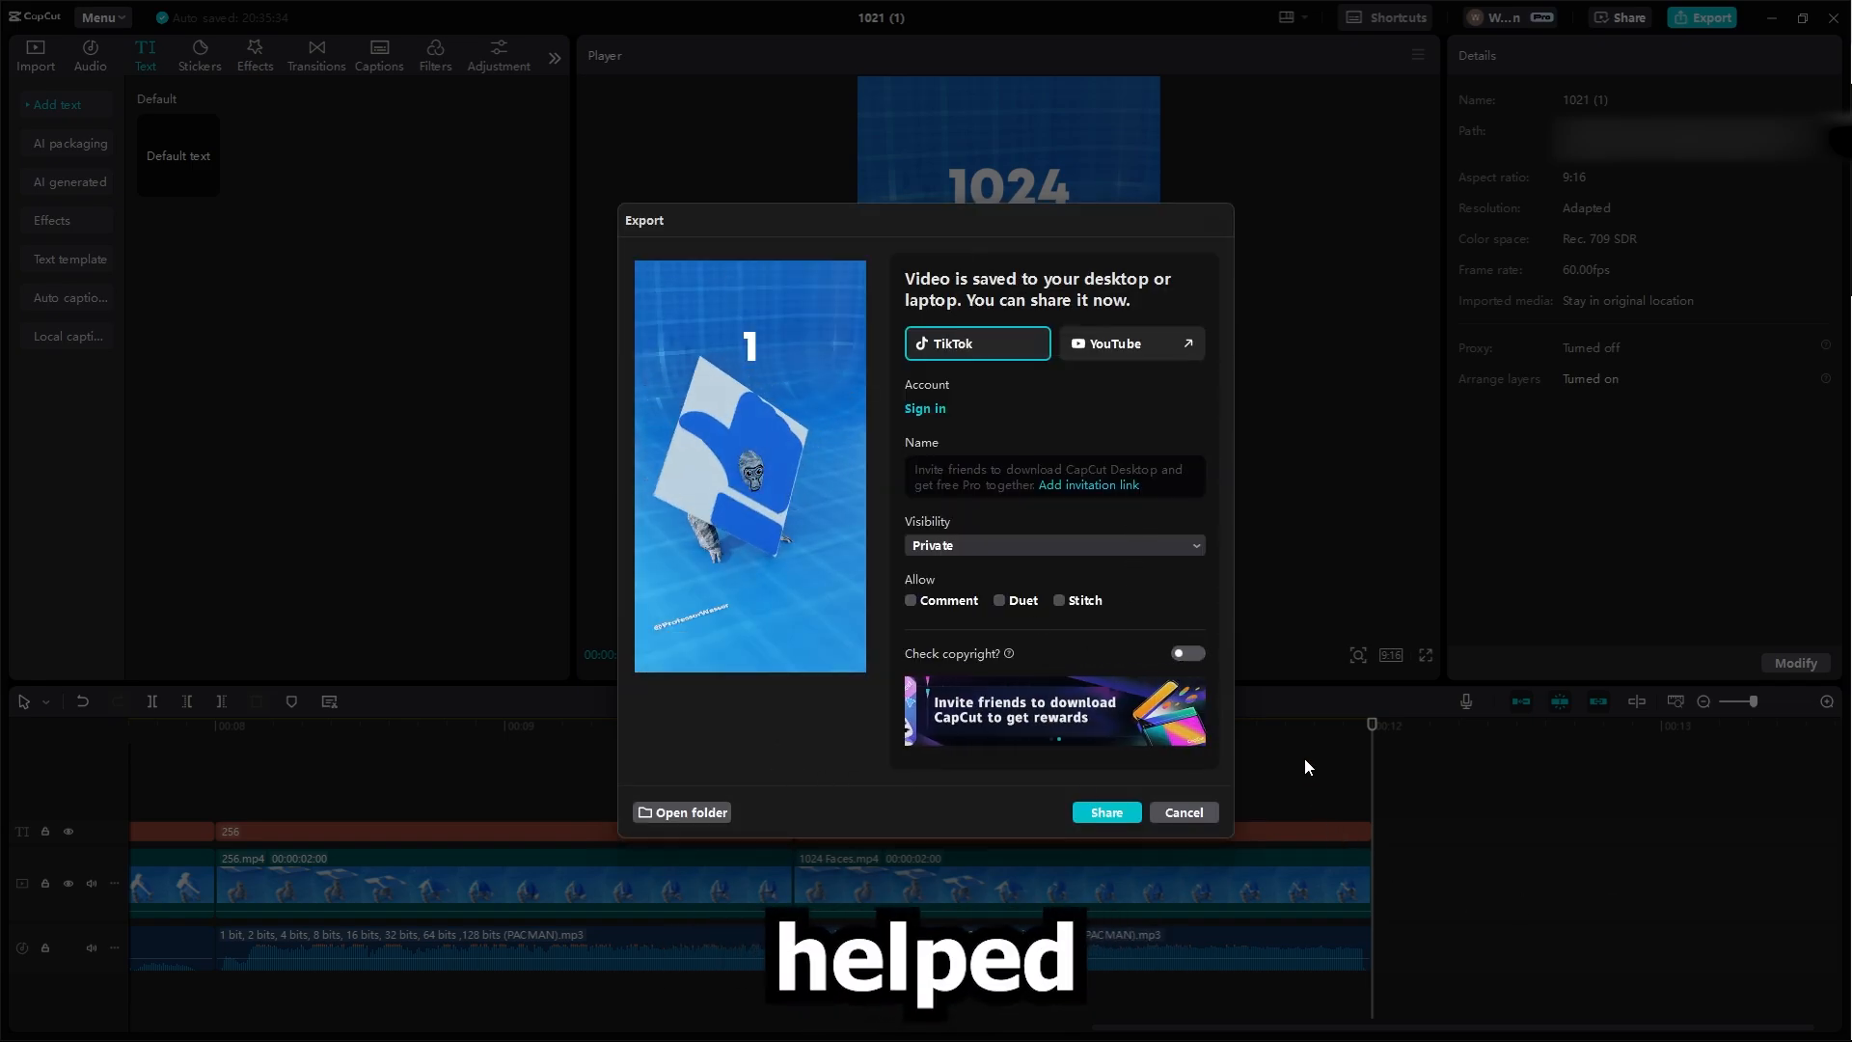
pyautogui.click(1184, 812)
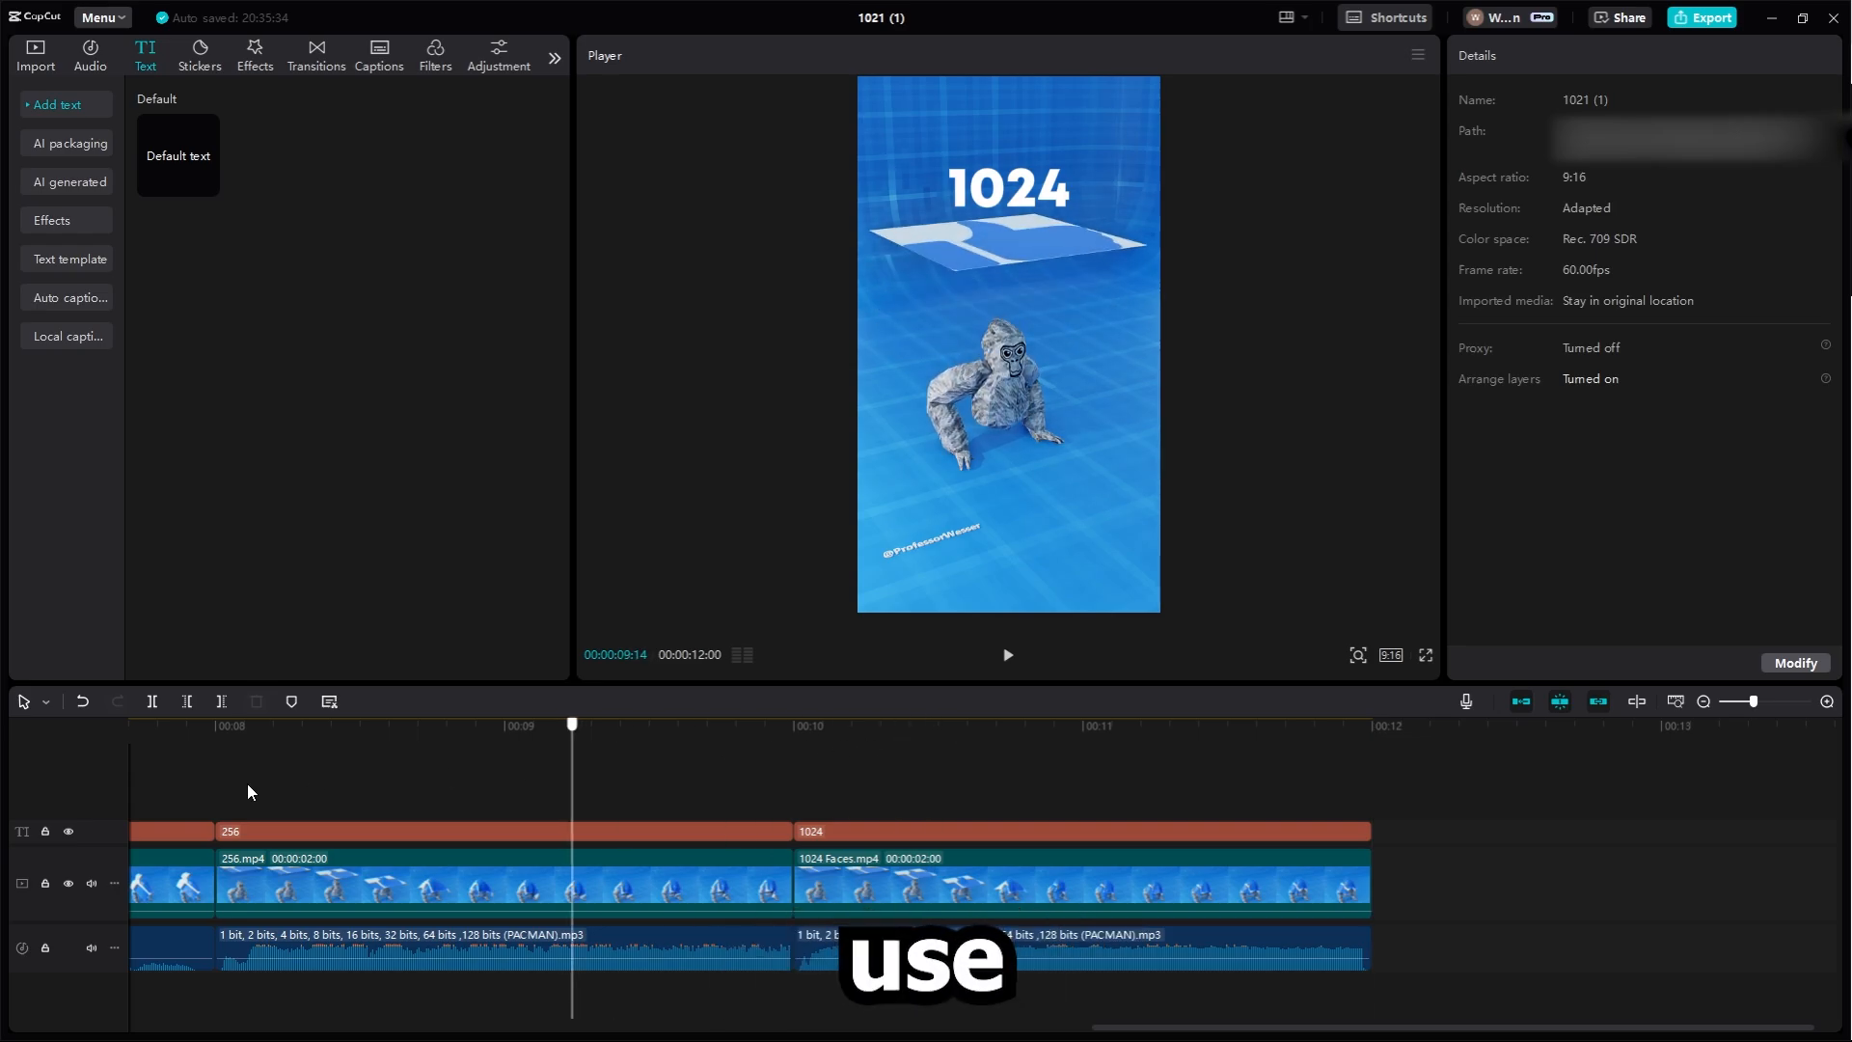